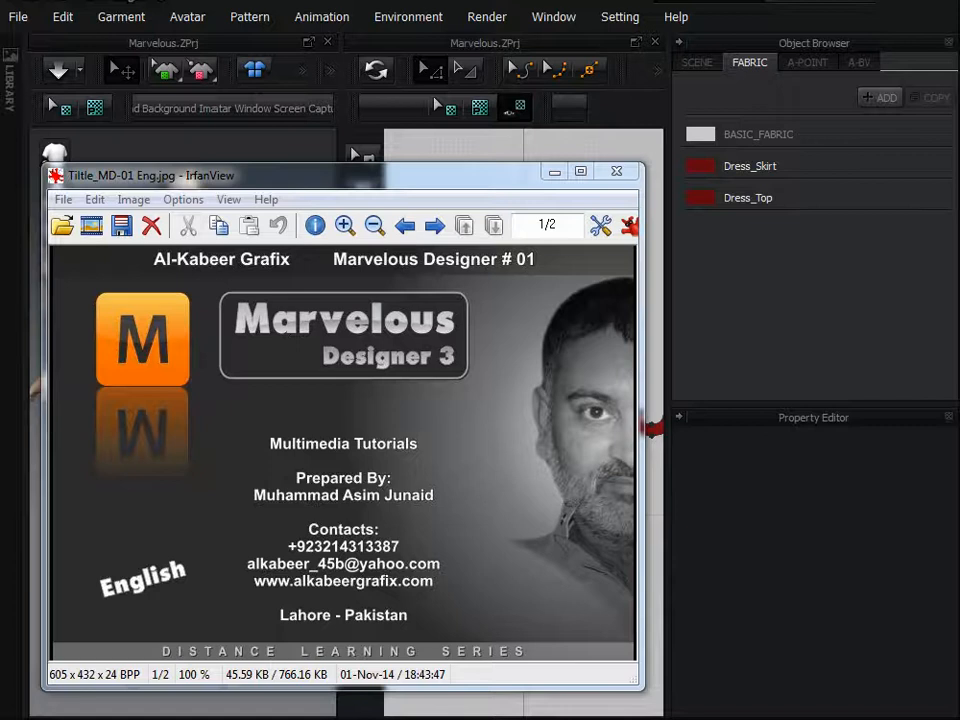
pyautogui.moveTo(390, 496)
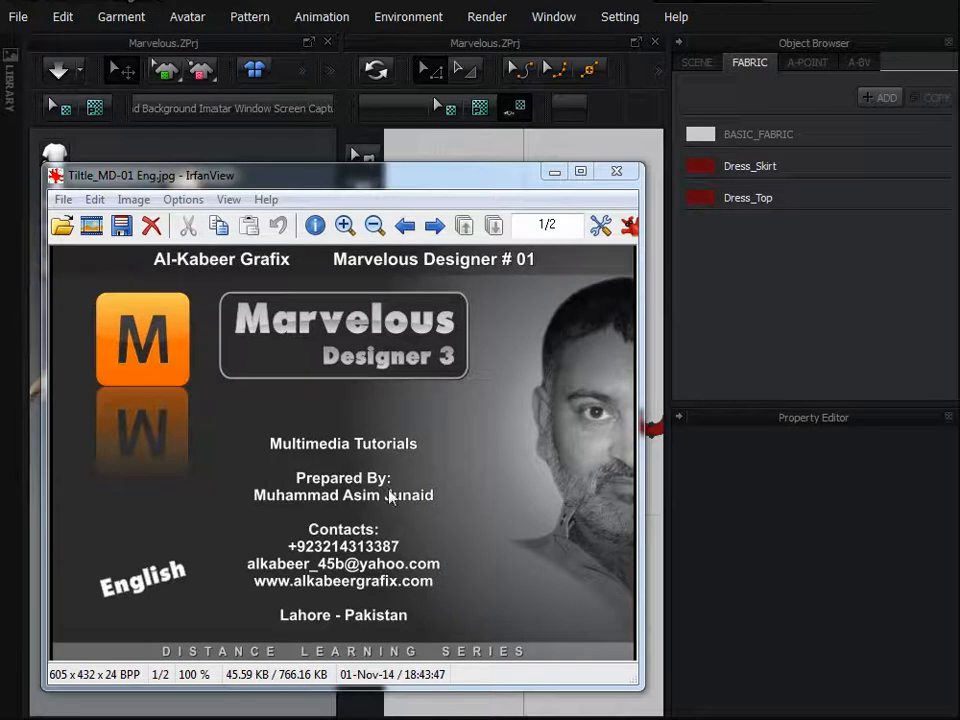
pyautogui.moveTo(362, 396)
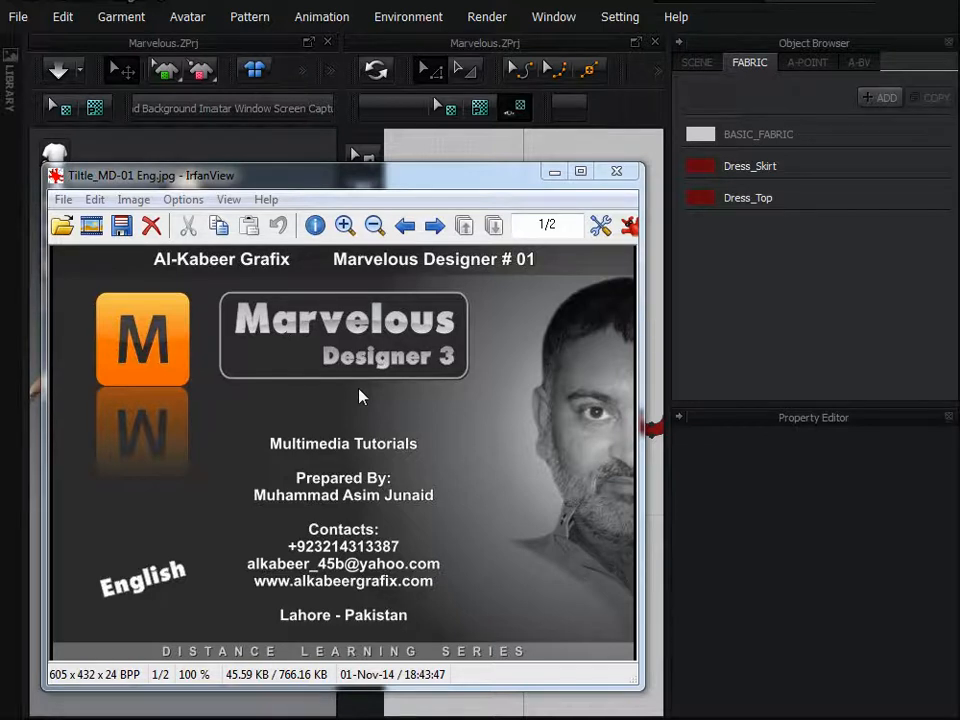
pyautogui.moveTo(268, 410)
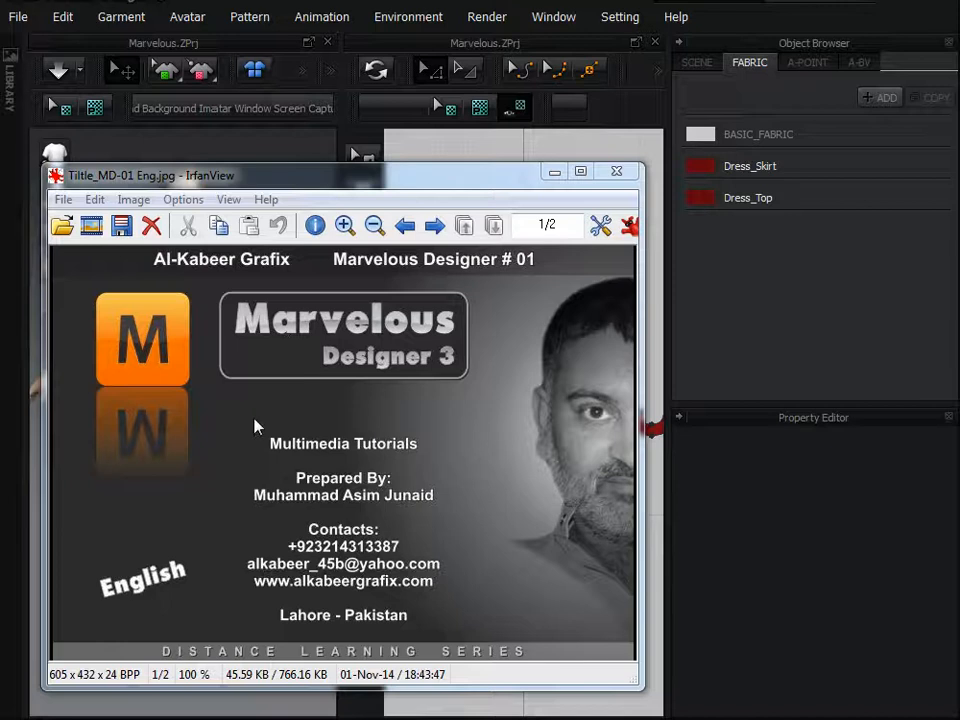
pyautogui.moveTo(228, 524)
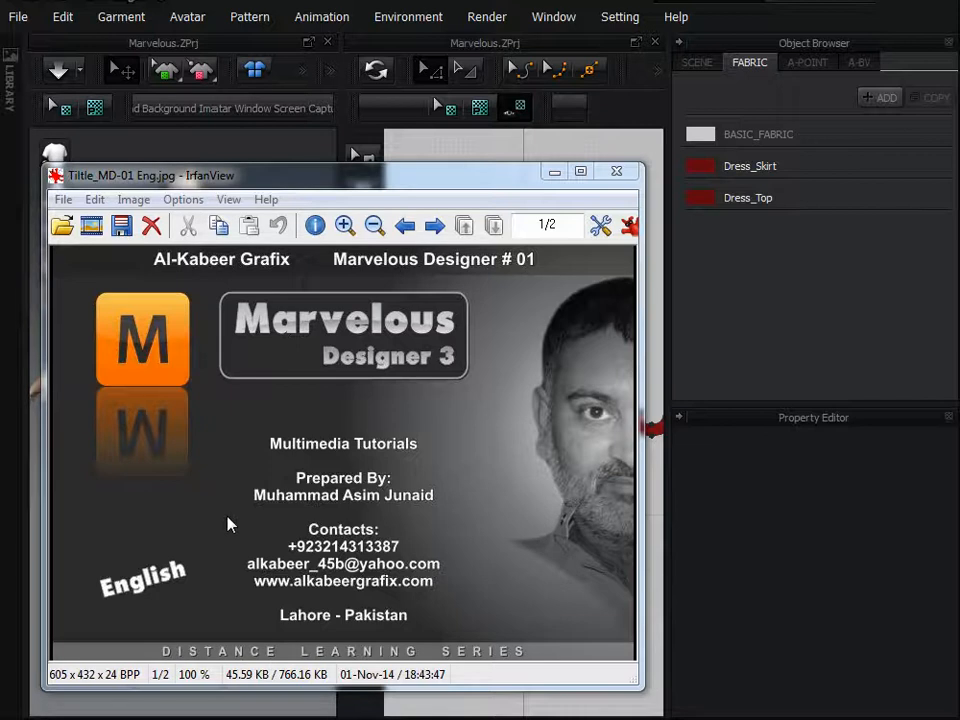
pyautogui.moveTo(664, 490)
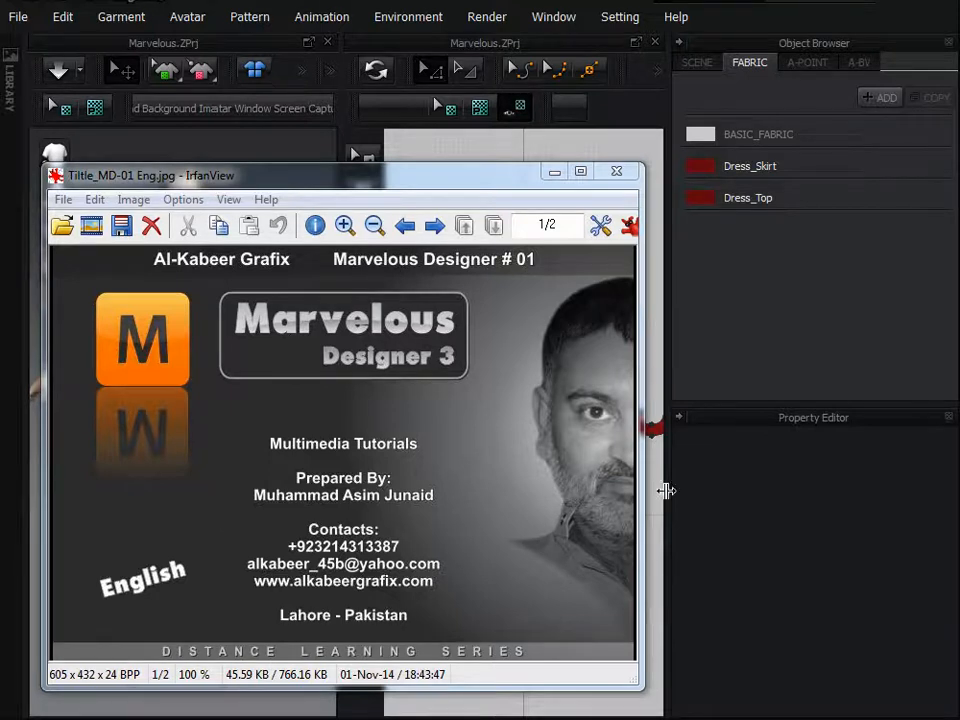
# Step: Close the IrfanView title image to reveal the avatar in the red dress
pyautogui.click(616, 172)
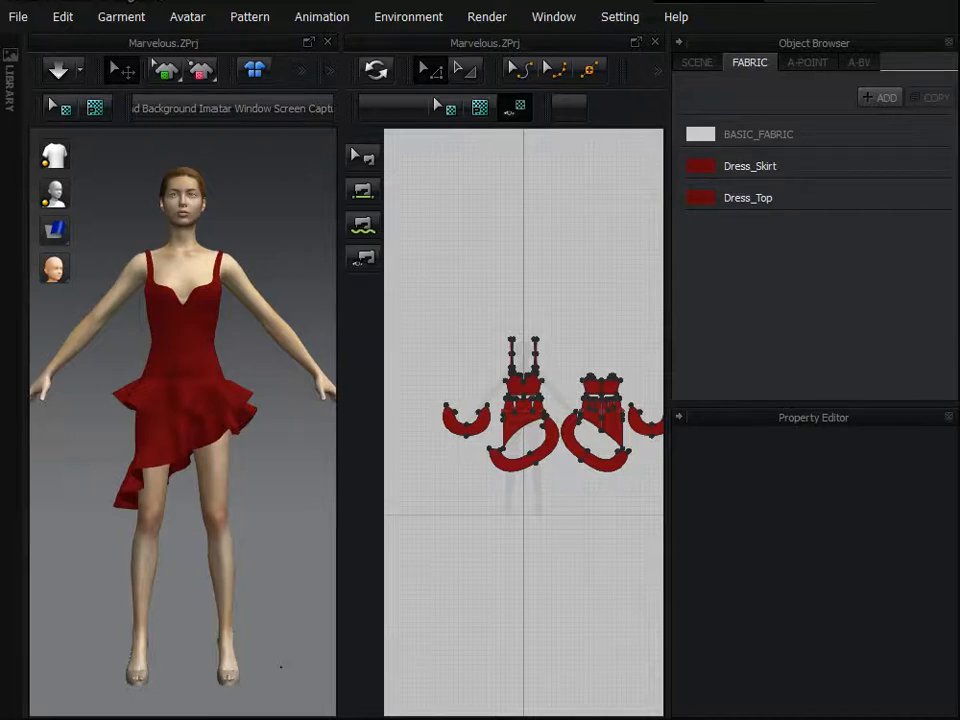
pyautogui.moveTo(316, 684)
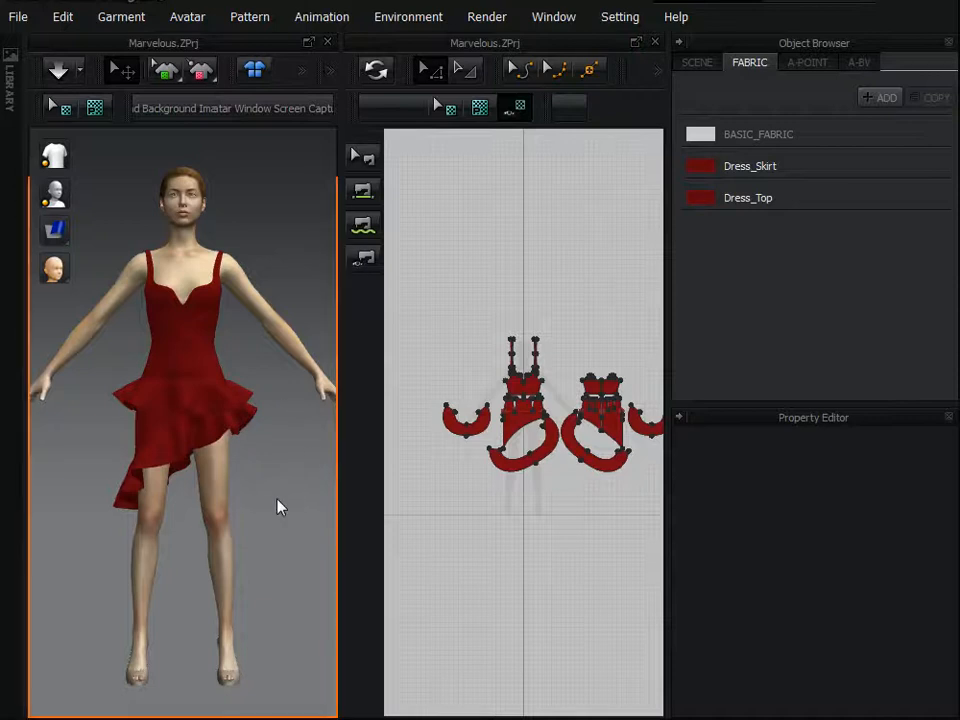
pyautogui.moveTo(296, 432)
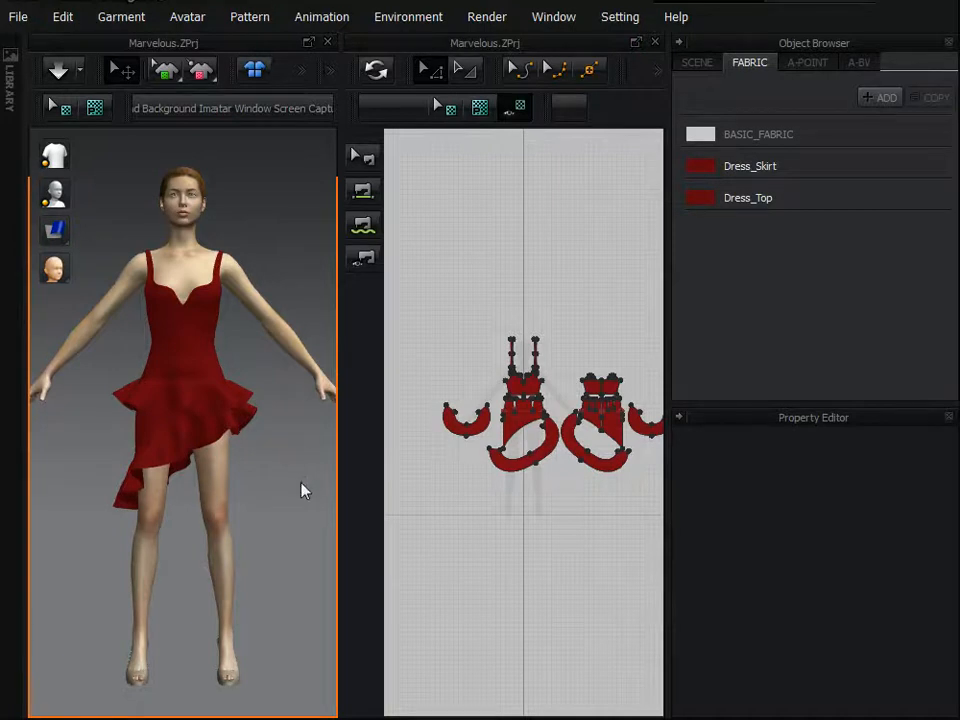
pyautogui.moveTo(288, 456)
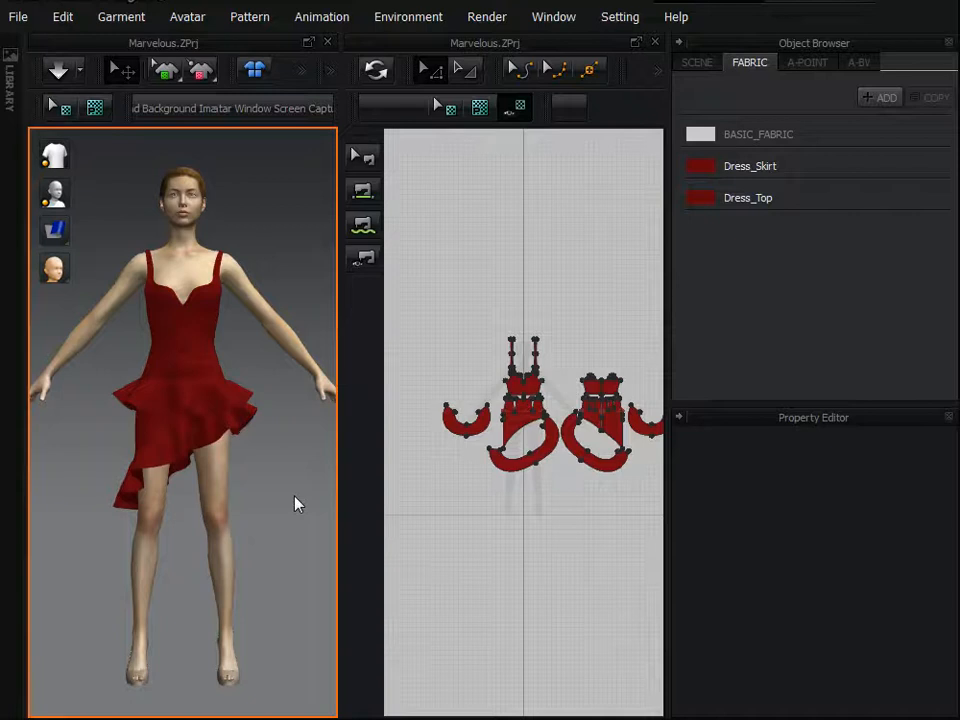
pyautogui.moveTo(292, 506)
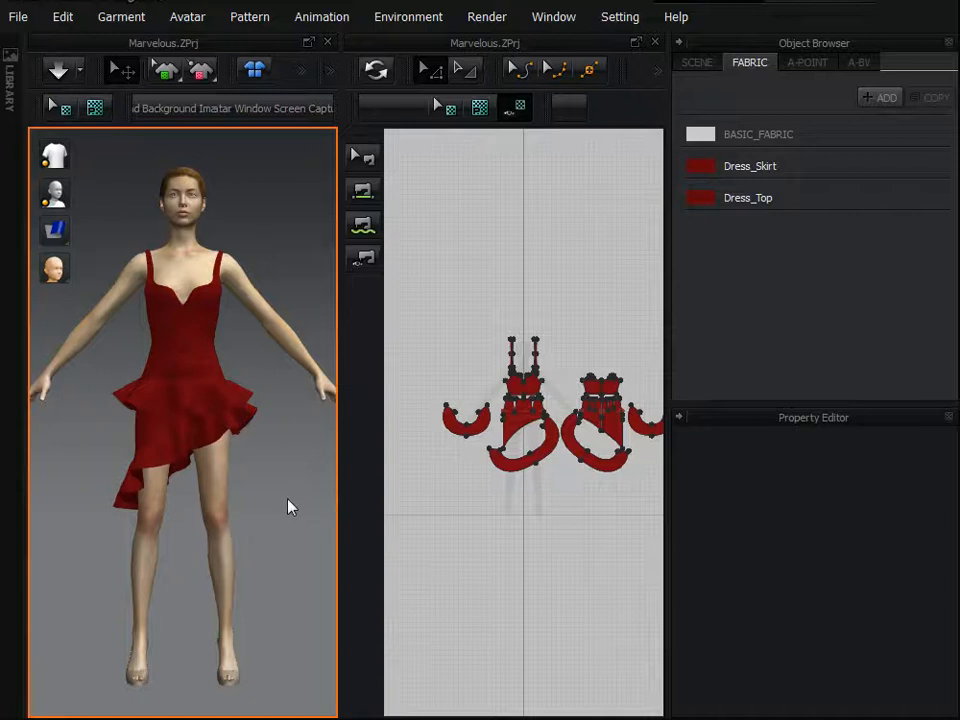
pyautogui.moveTo(336, 504)
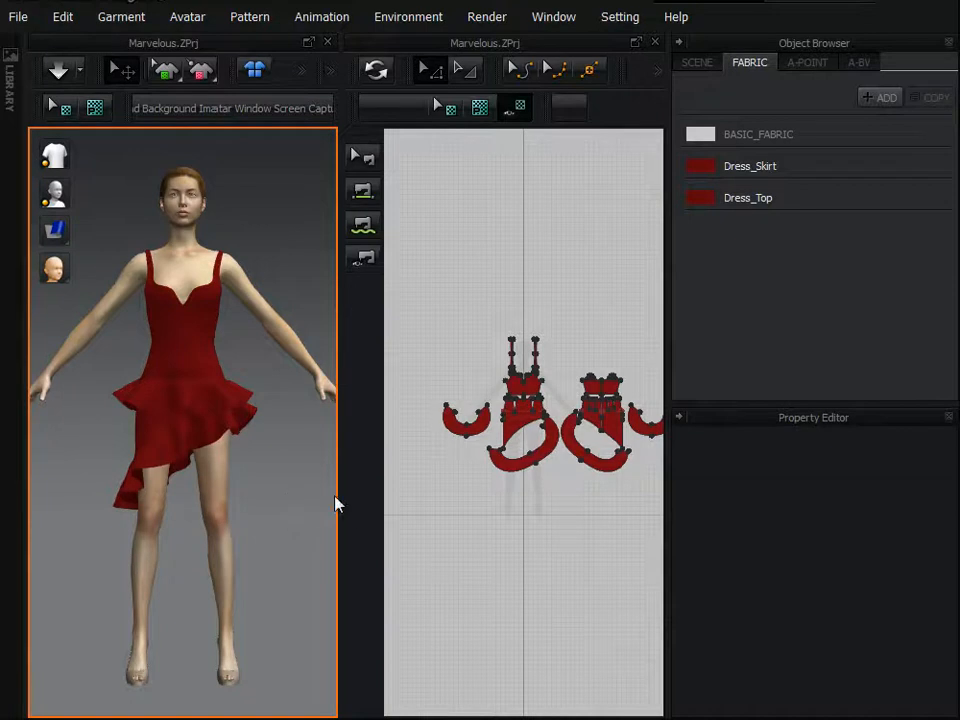
pyautogui.moveTo(252, 524)
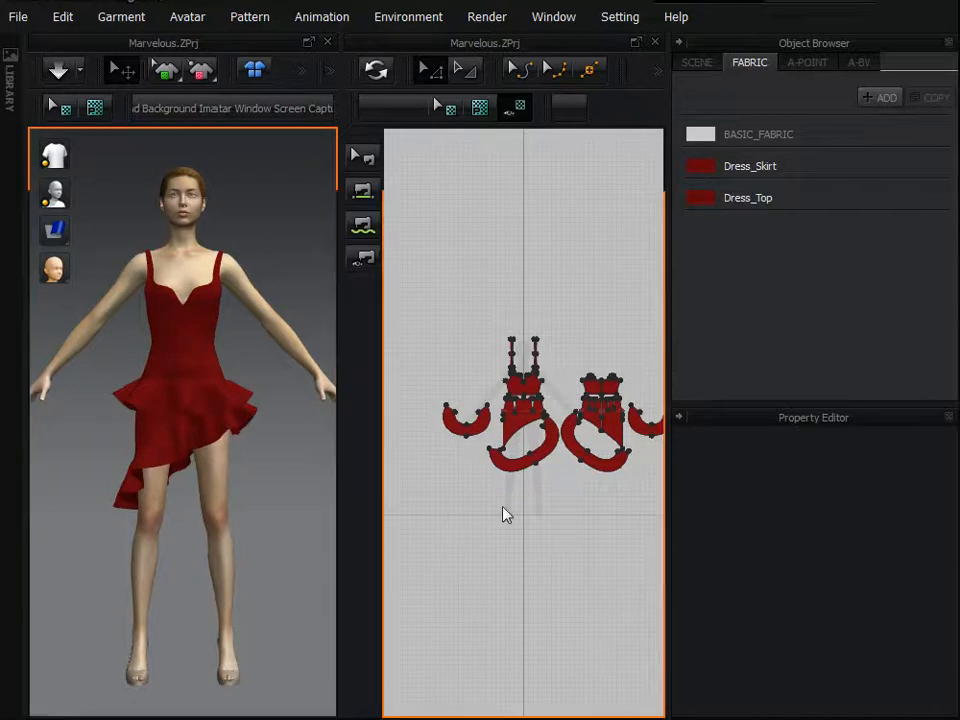
pyautogui.moveTo(420, 516)
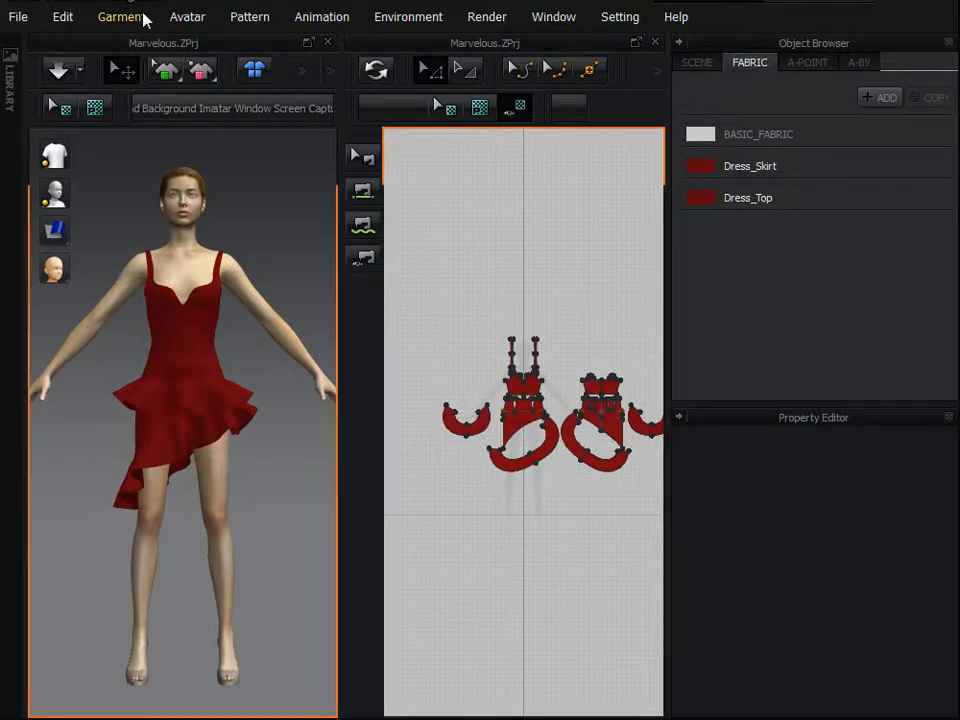
# Step: Turn off Show Avatar and Show Garment so the 3D view is empty
pyautogui.click(188, 16)
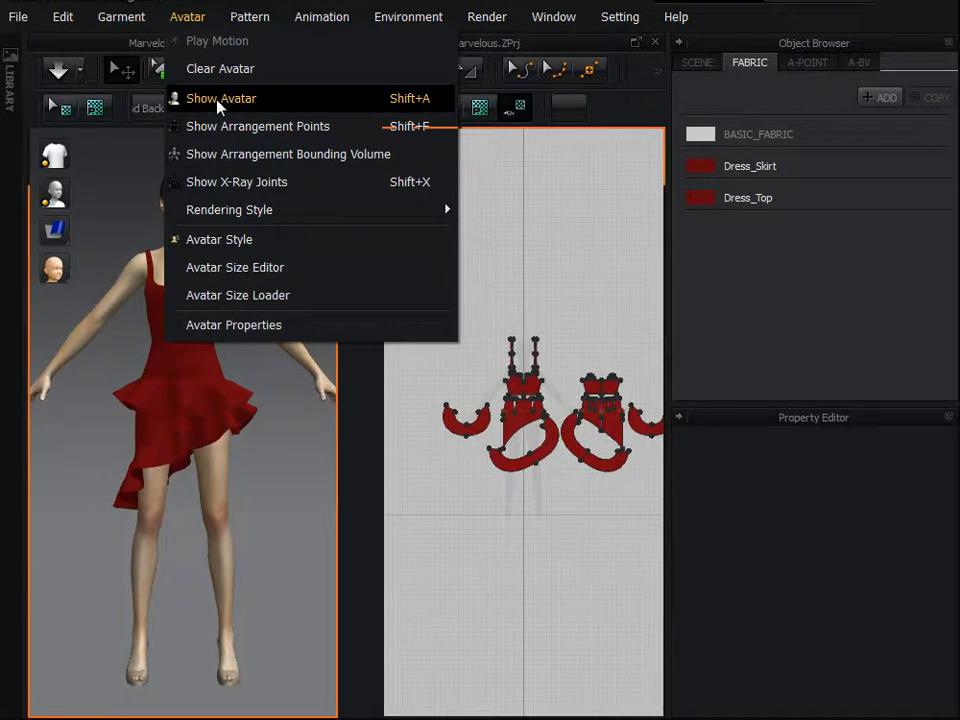
pyautogui.click(220, 98)
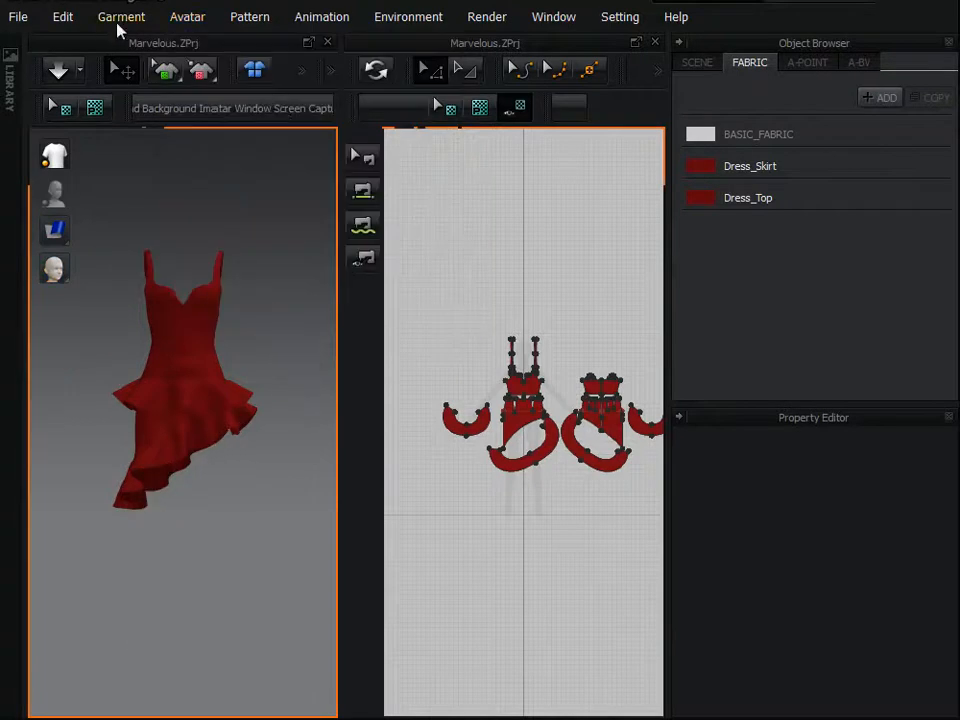
pyautogui.click(120, 16)
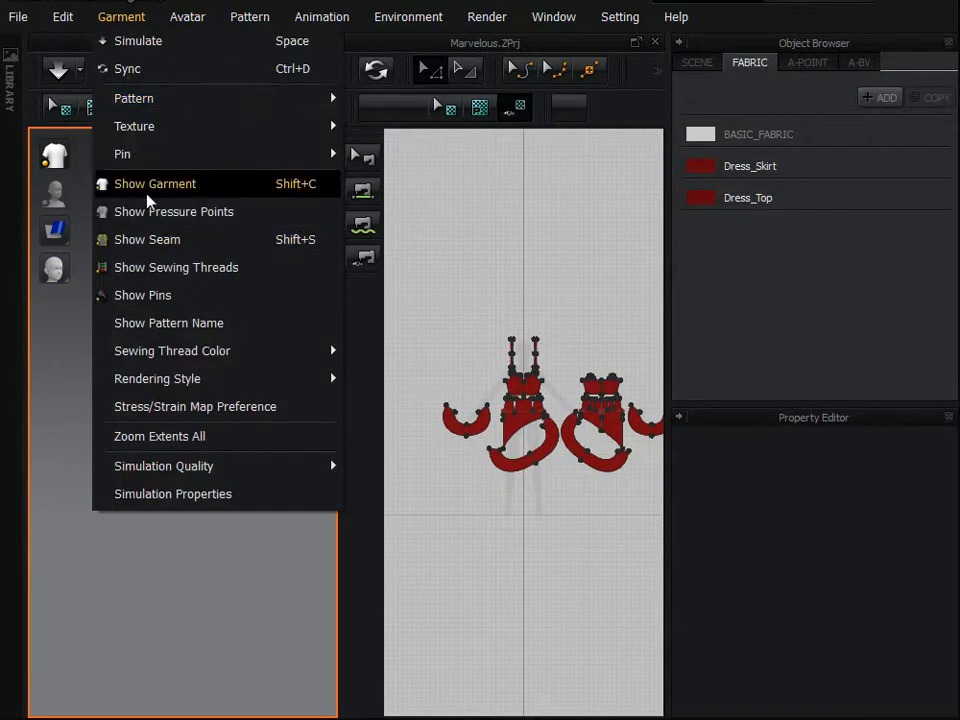
pyautogui.click(156, 184)
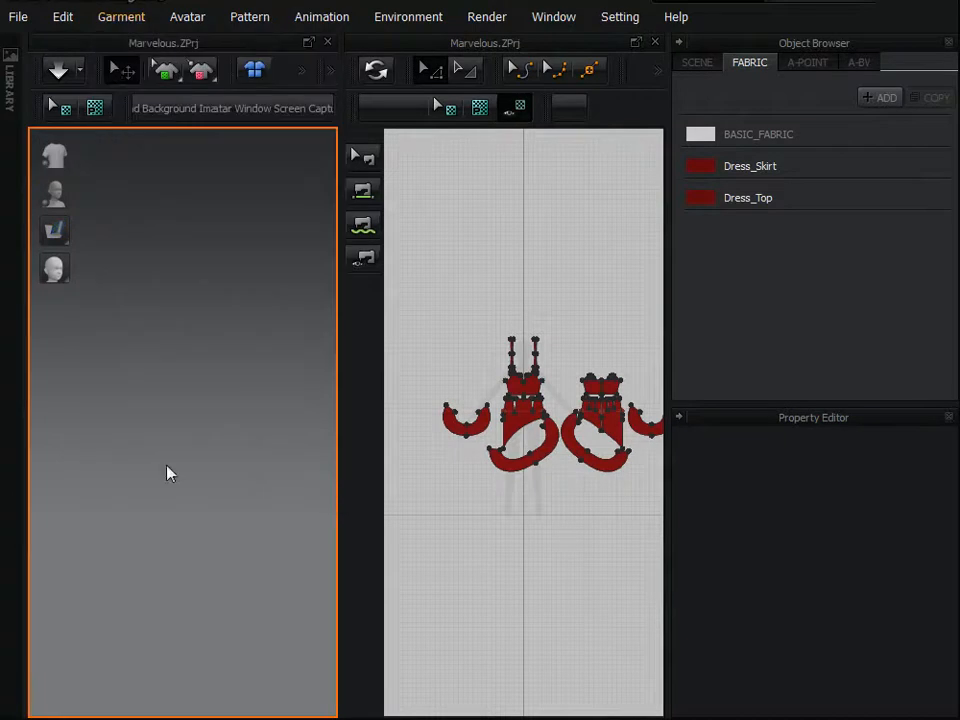
pyautogui.moveTo(194, 500)
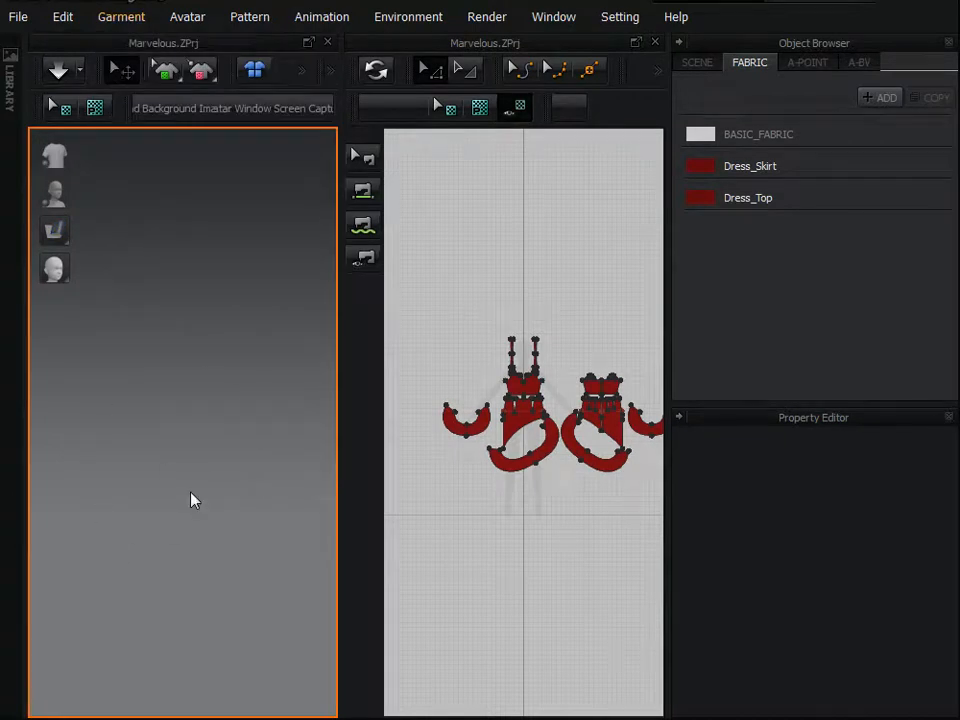
pyautogui.moveTo(122, 516)
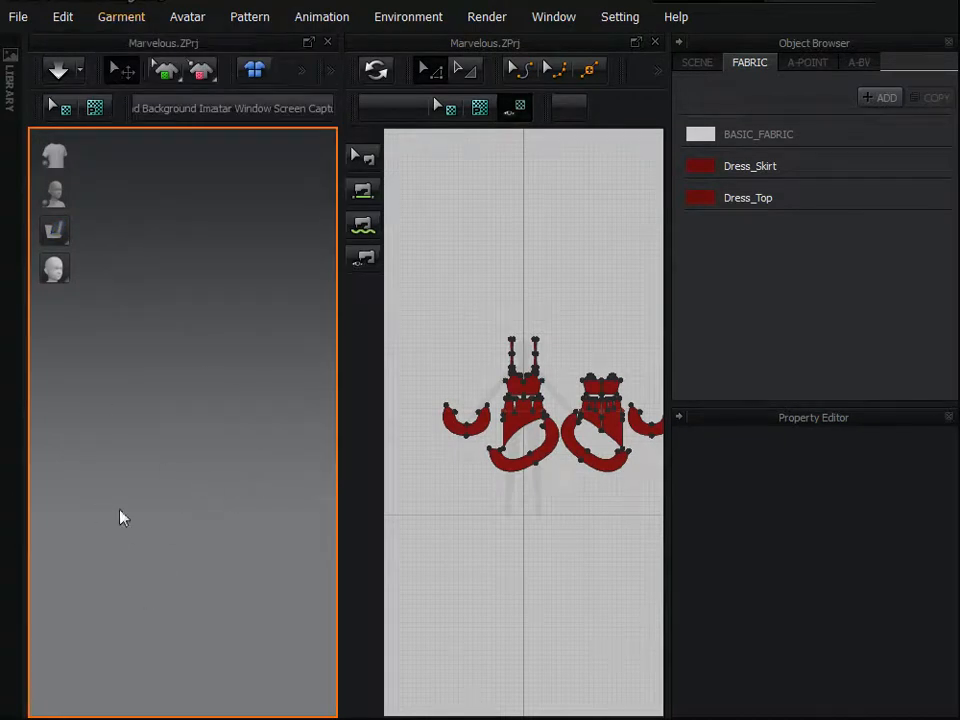
pyautogui.moveTo(448, 532)
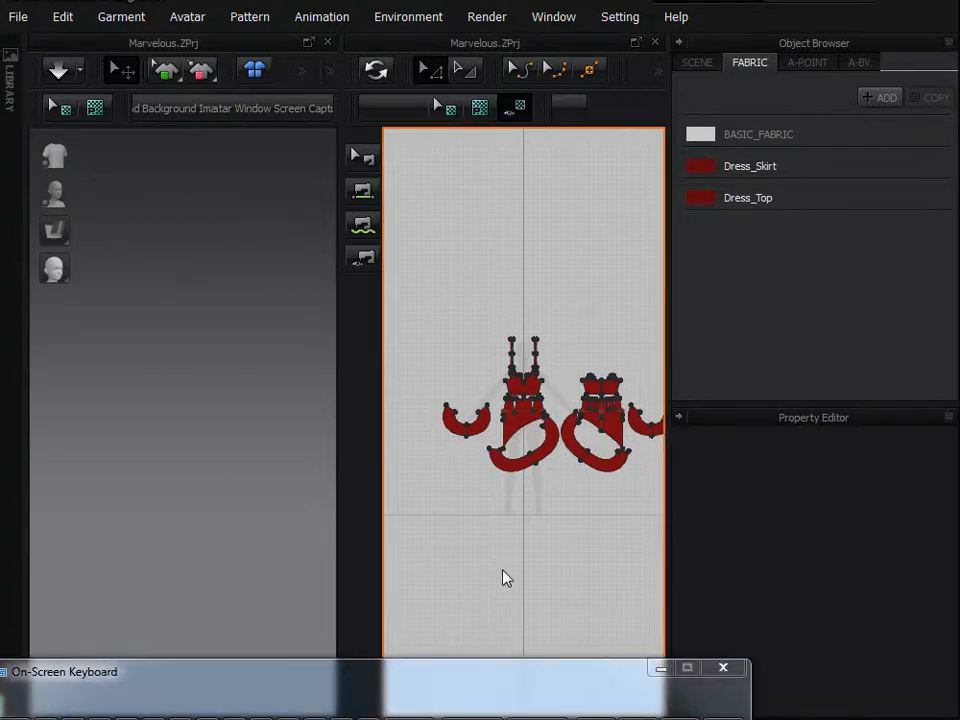
pyautogui.moveTo(444, 504)
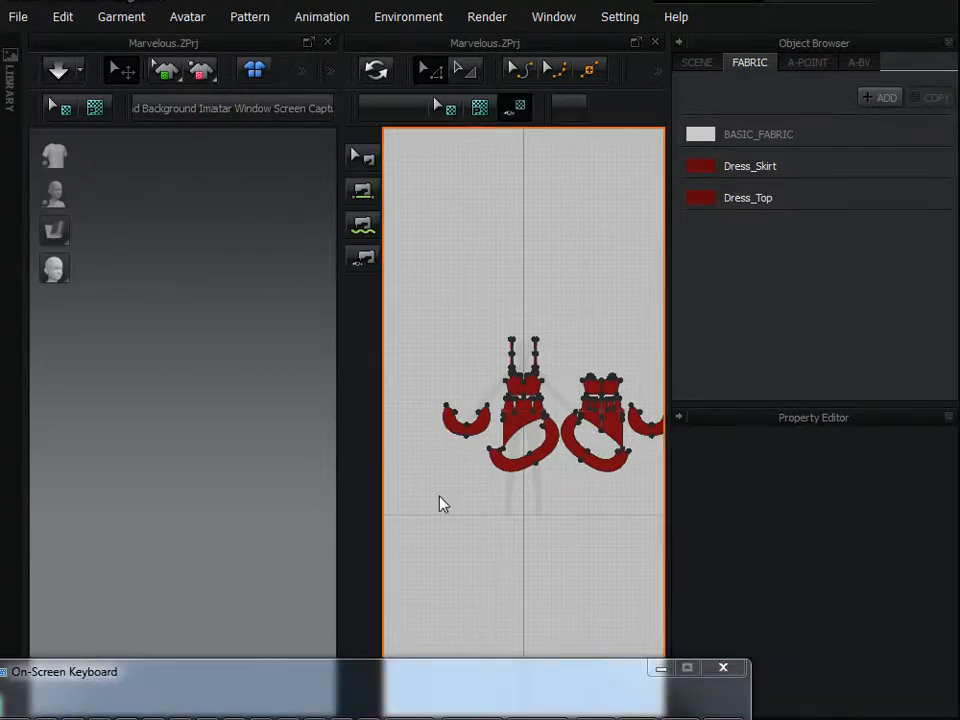
# Step: Select and delete the dress pattern pieces, dismissing the on-screen keyboard
pyautogui.click(524, 410)
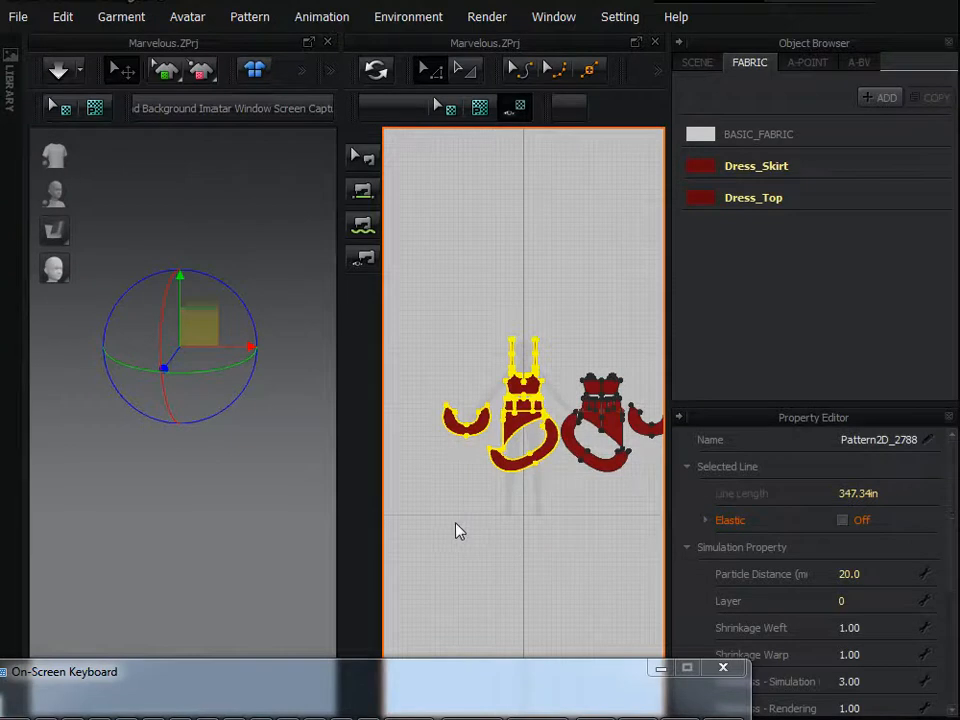
pyautogui.moveTo(418, 550)
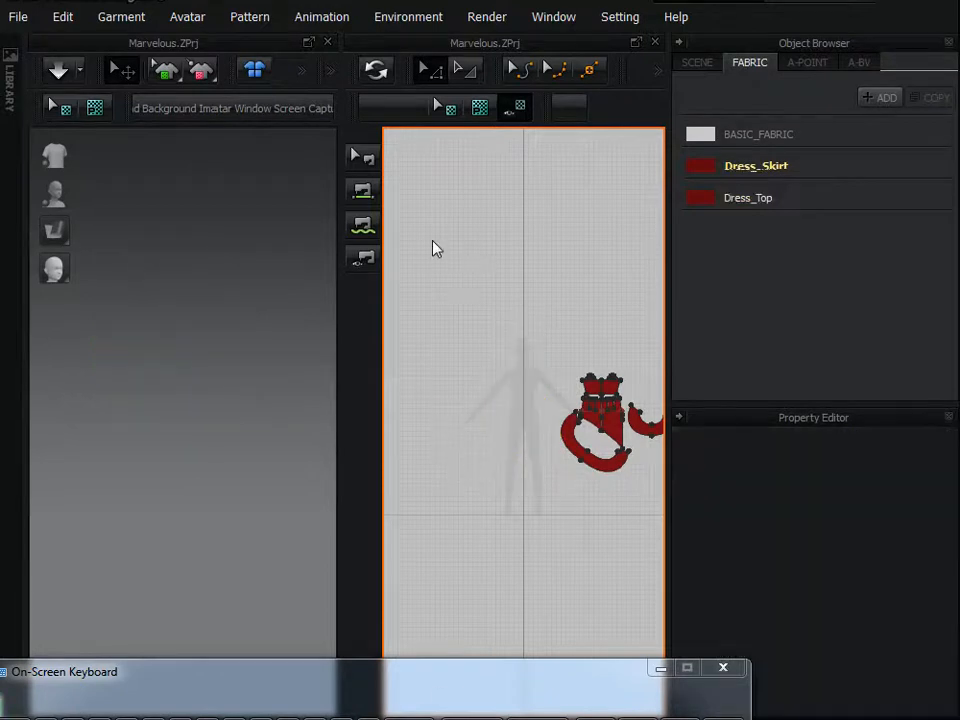
pyautogui.moveTo(378, 390)
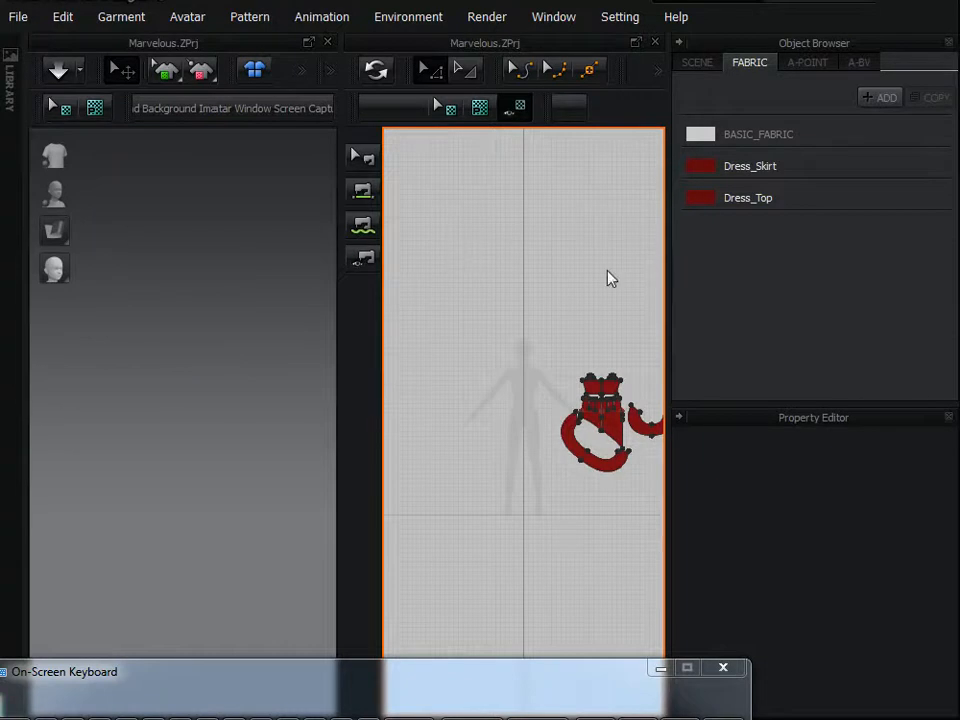
pyautogui.moveTo(462, 174)
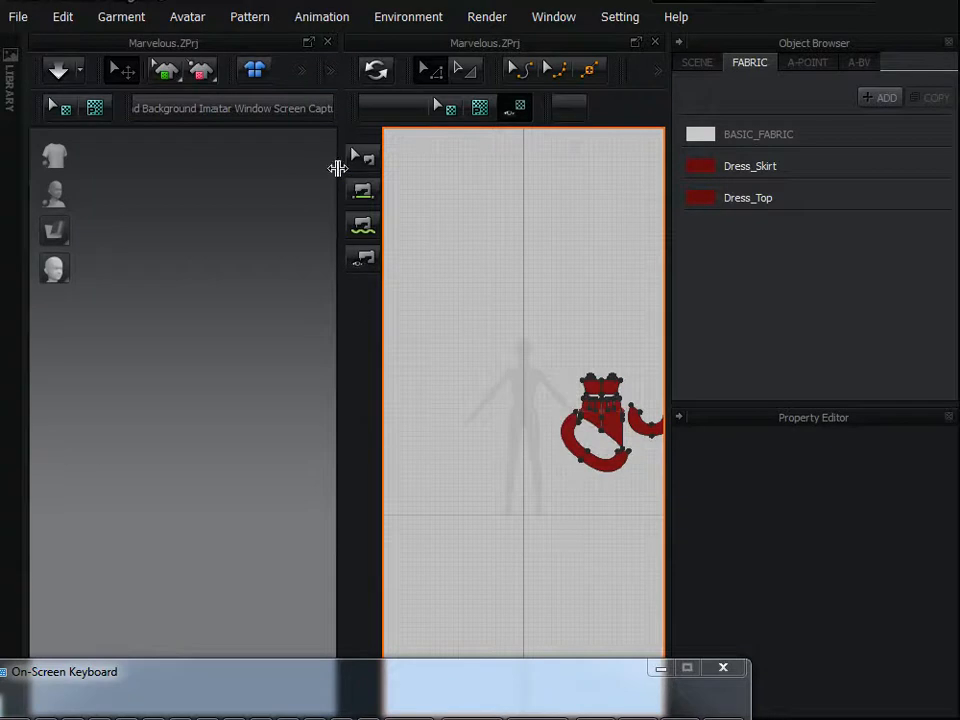
pyautogui.moveTo(676, 208)
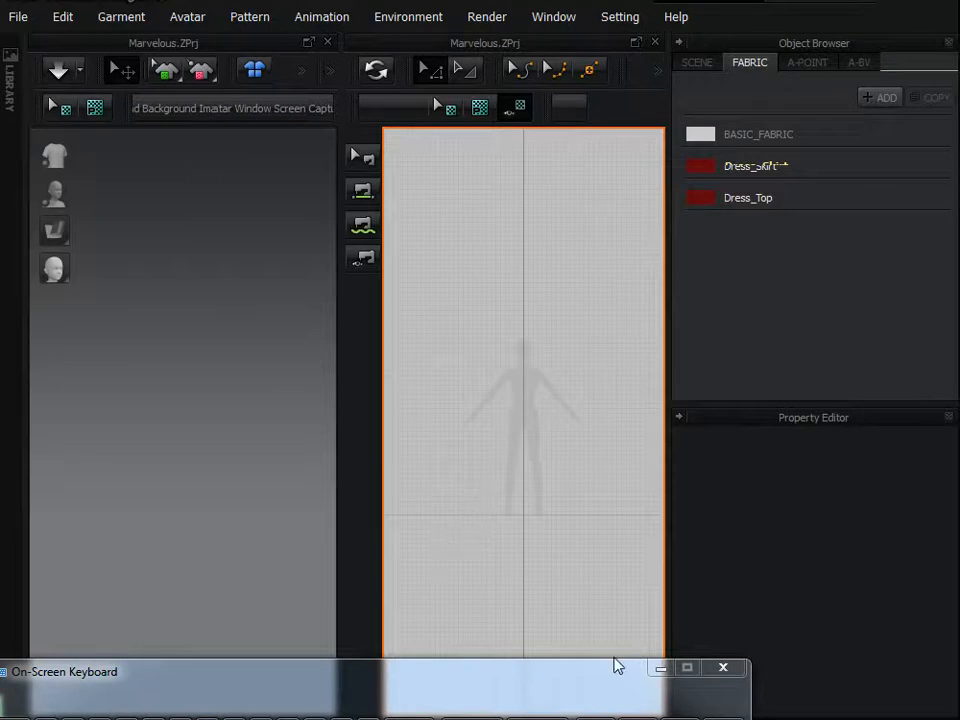
pyautogui.click(724, 668)
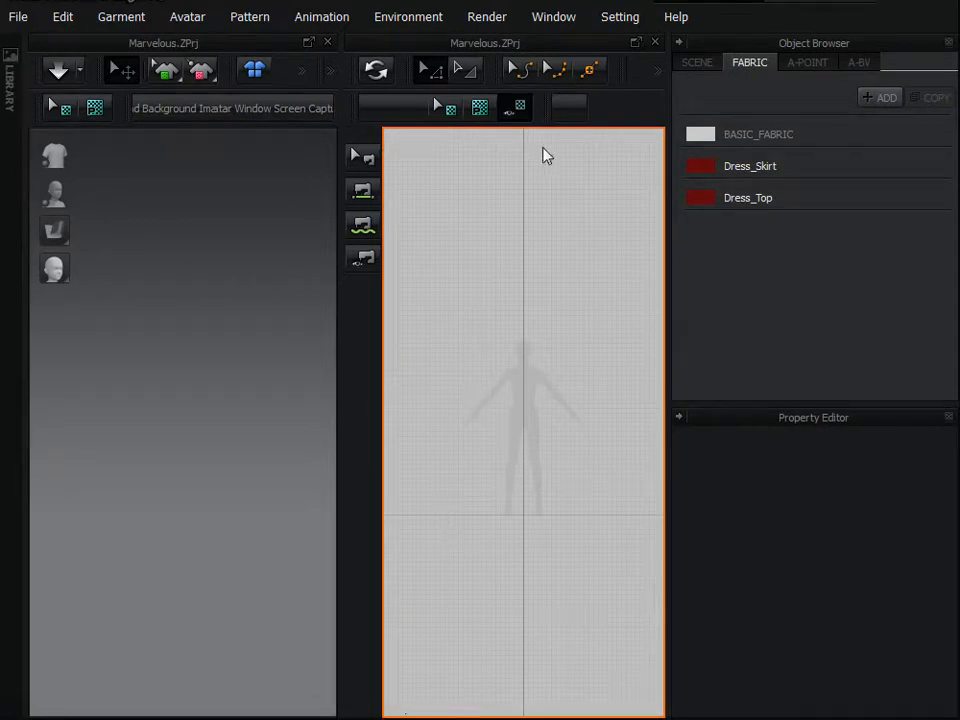
pyautogui.moveTo(452, 212)
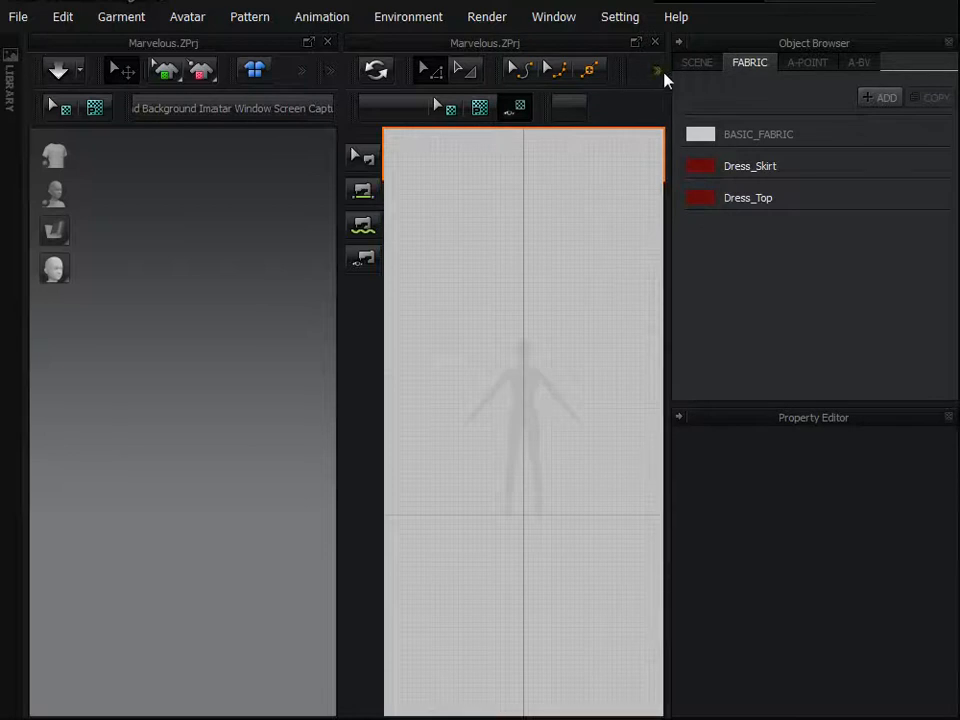
# Step: Draw a rectangular pattern piece over the avatar silhouette's torso
pyautogui.click(632, 70)
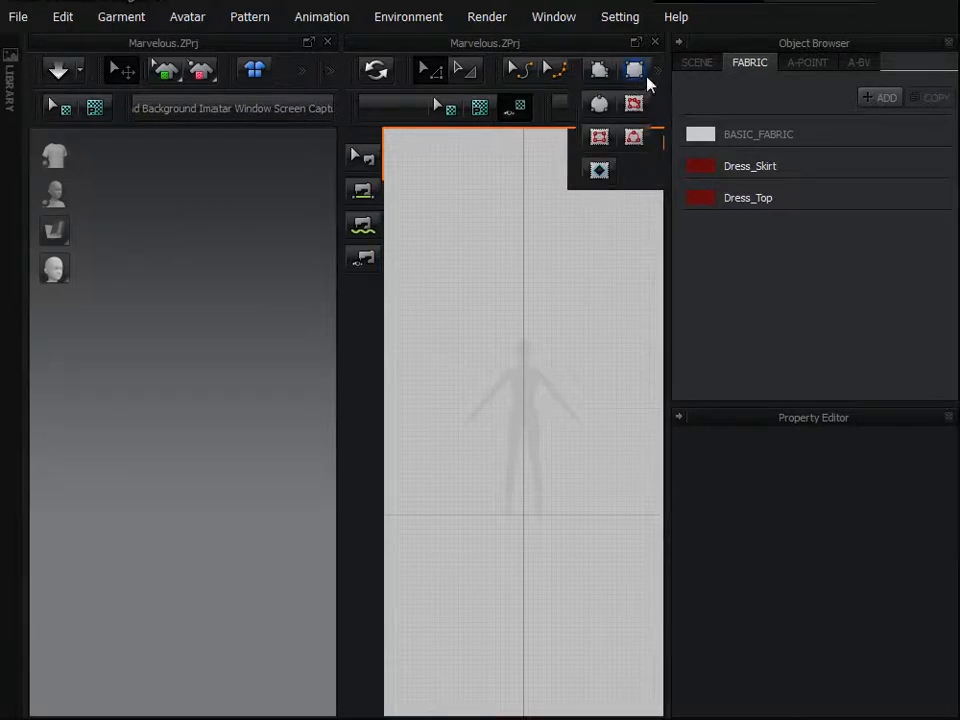
pyautogui.moveTo(634, 70)
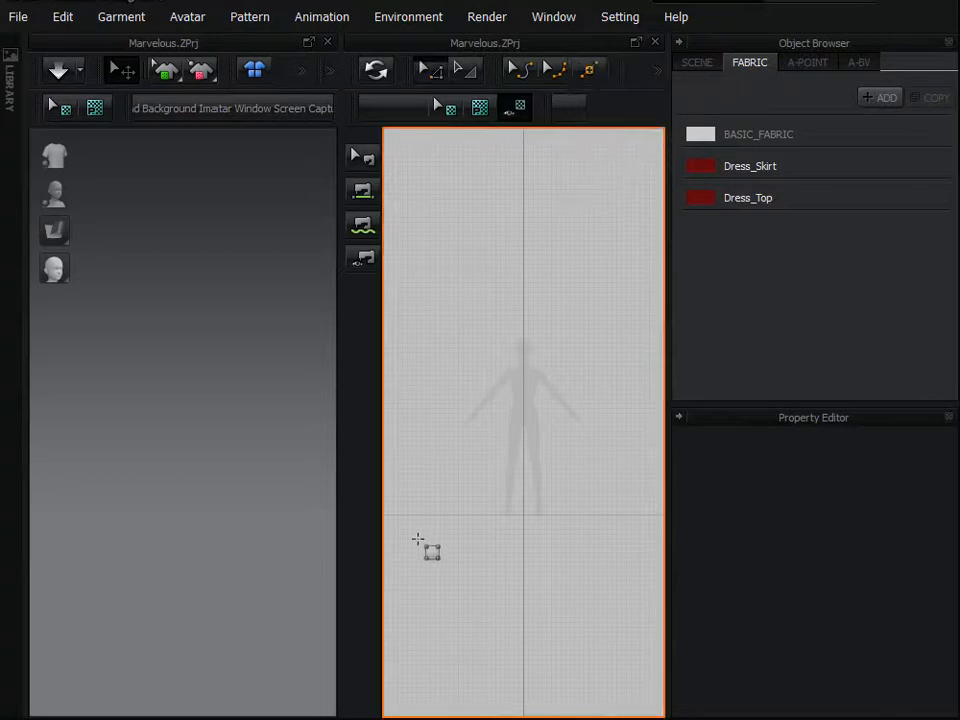
pyautogui.moveTo(424, 550); pyautogui.dragTo(584, 344)
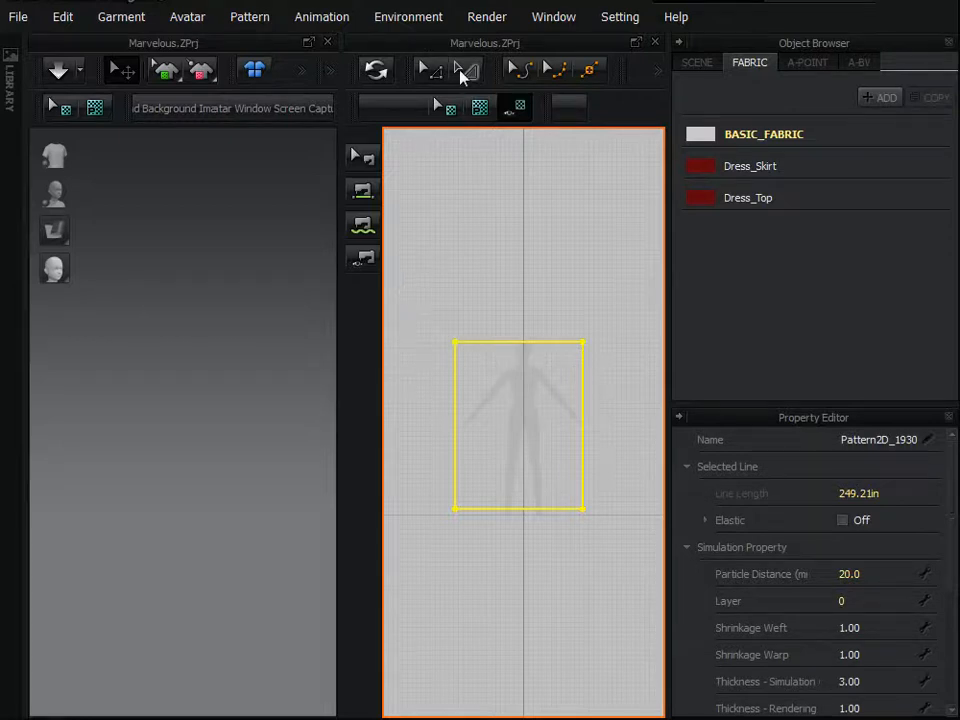
pyautogui.moveTo(436, 70)
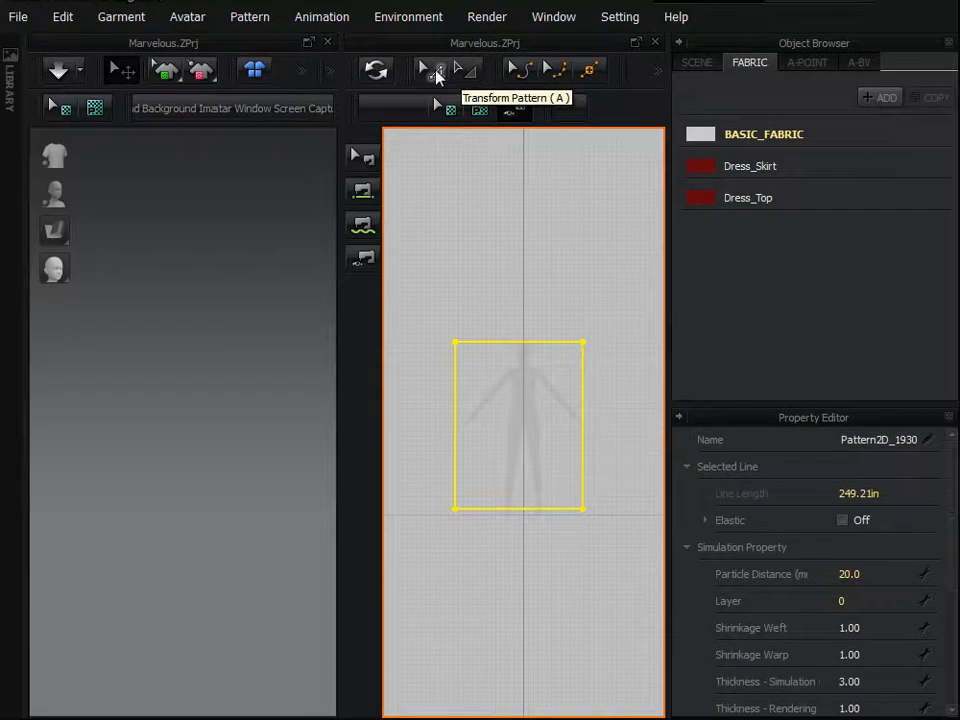
# Step: Activate Transform Pattern on the rectangle to enlarge its outline toward 305 inches
pyautogui.click(424, 68)
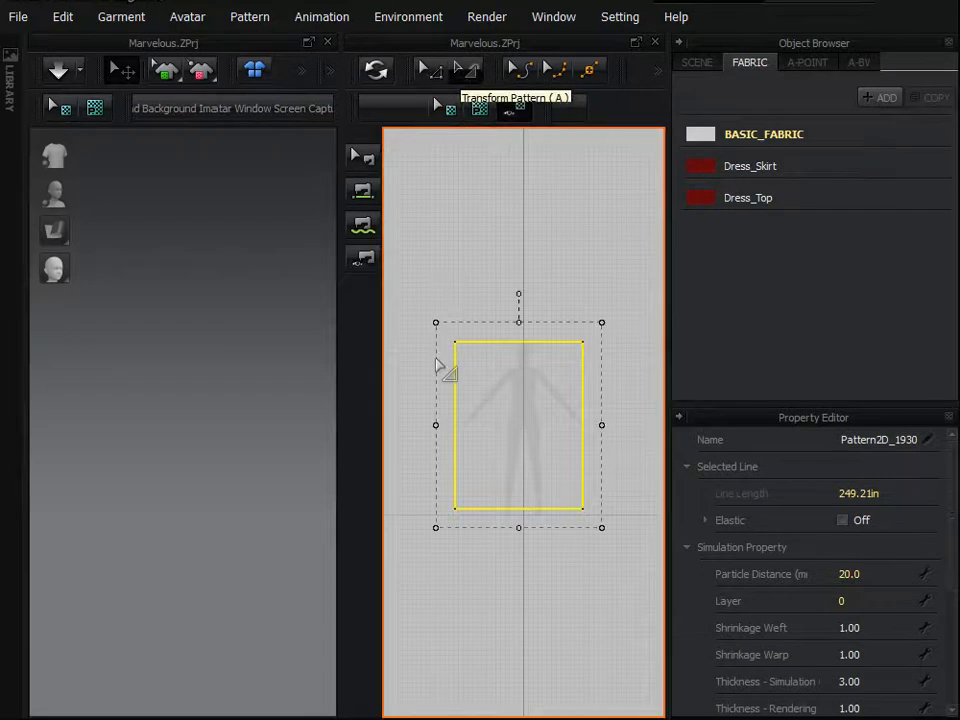
pyautogui.moveTo(432, 436)
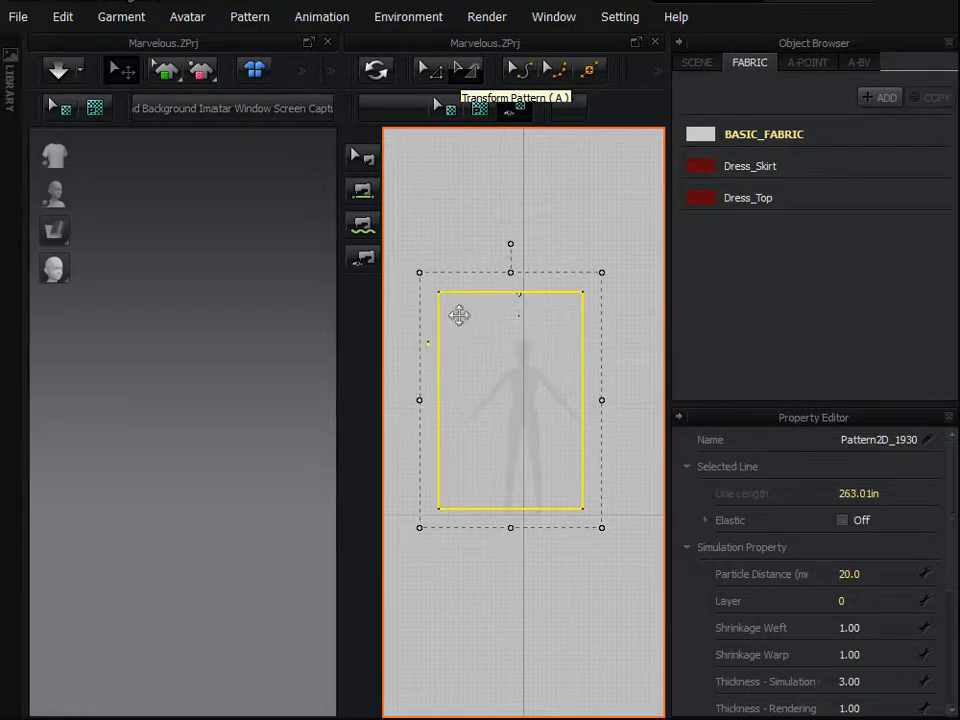
pyautogui.moveTo(420, 398)
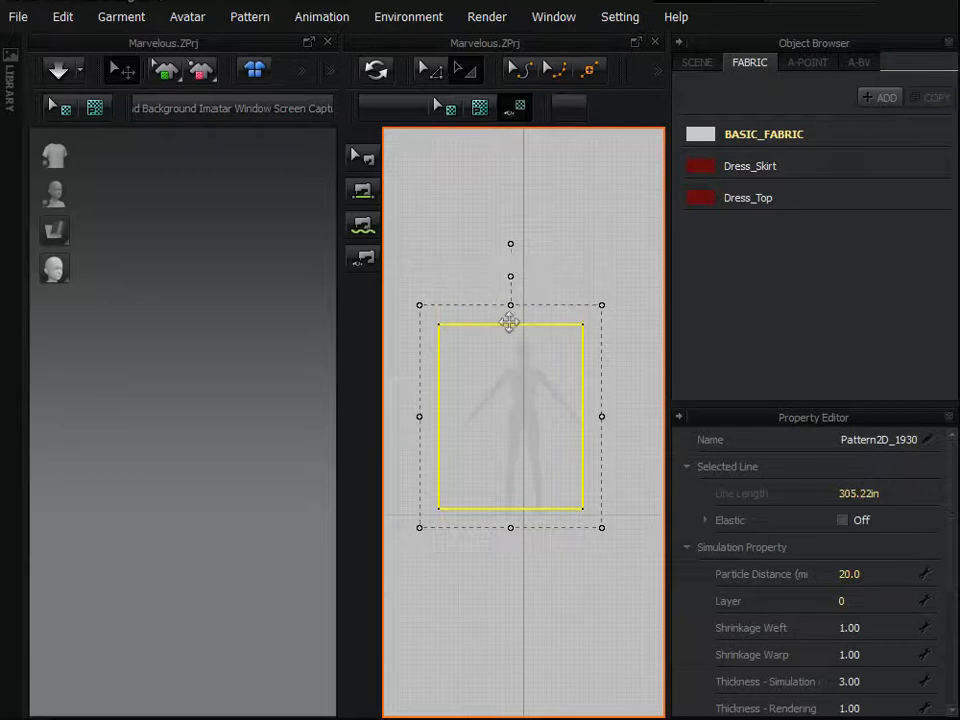
pyautogui.moveTo(412, 412)
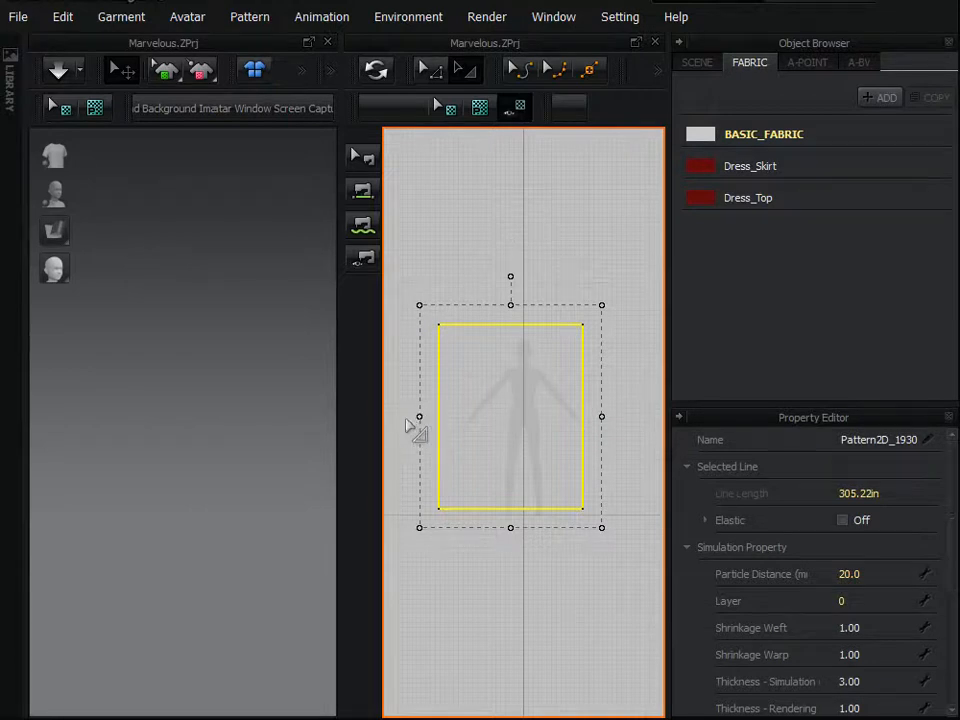
pyautogui.moveTo(404, 428)
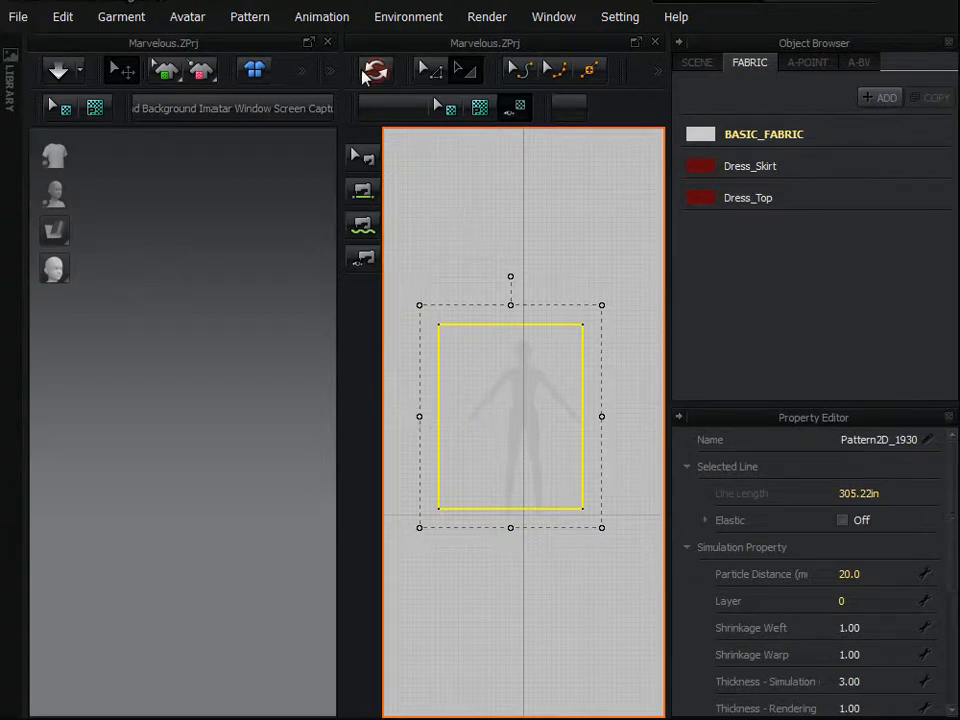
pyautogui.moveTo(376, 68)
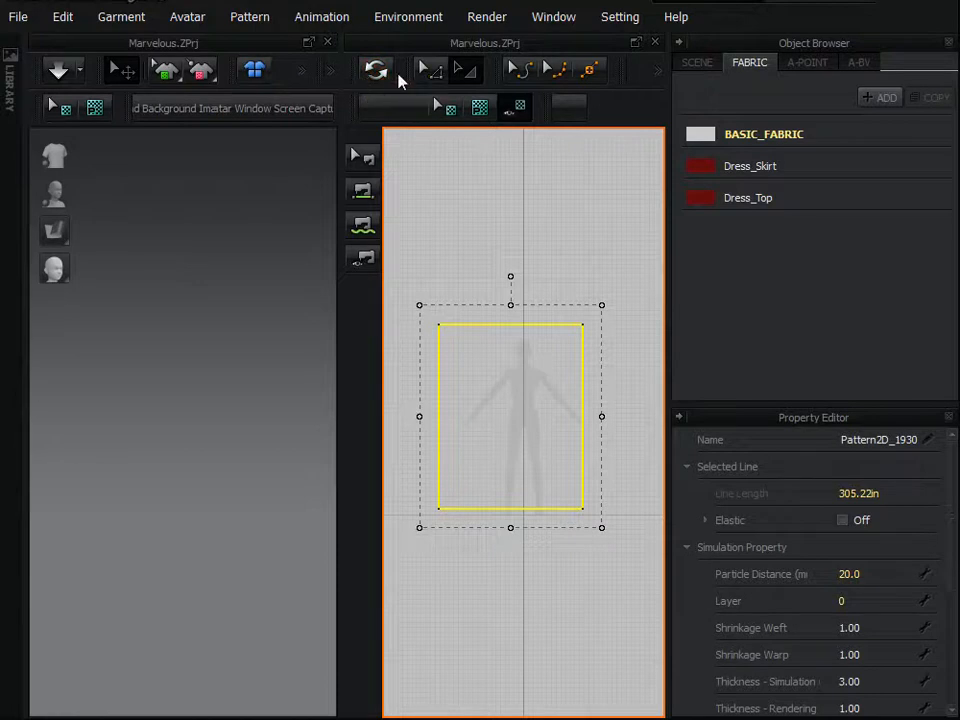
pyautogui.moveTo(376, 68)
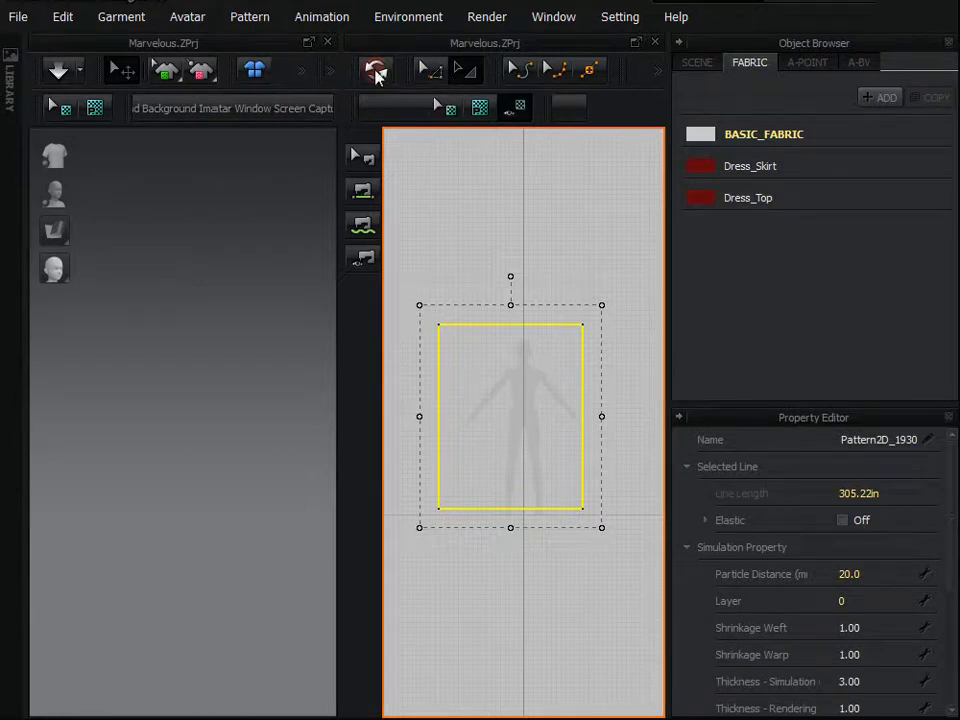
# Step: Run the simulation so the rectangle appears as a flat cloth panel in 3D
pyautogui.click(376, 68)
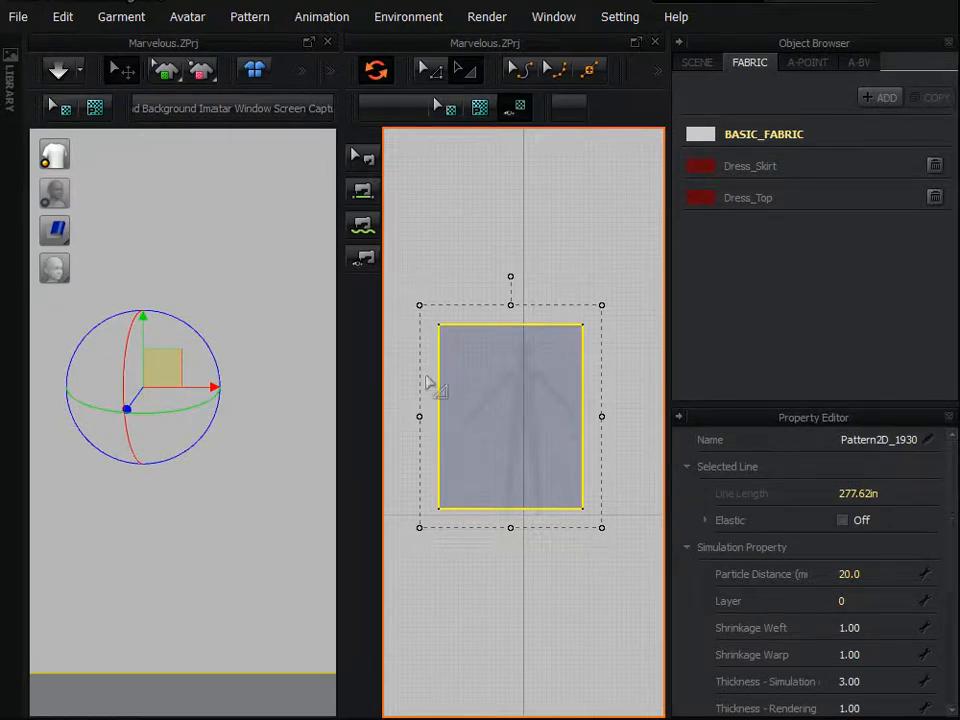
pyautogui.moveTo(136, 460)
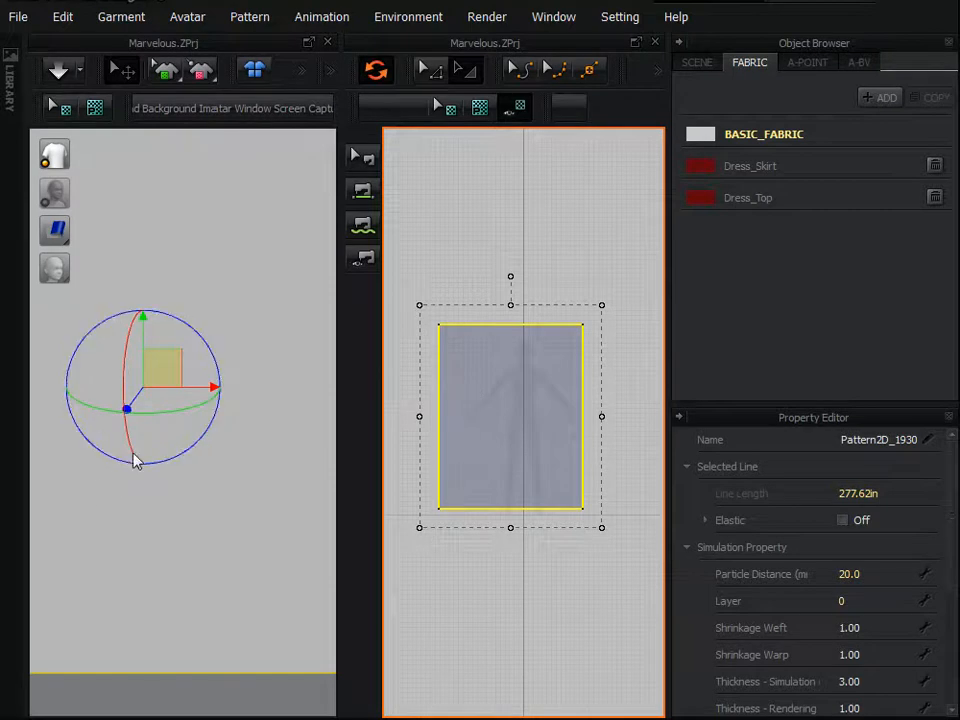
pyautogui.moveTo(150, 538)
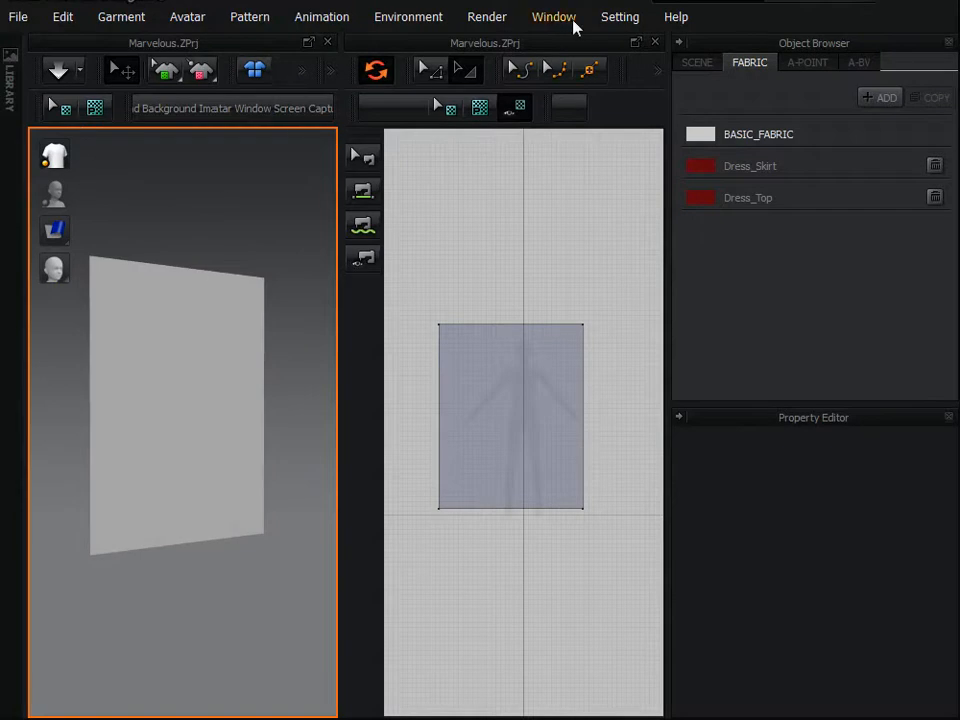
pyautogui.moveTo(620, 16)
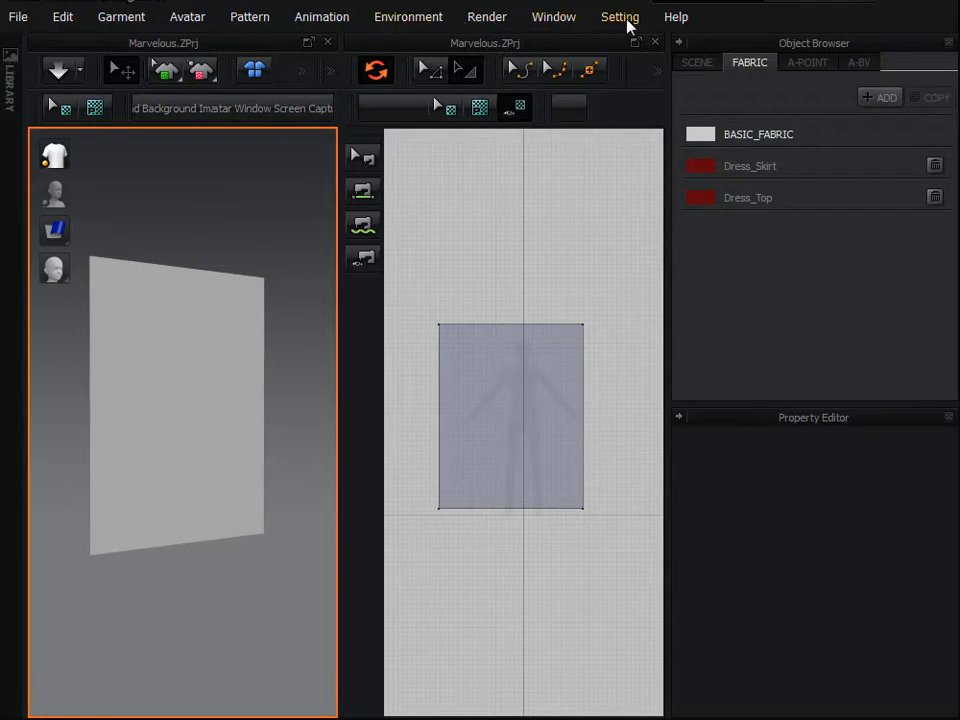
pyautogui.click(620, 16)
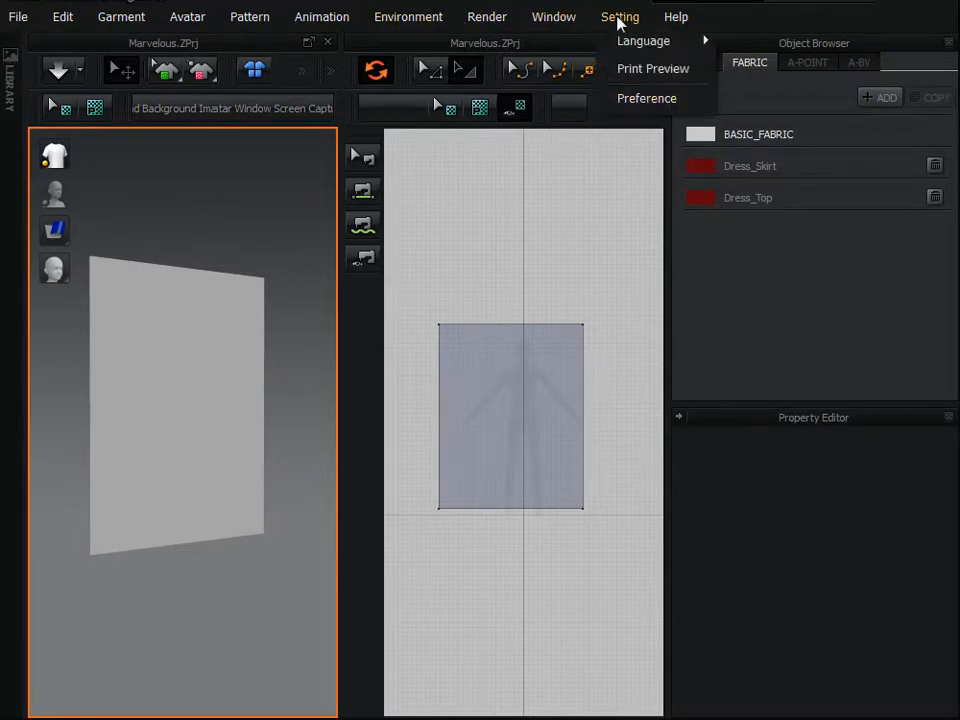
pyautogui.moveTo(648, 98)
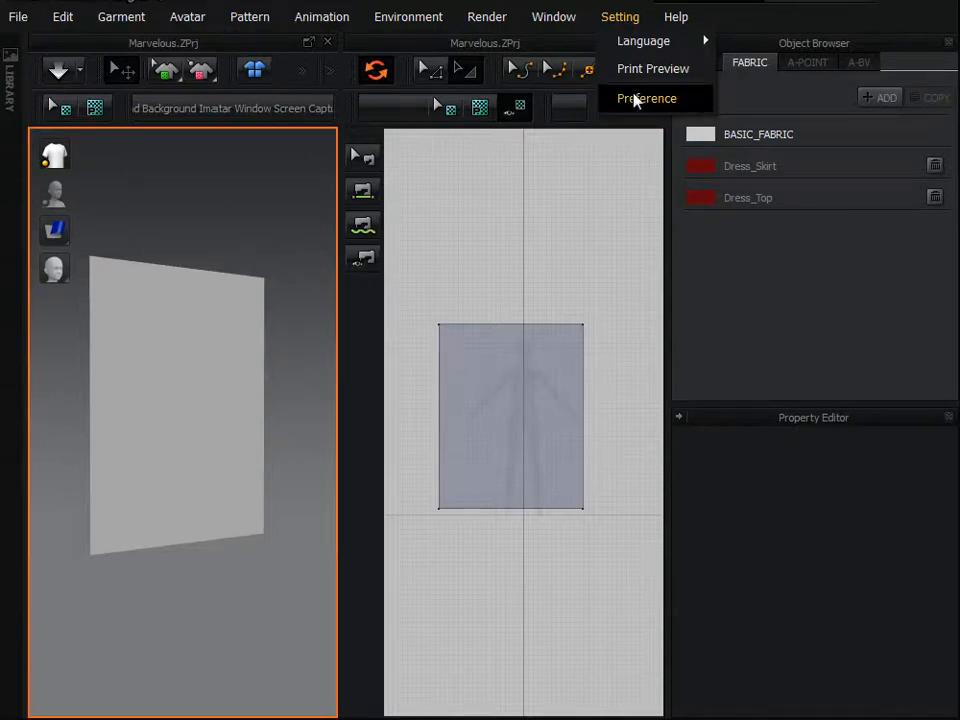
pyautogui.click(648, 98)
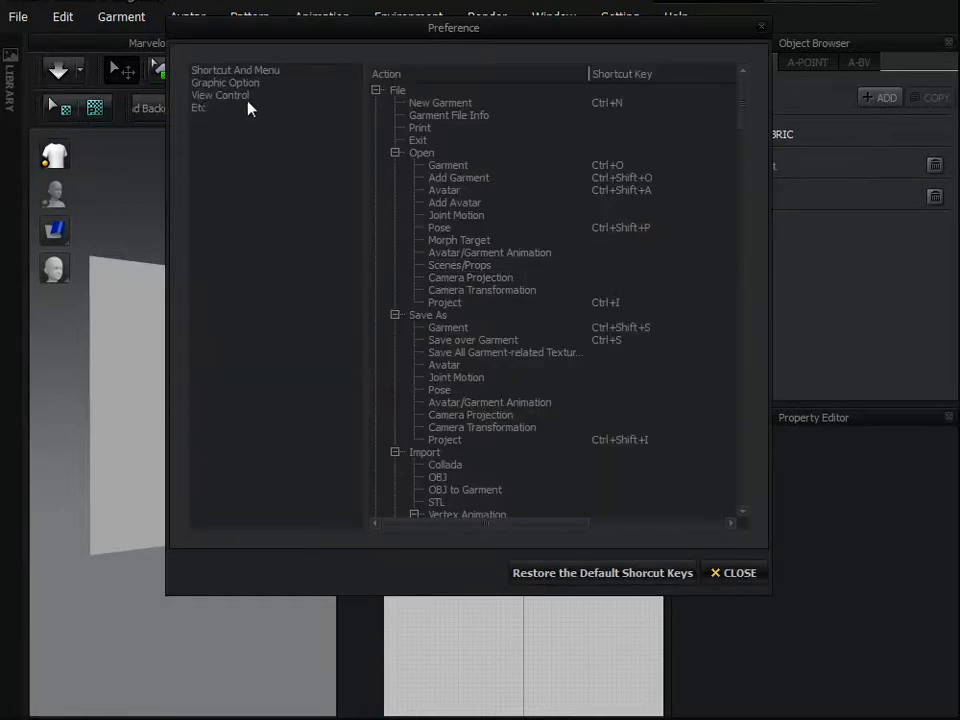
pyautogui.click(220, 96)
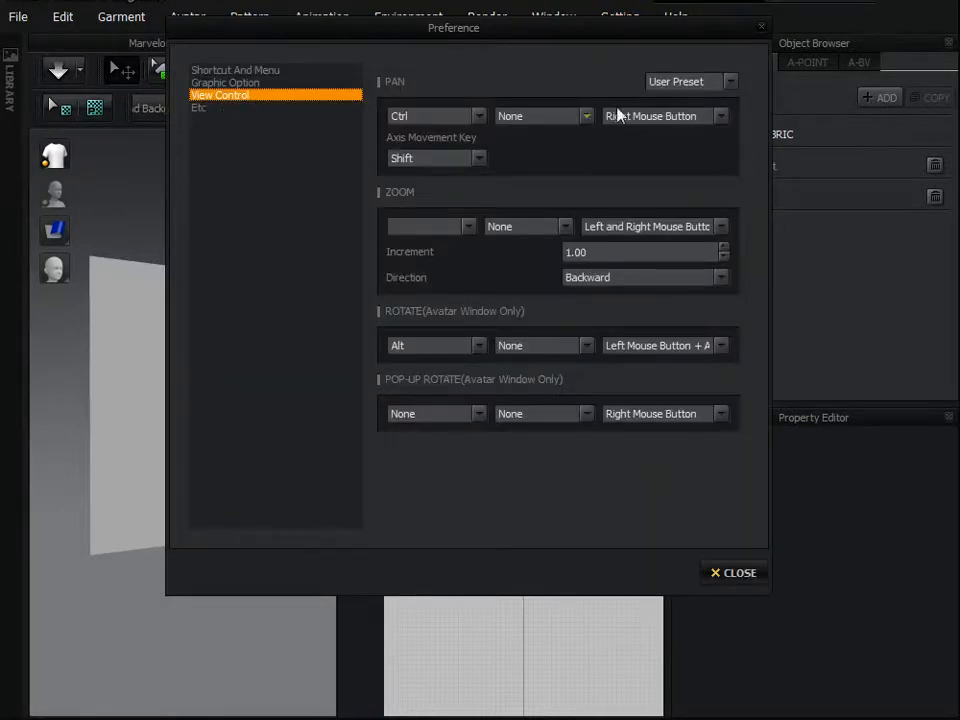
pyautogui.click(722, 80)
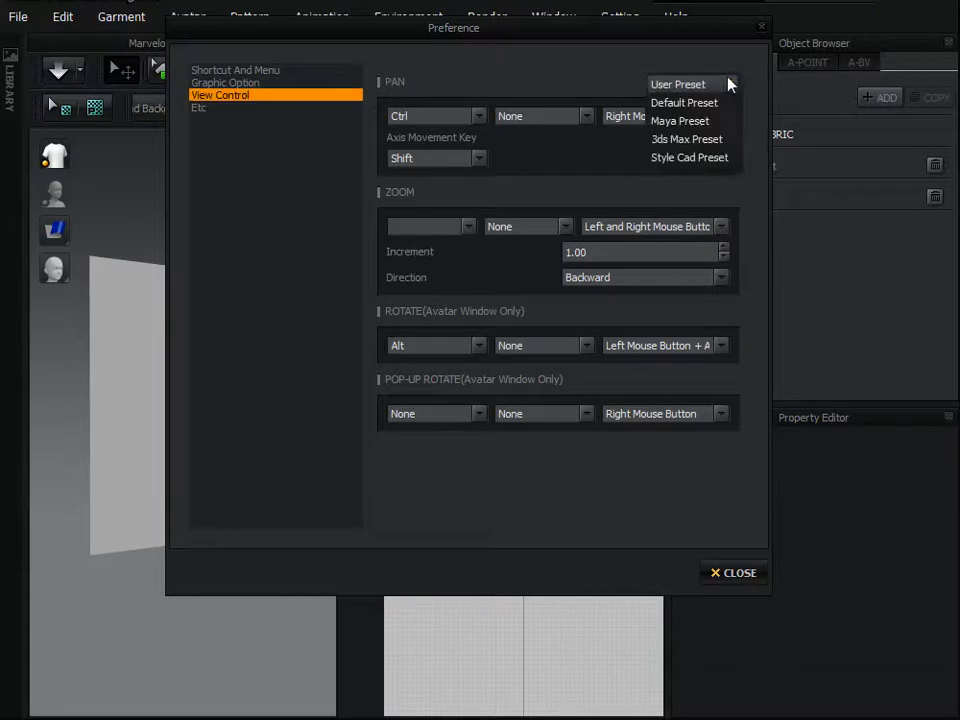
pyautogui.moveTo(688, 140)
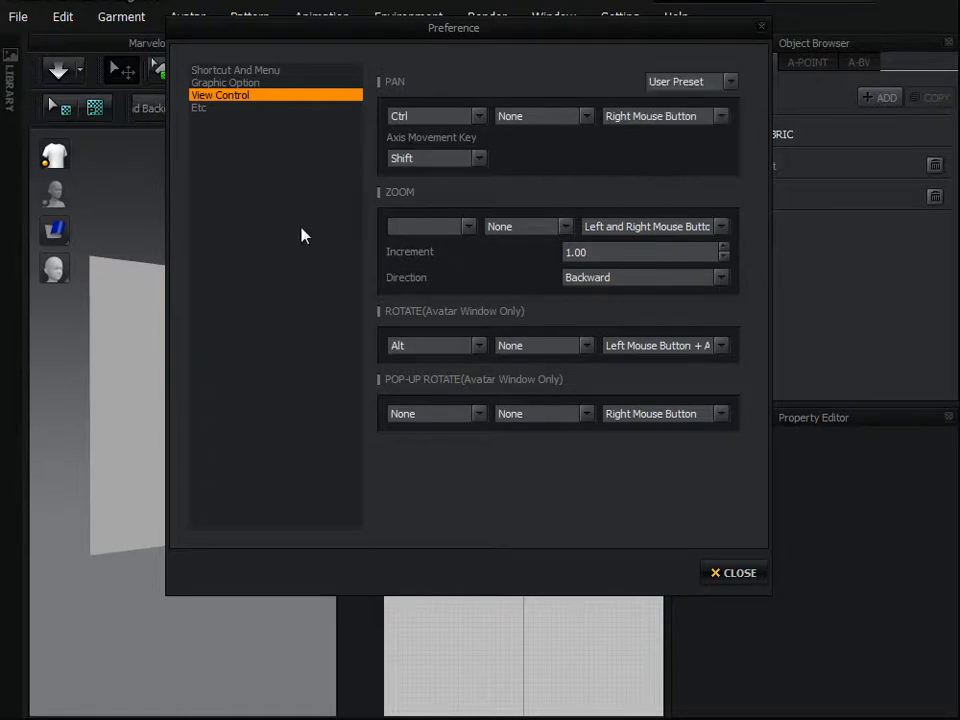
pyautogui.moveTo(222, 82)
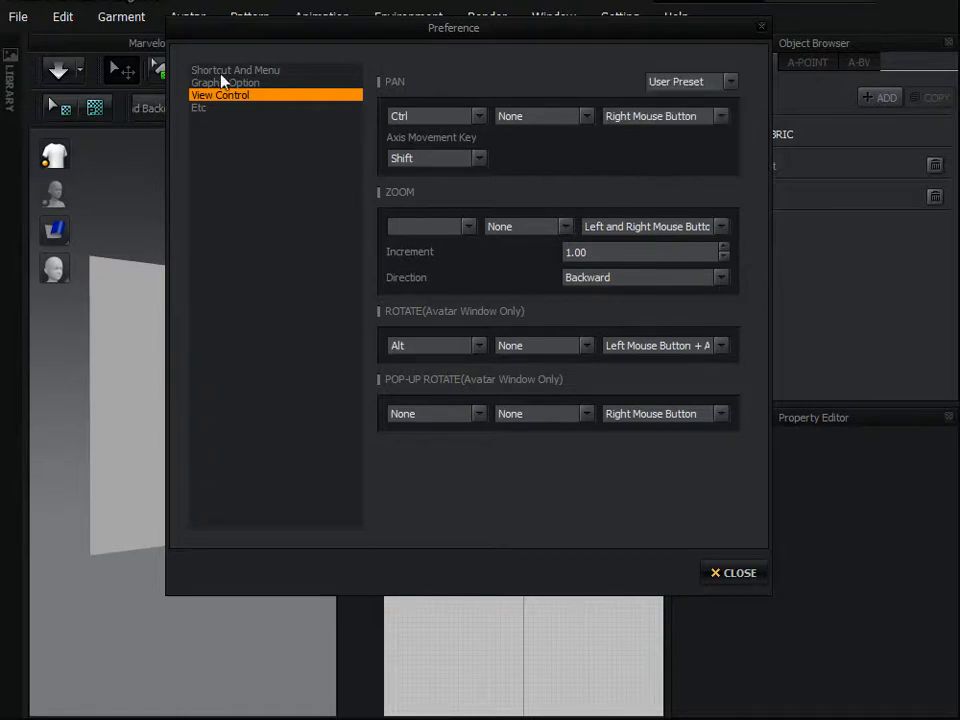
pyautogui.click(236, 68)
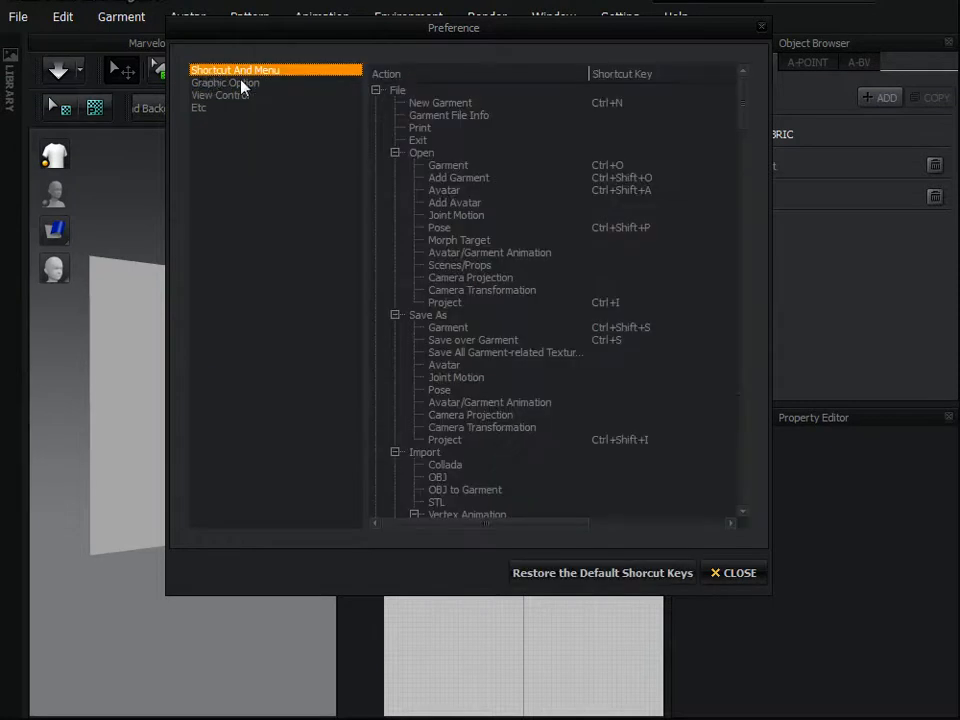
pyautogui.click(220, 96)
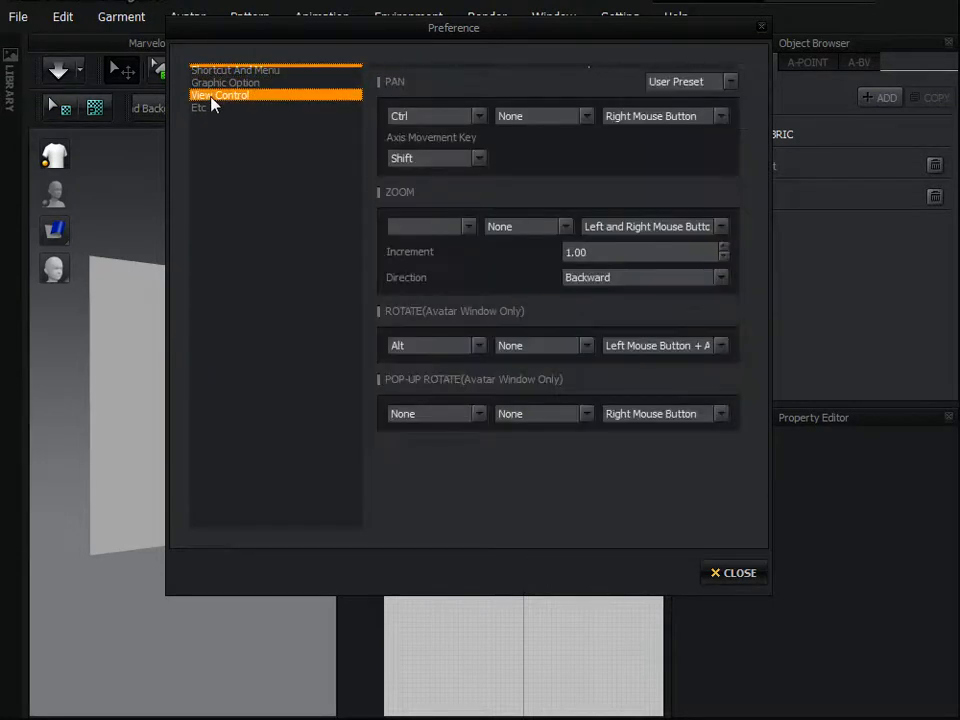
pyautogui.click(200, 108)
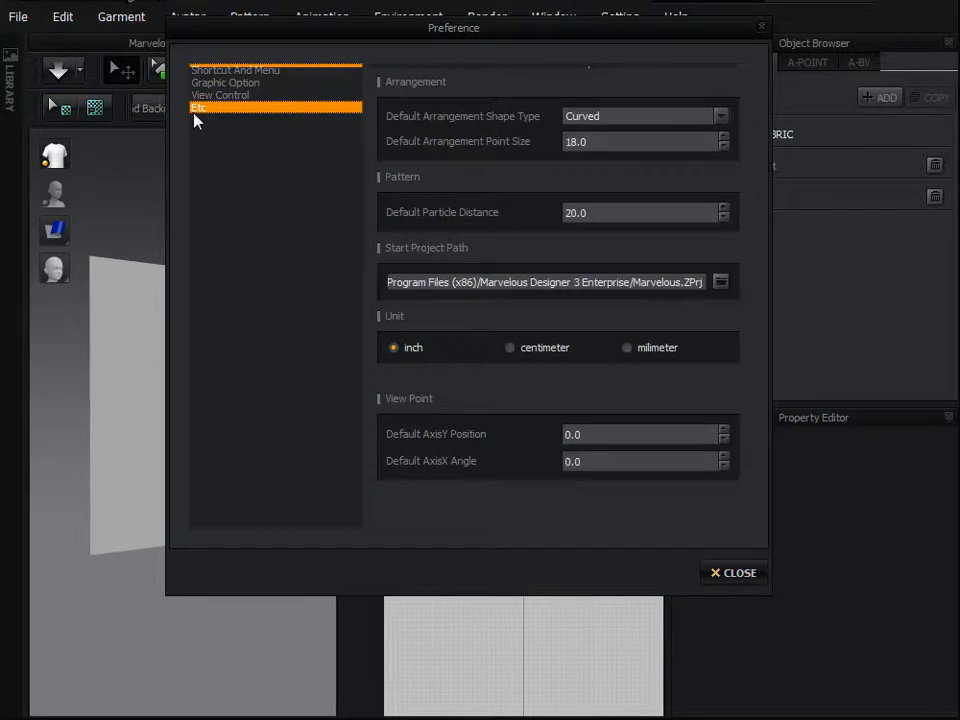
pyautogui.click(734, 572)
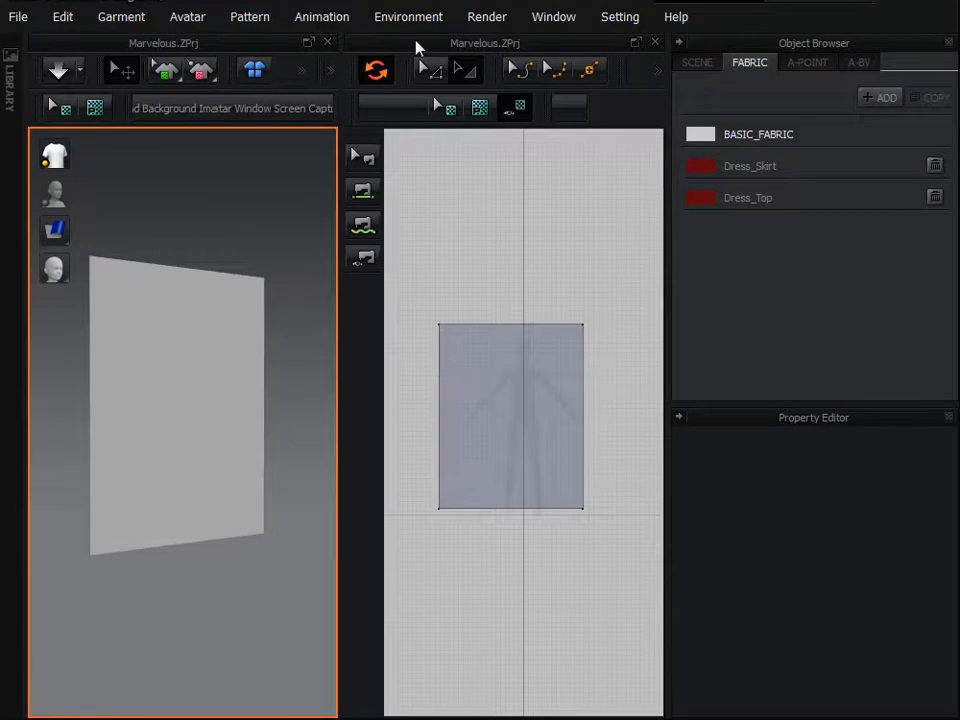
# Step: Switch the 3D transform gizmo to world coordinates for standing the panel upright
pyautogui.click(408, 16)
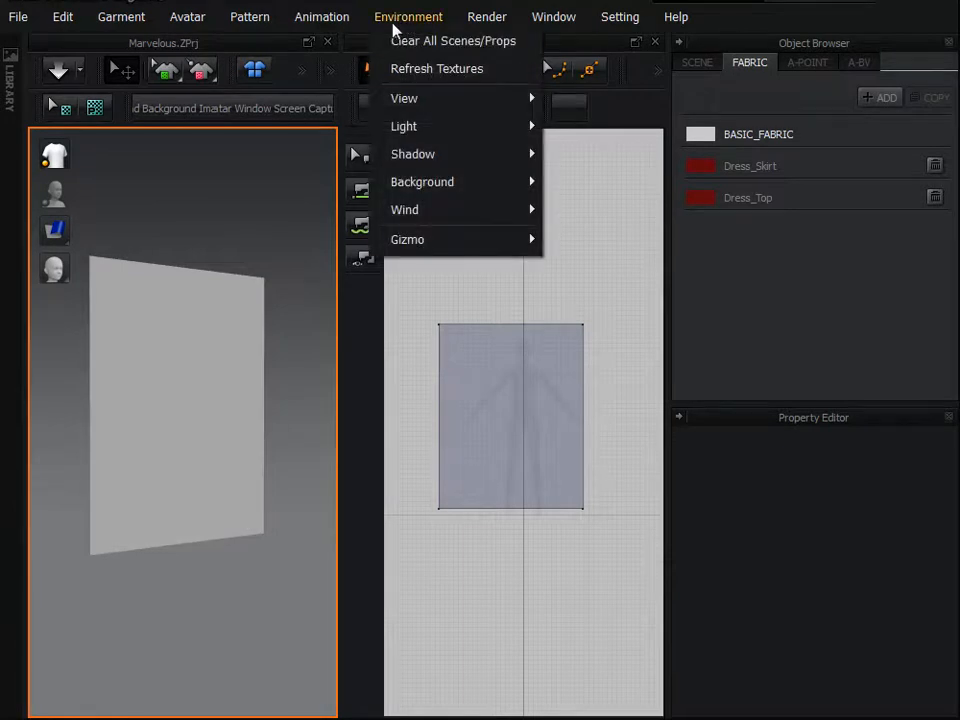
pyautogui.moveTo(408, 240)
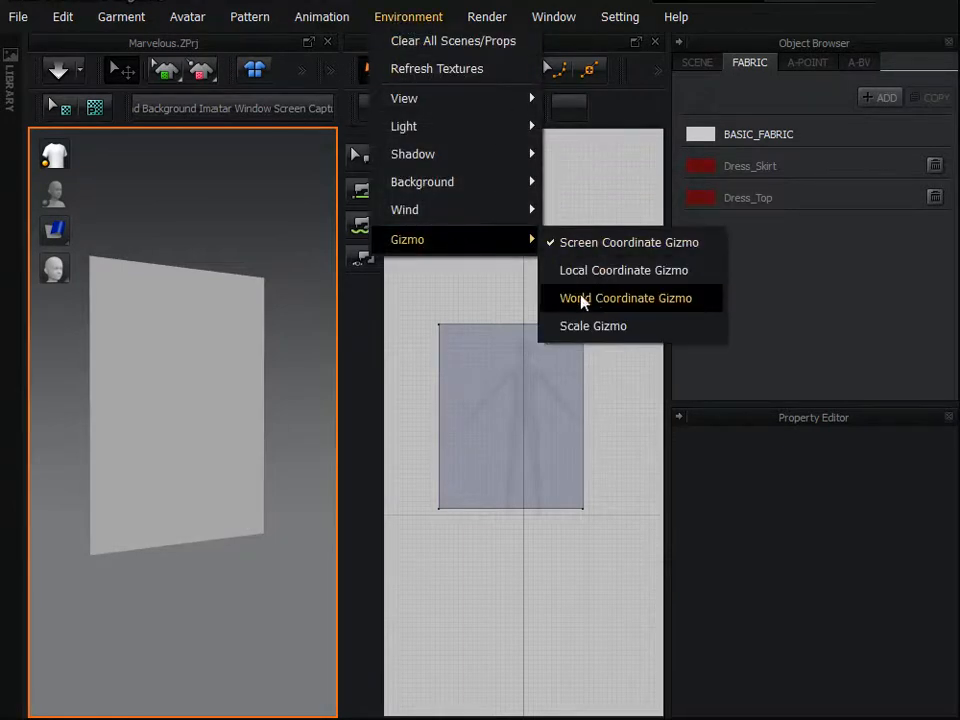
pyautogui.moveTo(576, 306)
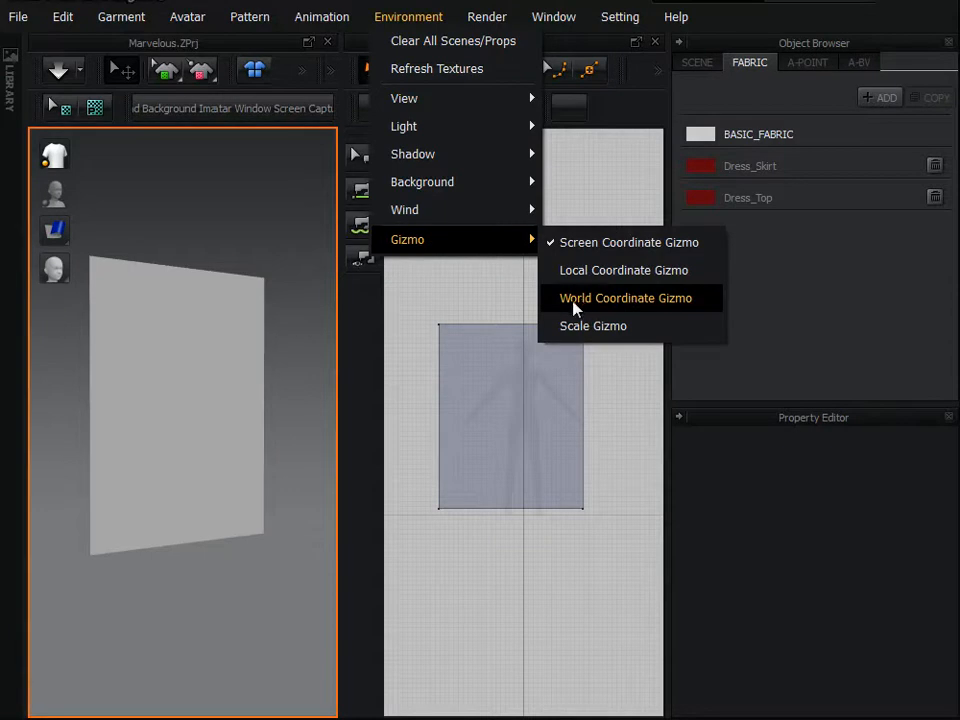
pyautogui.moveTo(598, 312)
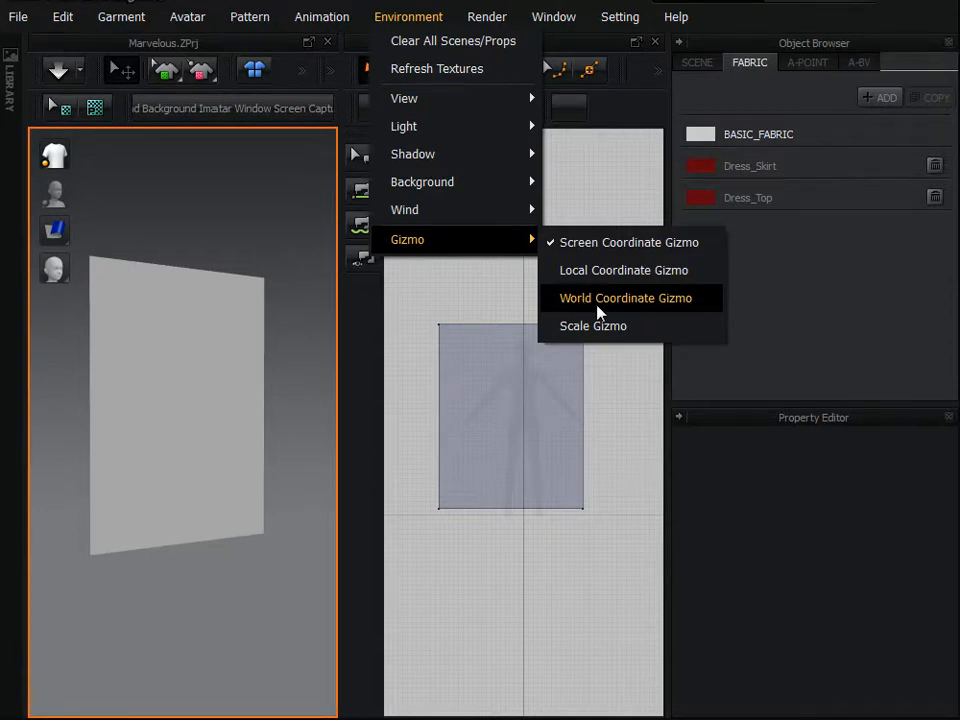
pyautogui.click(624, 296)
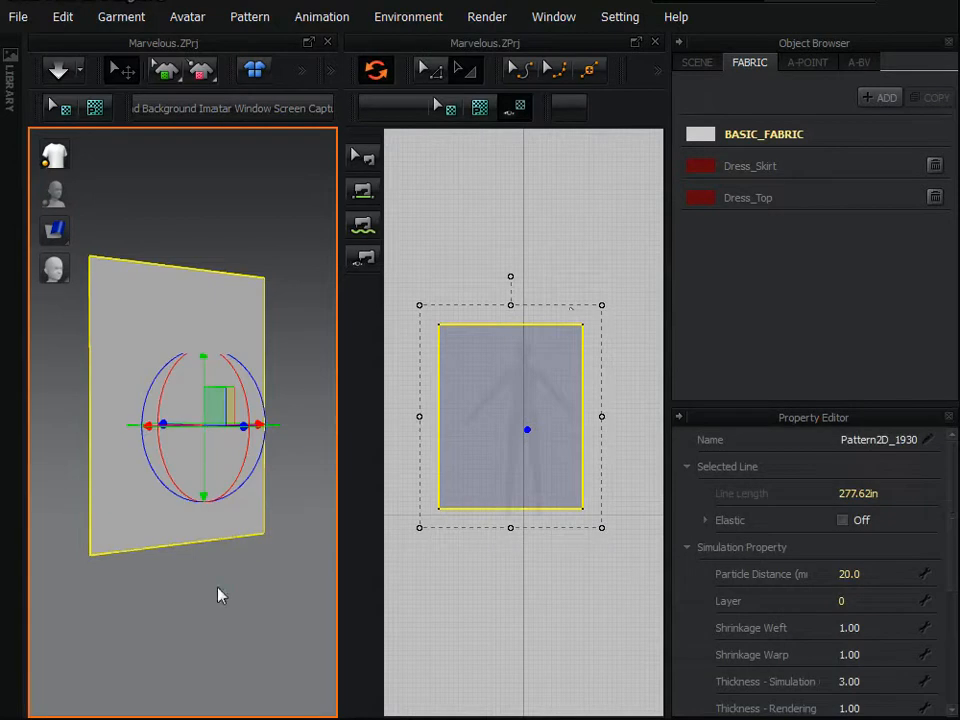
pyautogui.moveTo(240, 560)
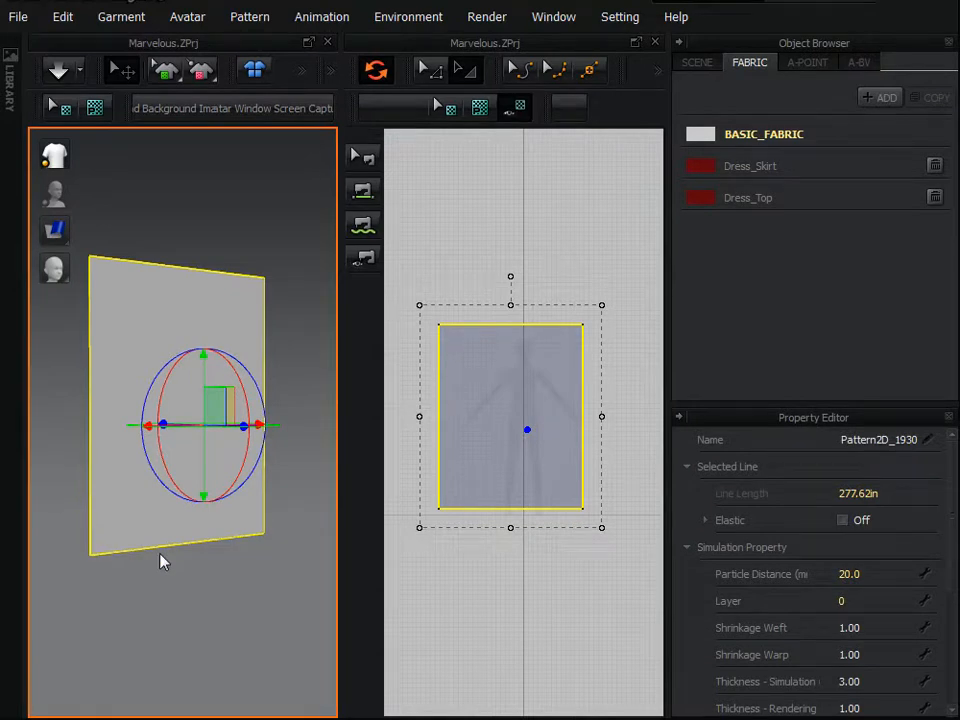
pyautogui.moveTo(302, 592)
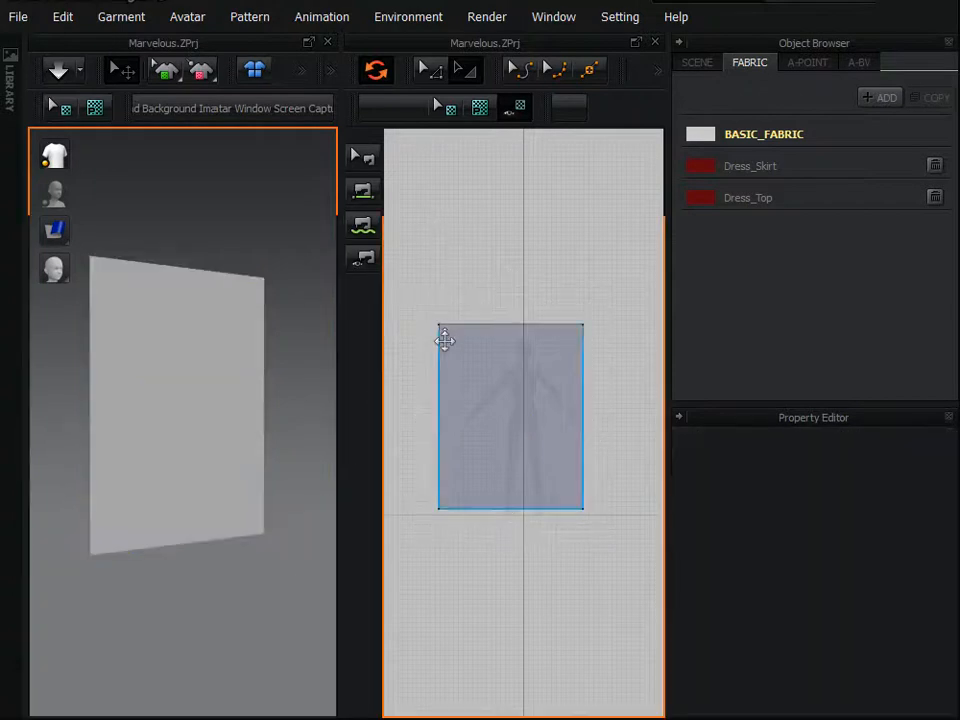
pyautogui.click(510, 414)
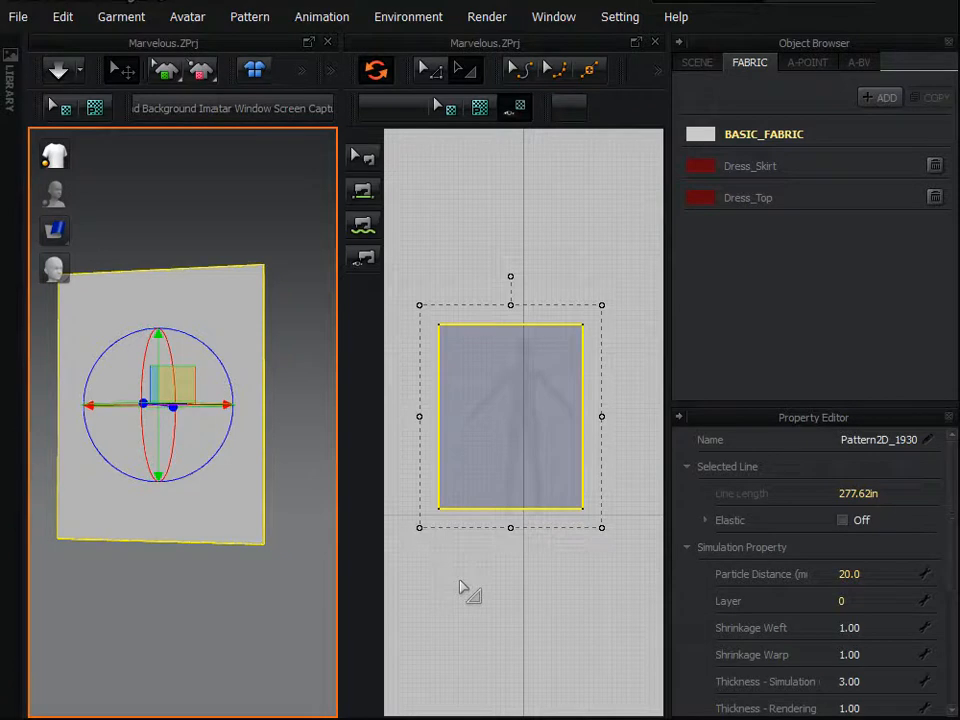
pyautogui.moveTo(404, 168)
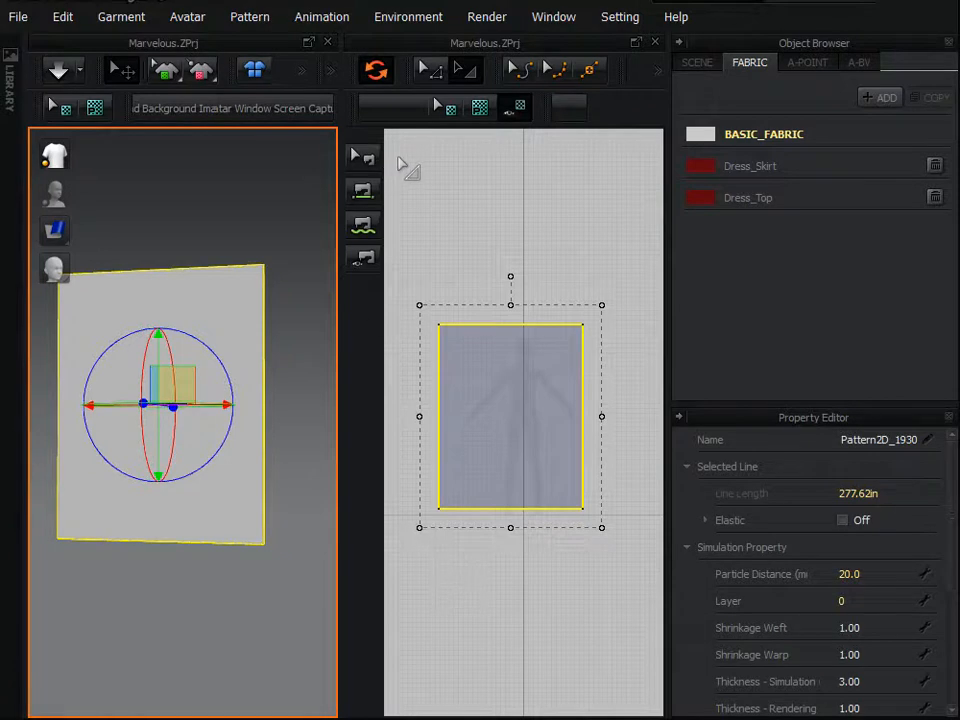
pyautogui.moveTo(410, 190)
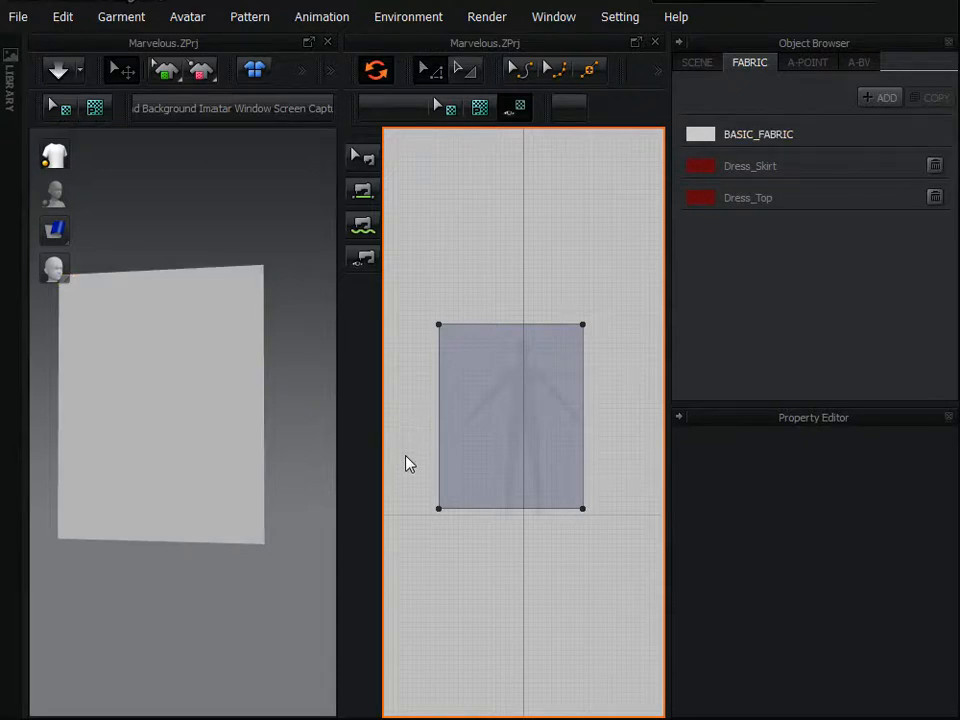
pyautogui.moveTo(180, 480)
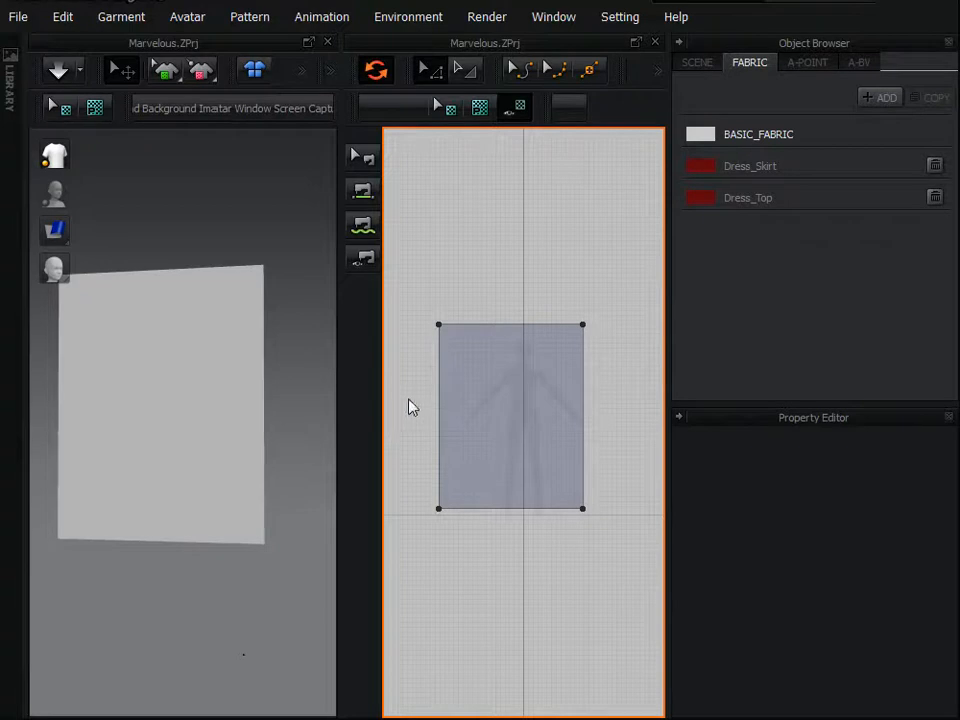
pyautogui.moveTo(420, 422)
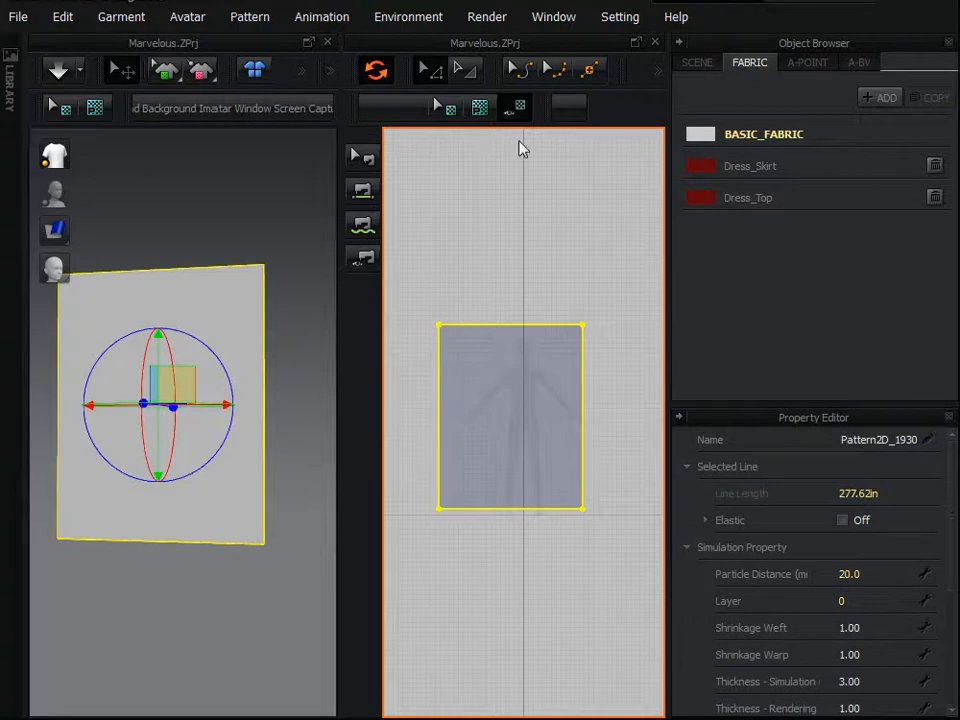
pyautogui.moveTo(548, 316)
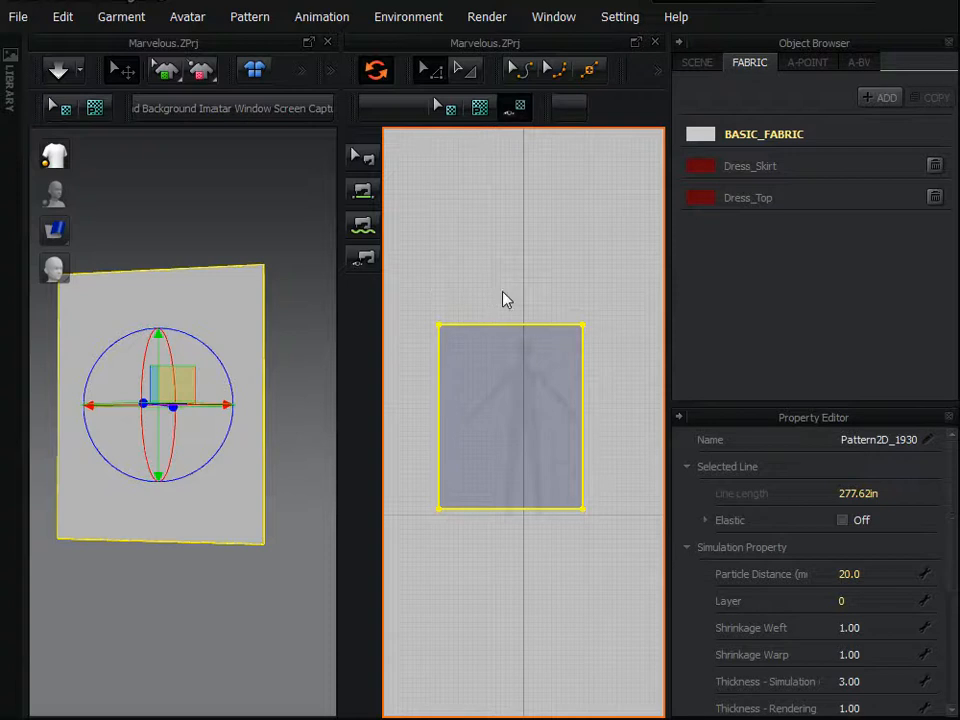
pyautogui.moveTo(628, 88)
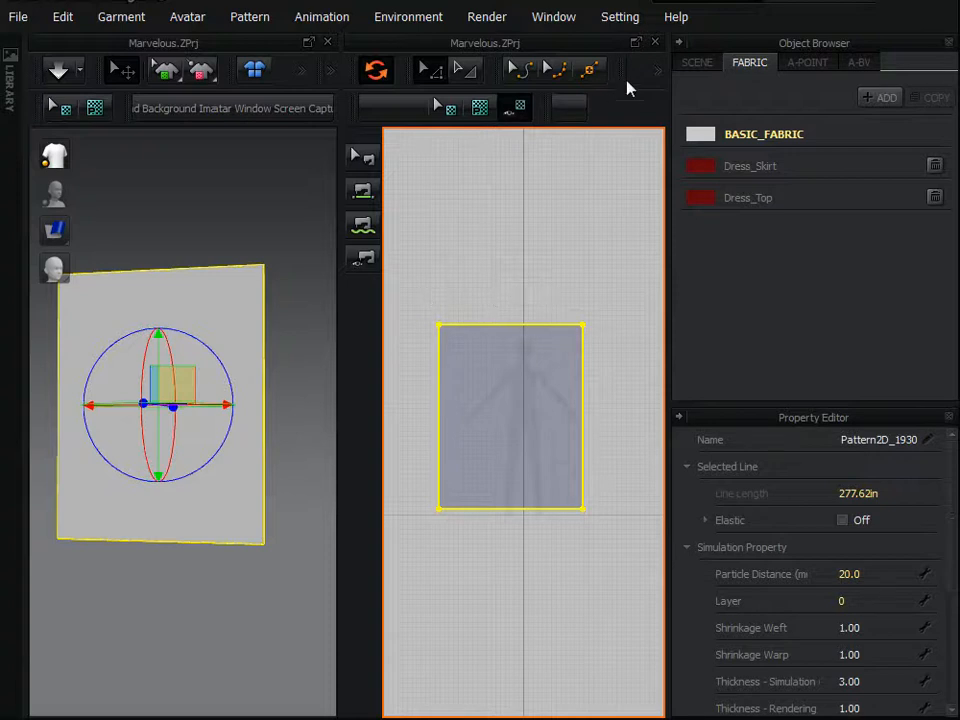
pyautogui.moveTo(548, 304)
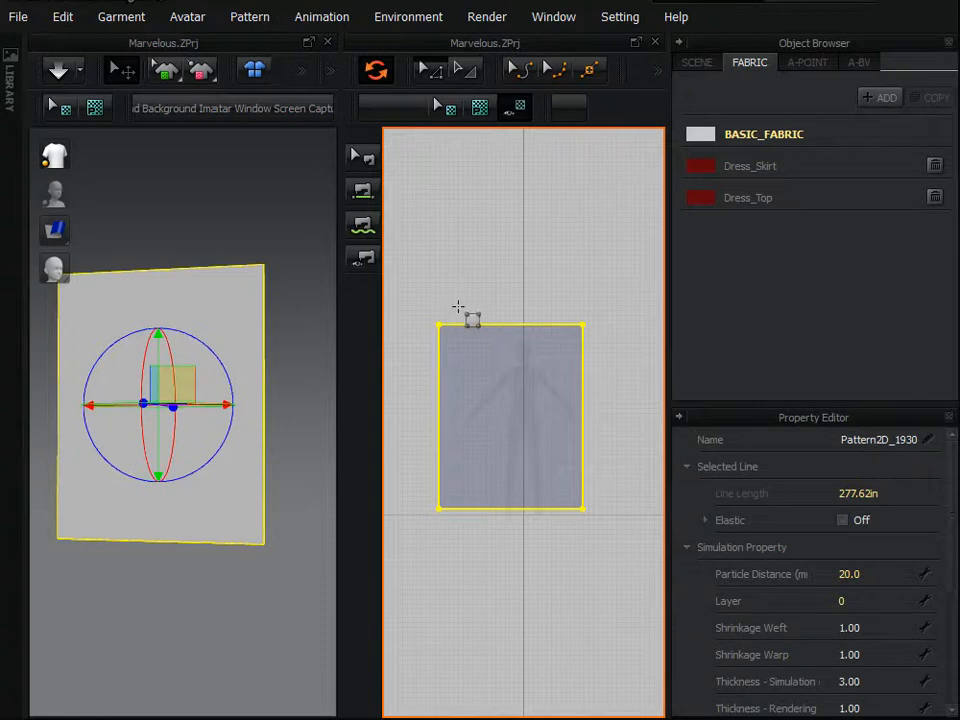
# Step: Draw a thin strip above the curtain panel and select both pieces for positioning
pyautogui.moveTo(458, 308); pyautogui.dragTo(576, 310)
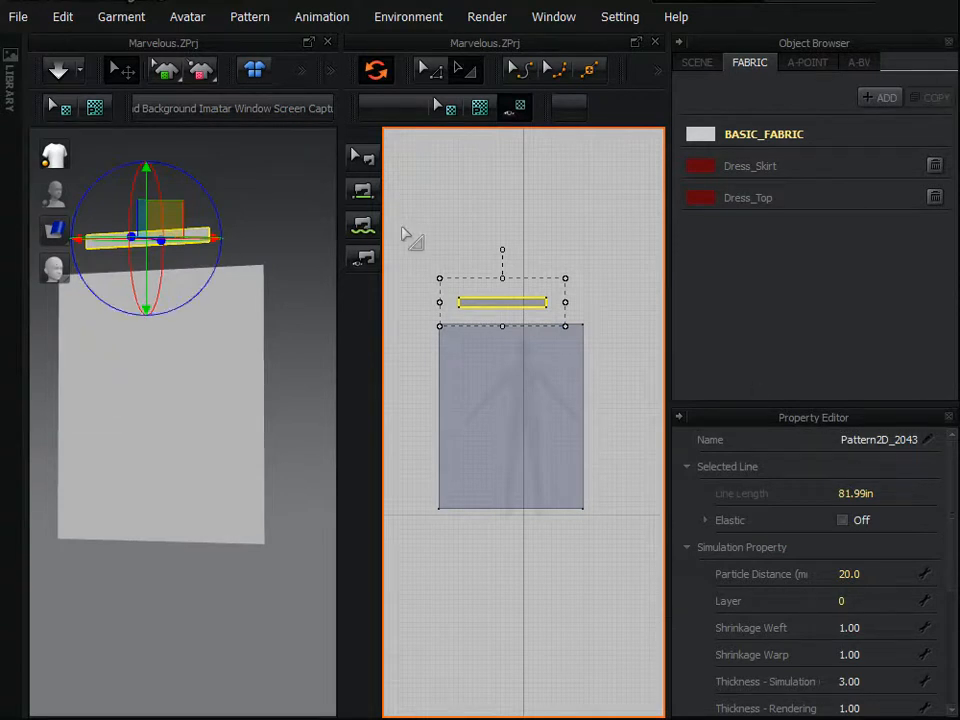
pyautogui.moveTo(430, 70)
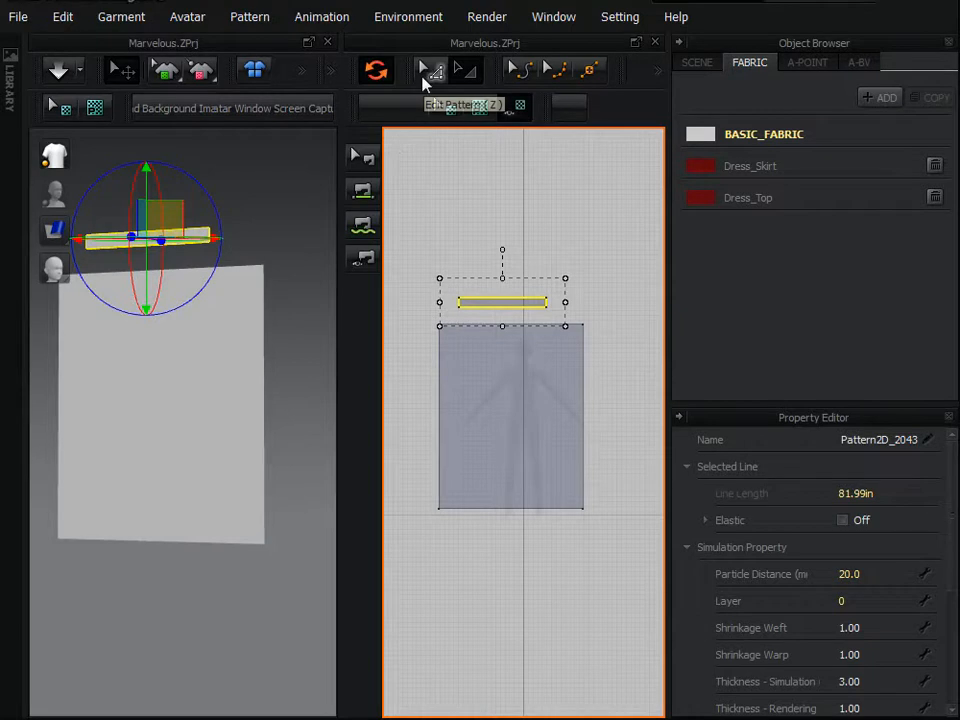
pyautogui.click(430, 68)
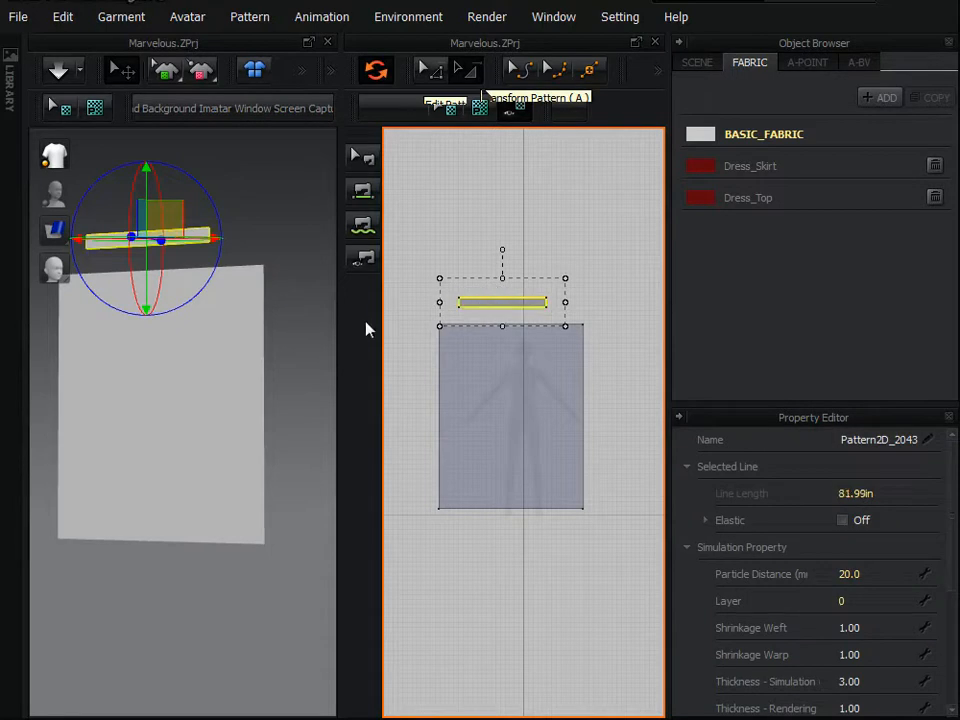
pyautogui.moveTo(120, 464)
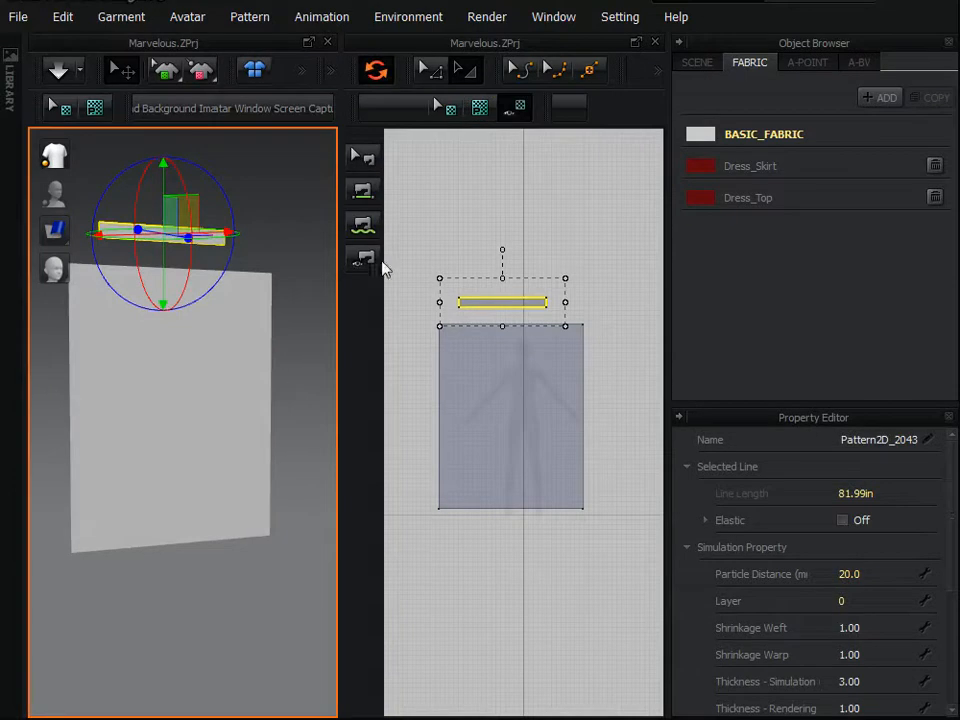
pyautogui.moveTo(520, 264)
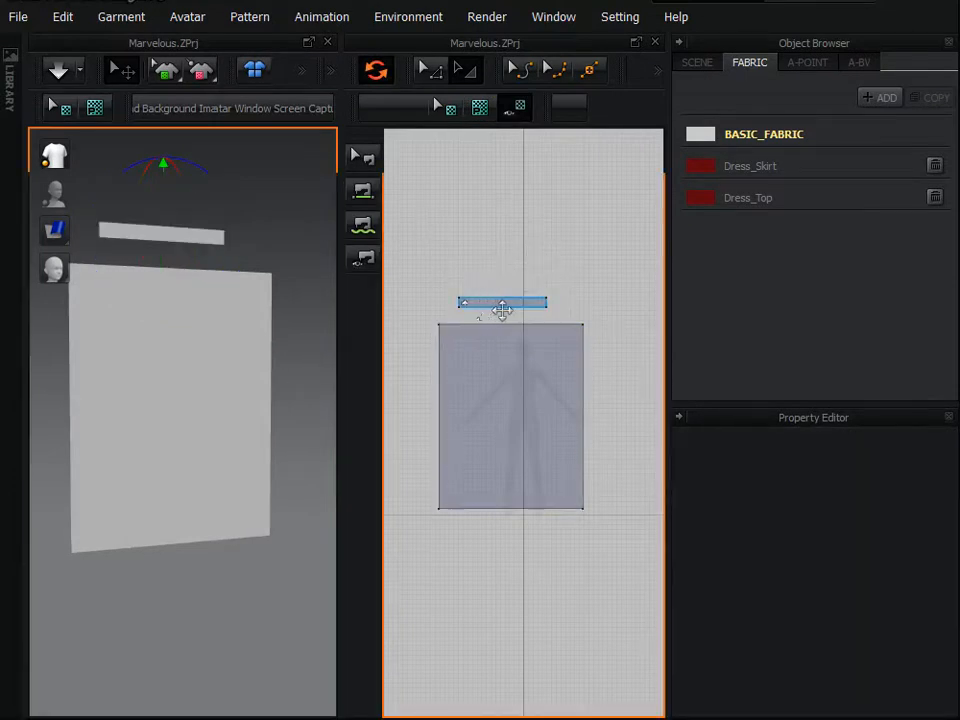
pyautogui.click(502, 304)
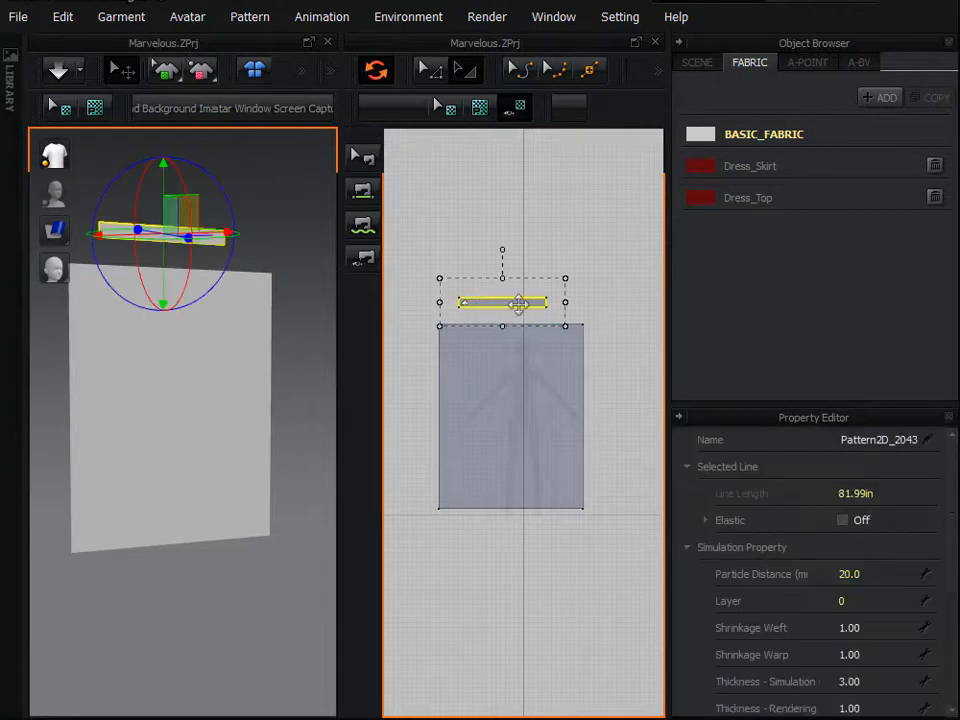
pyautogui.click(510, 414)
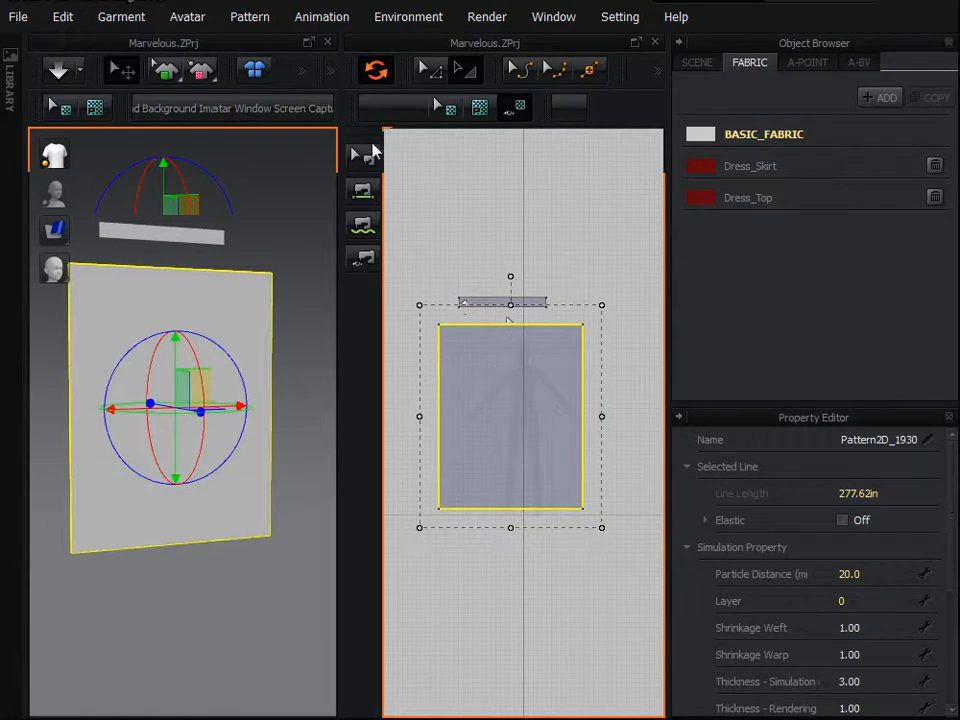
pyautogui.moveTo(360, 192)
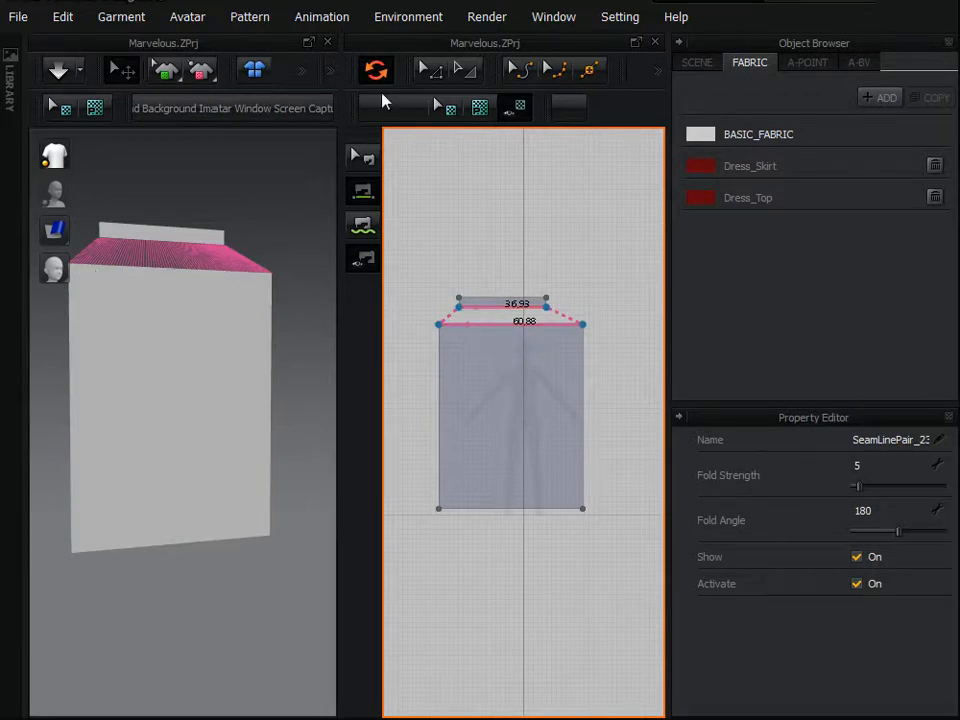
pyautogui.moveTo(376, 70)
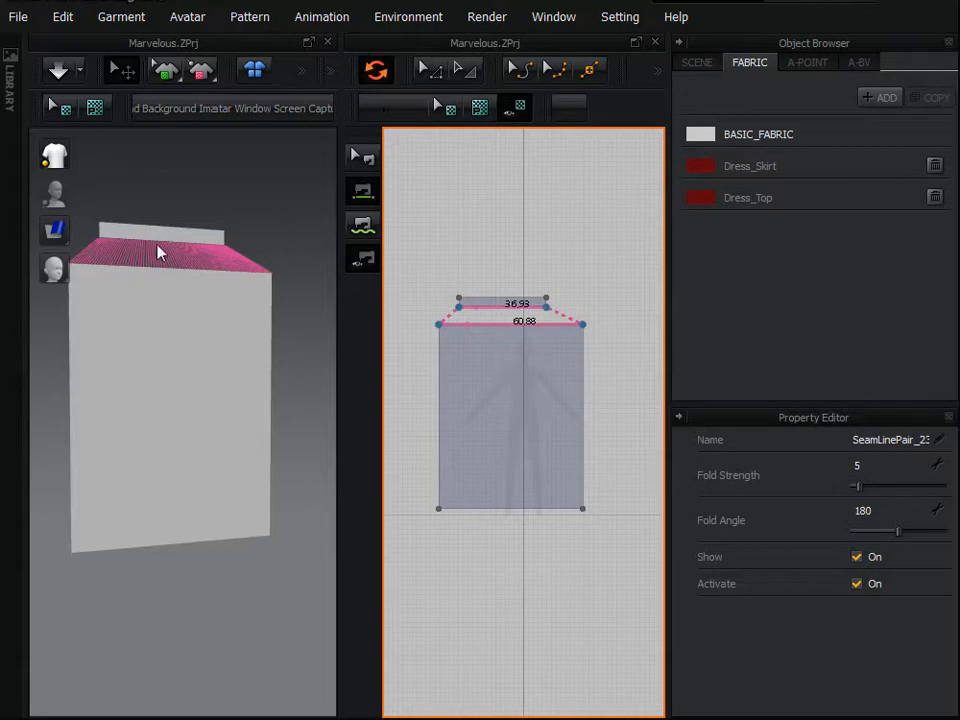
pyautogui.moveTo(104, 252)
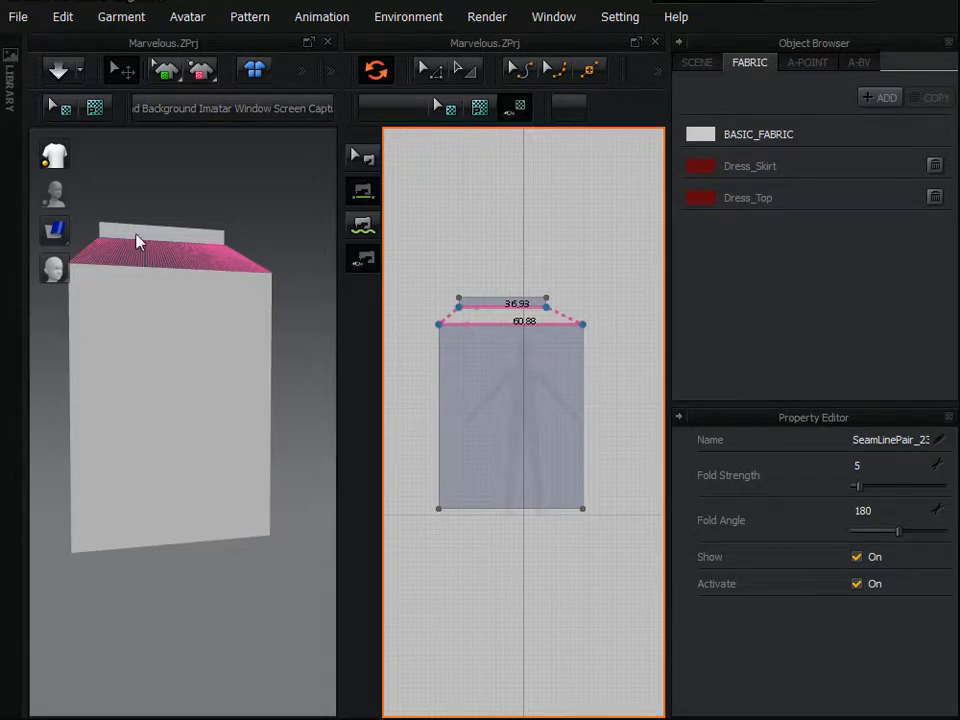
pyautogui.moveTo(140, 298)
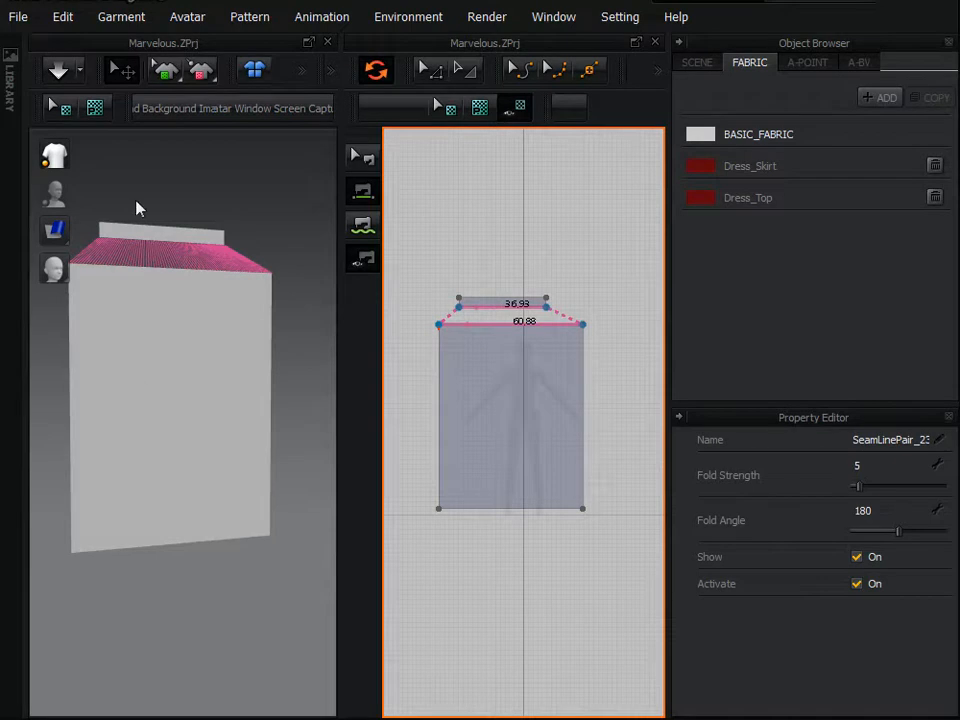
pyautogui.moveTo(150, 312)
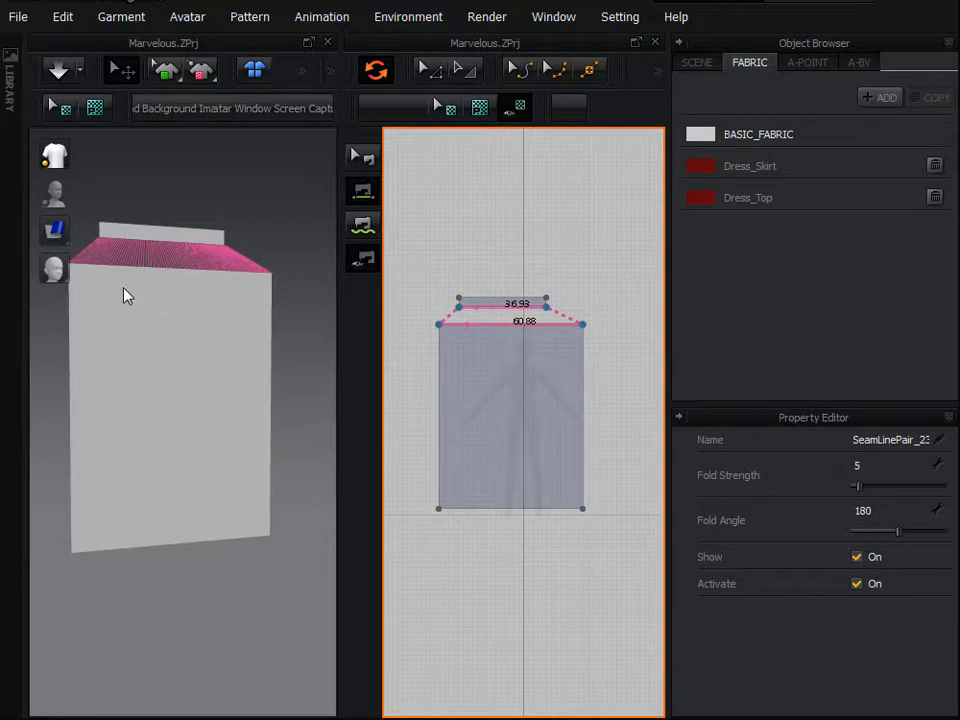
pyautogui.moveTo(56, 68)
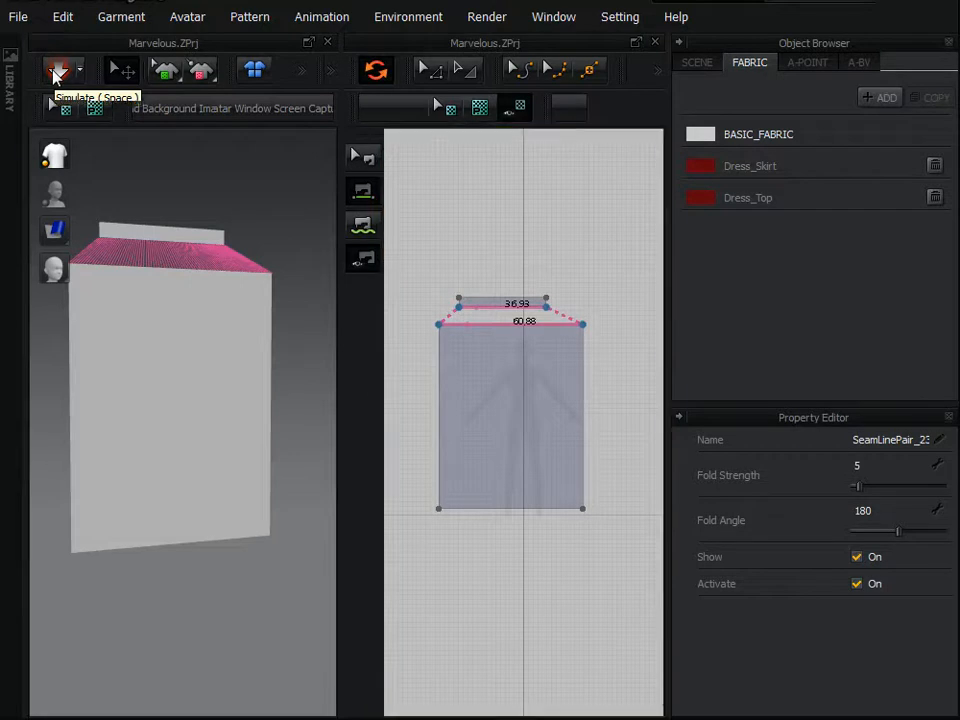
# Step: Start the simulation so the panel drapes beneath the sewn top strip
pyautogui.click(56, 68)
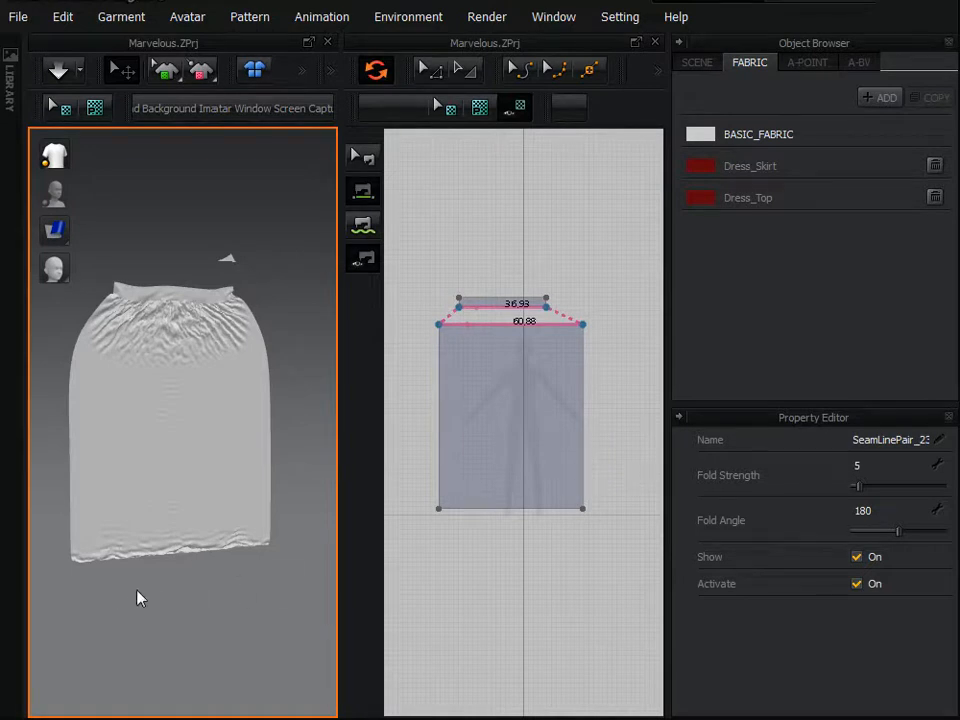
pyautogui.moveTo(176, 624)
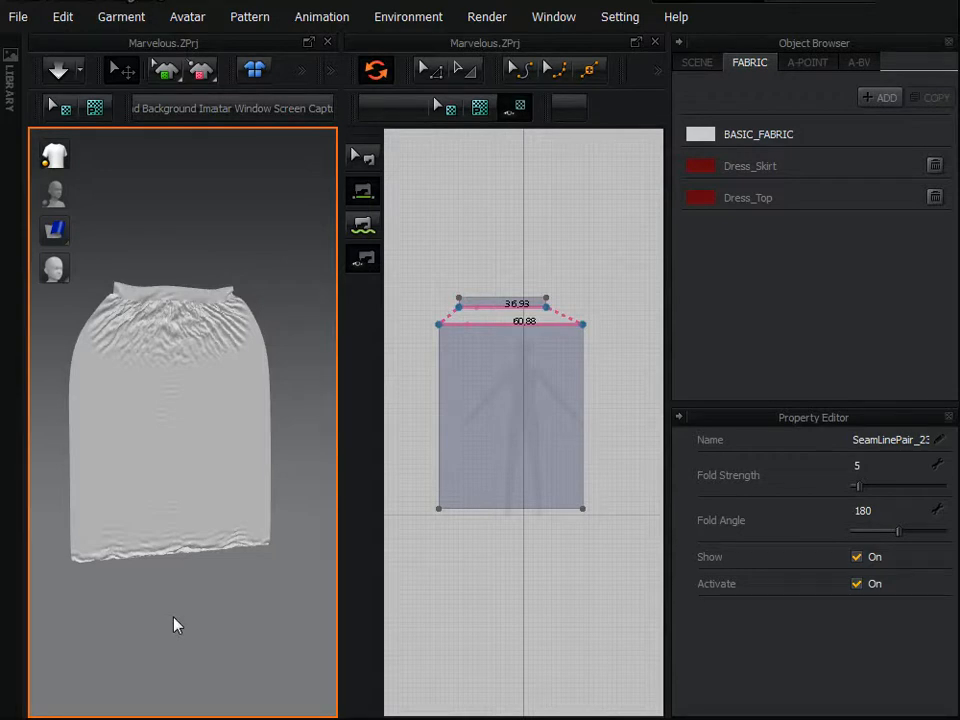
pyautogui.moveTo(88, 456)
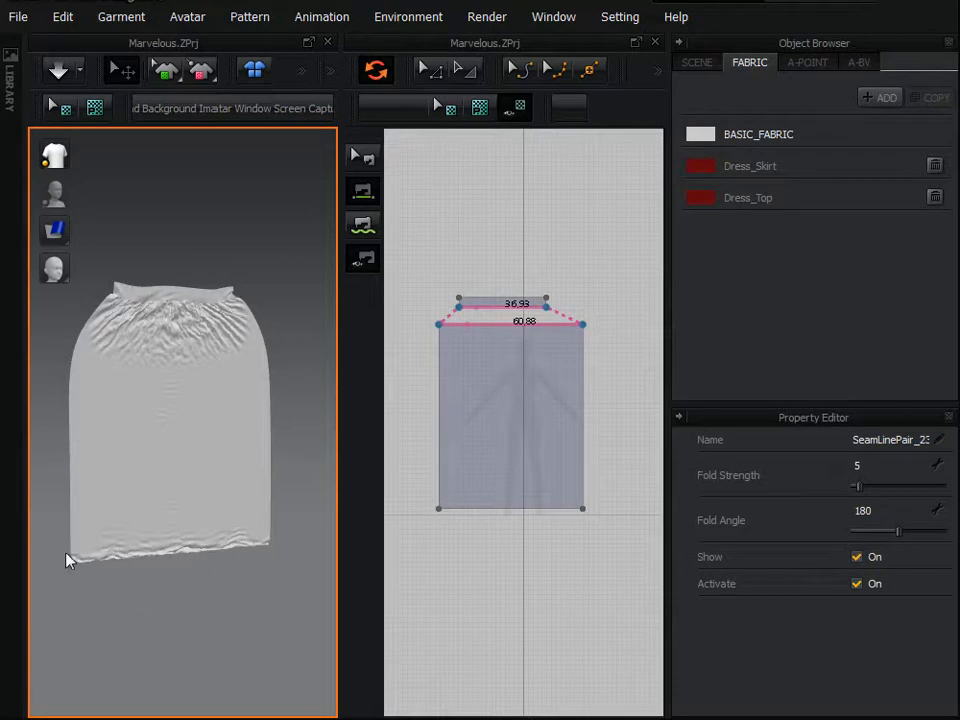
pyautogui.moveTo(204, 590)
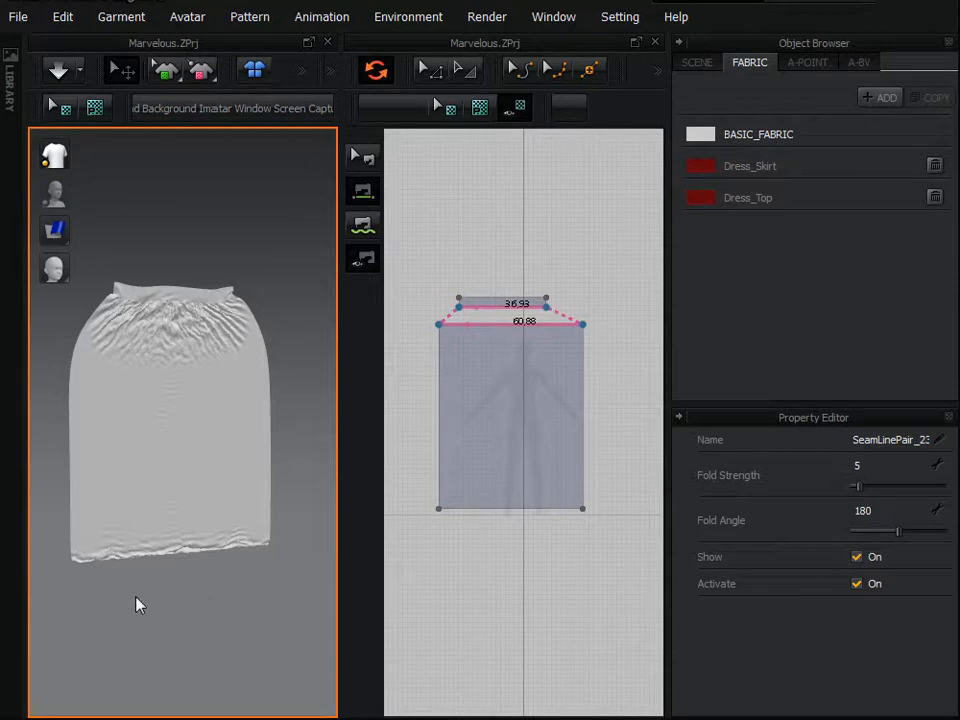
pyautogui.moveTo(158, 276)
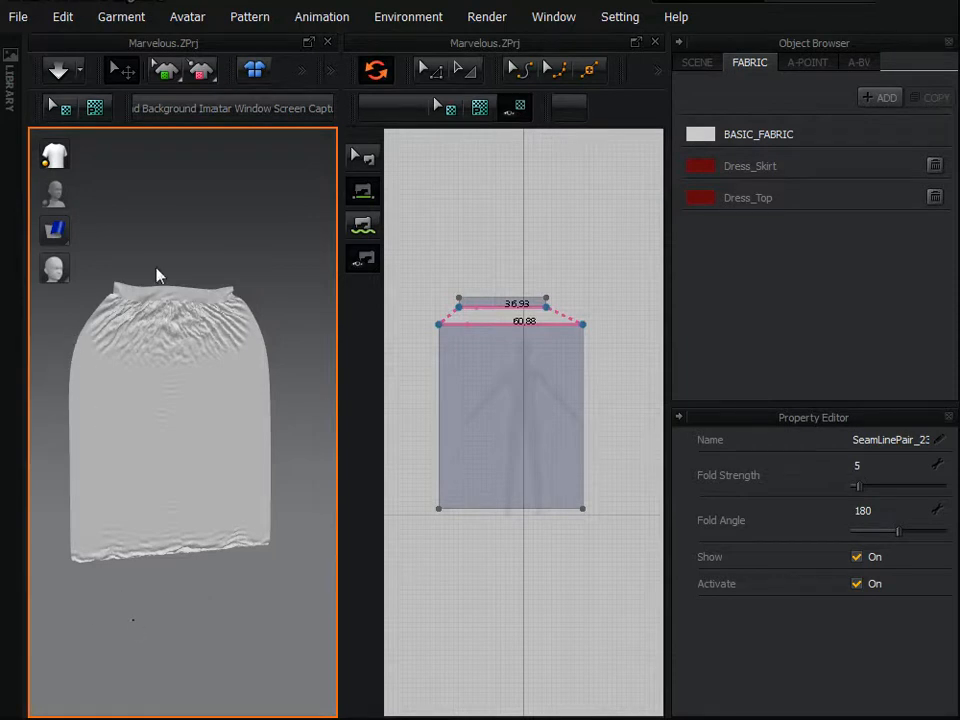
pyautogui.moveTo(56, 480)
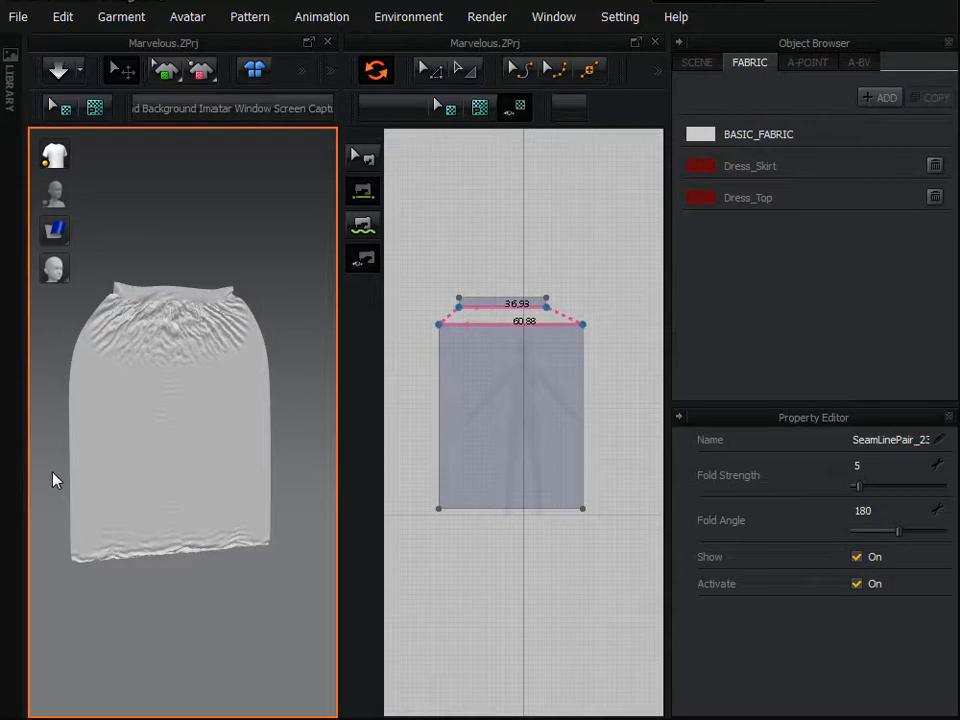
pyautogui.moveTo(312, 80)
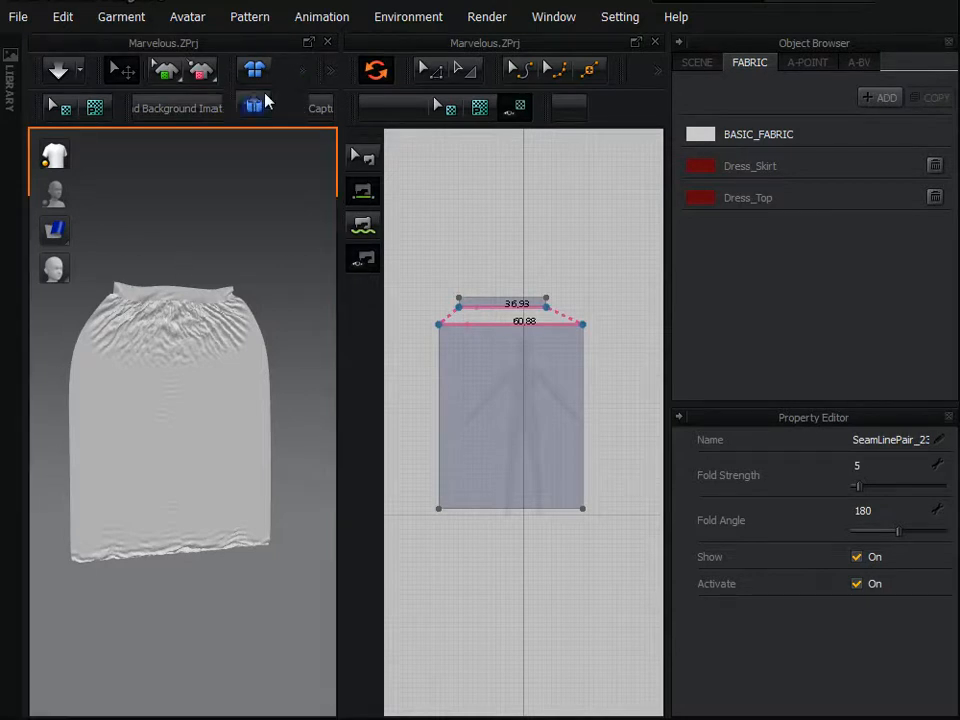
pyautogui.moveTo(254, 108)
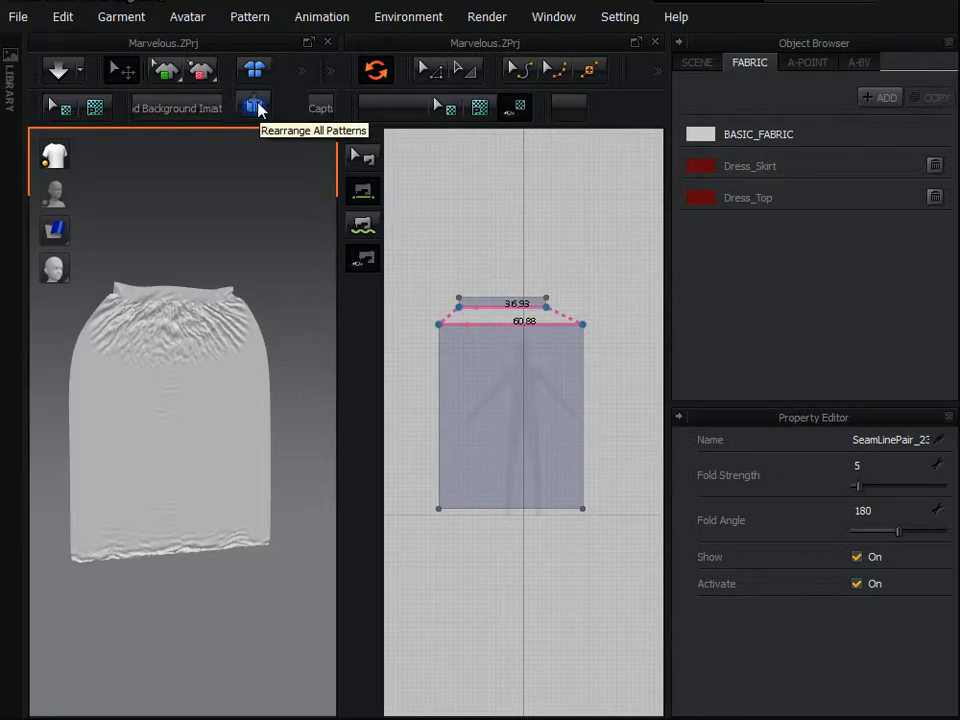
# Step: Rearrange all patterns flat, then freeze the narrow top strip in place
pyautogui.click(254, 104)
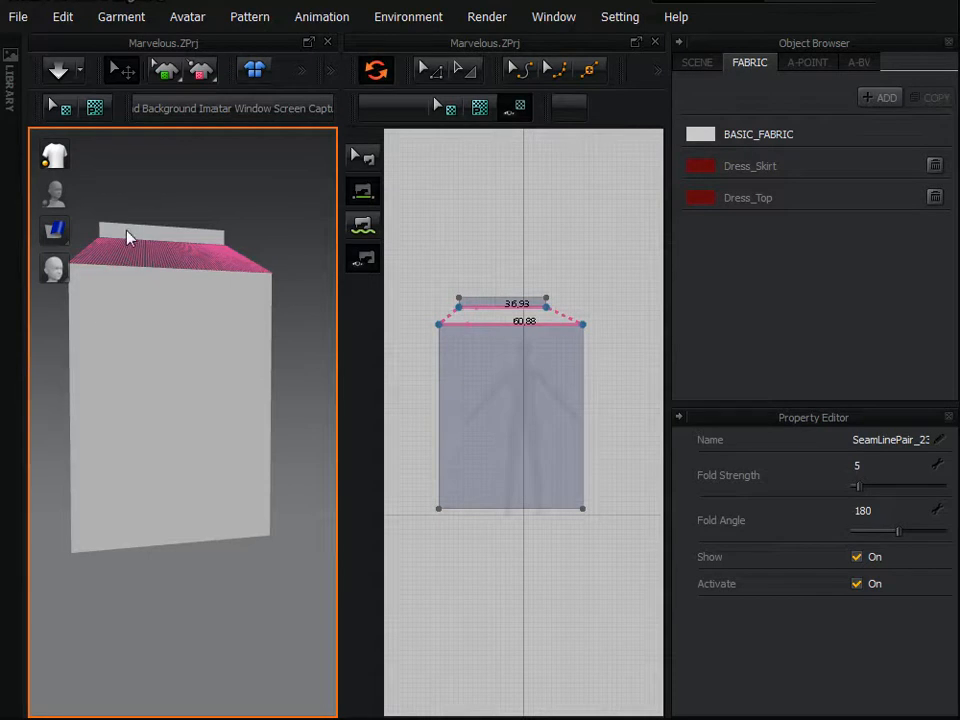
pyautogui.click(190, 228)
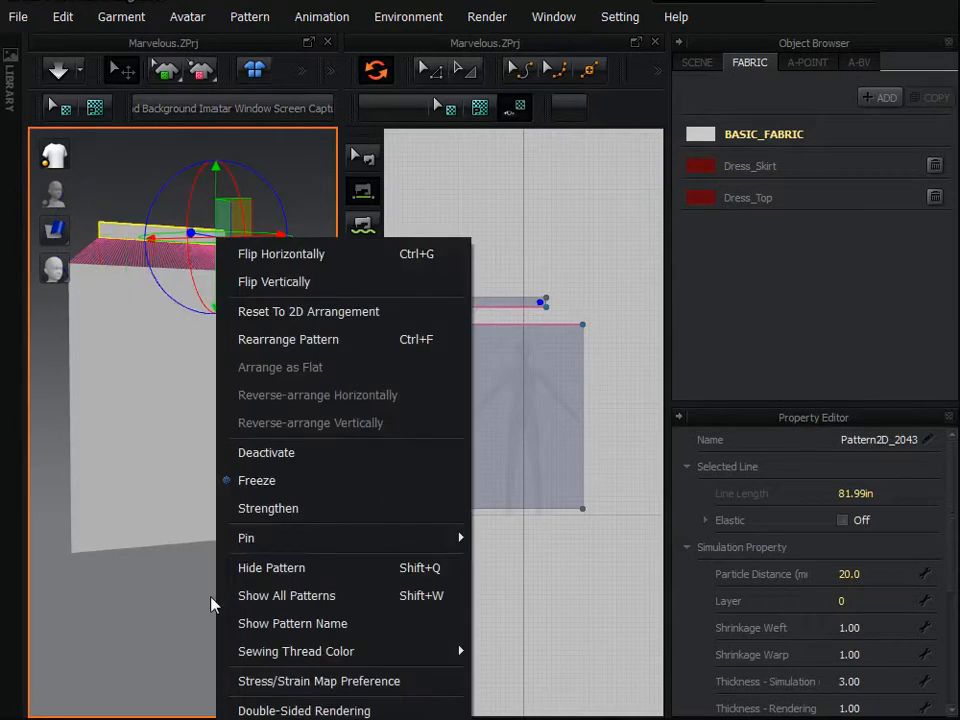
pyautogui.moveTo(176, 652)
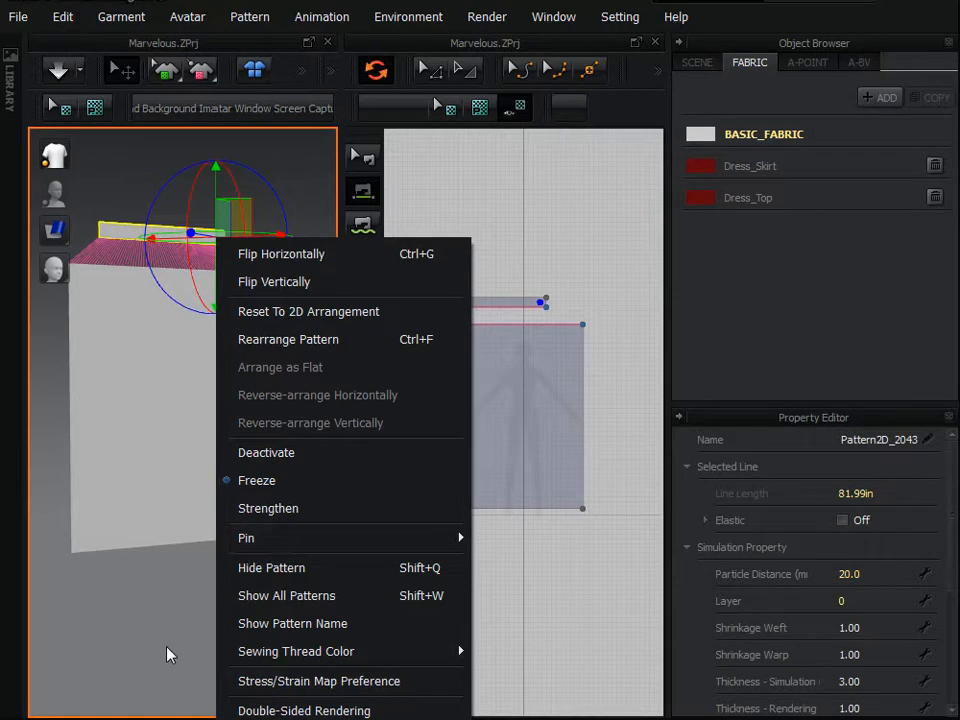
pyautogui.click(268, 492)
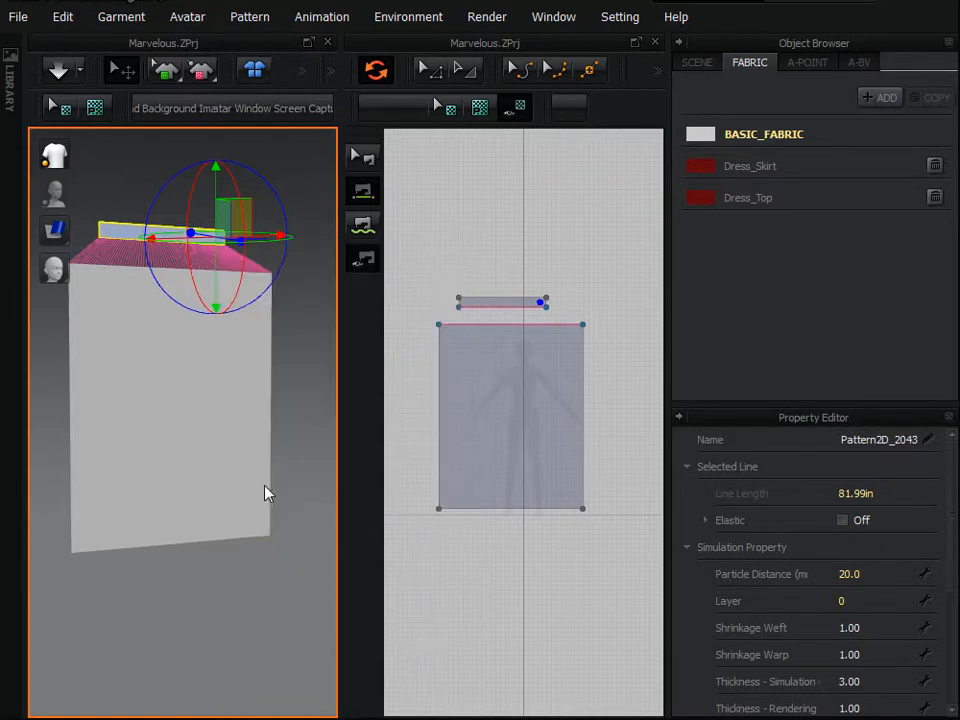
pyautogui.moveTo(136, 458)
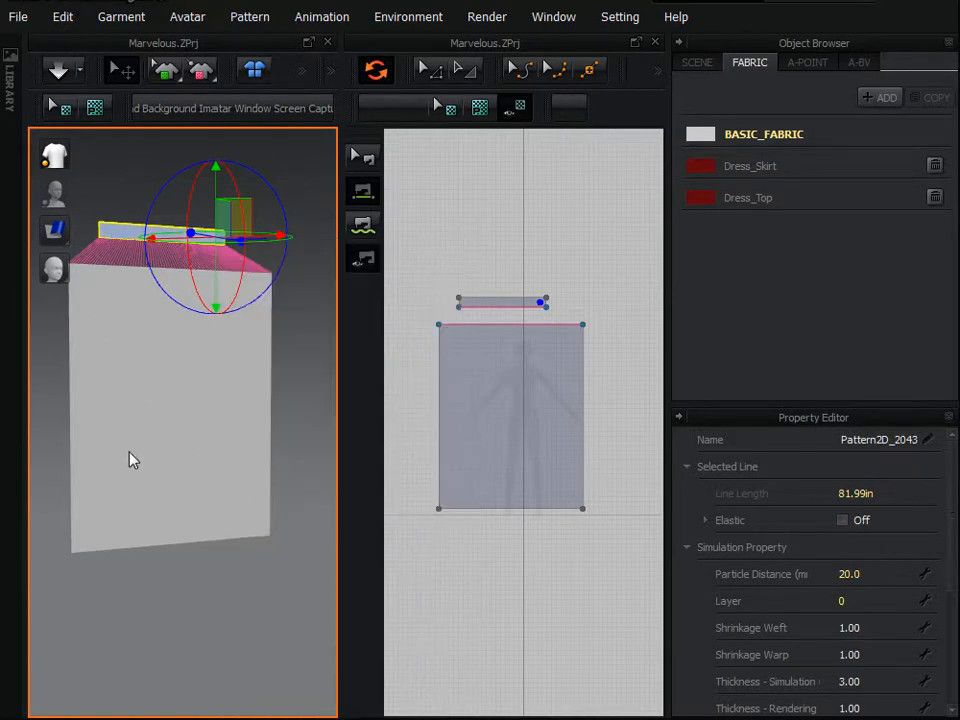
pyautogui.moveTo(56, 70)
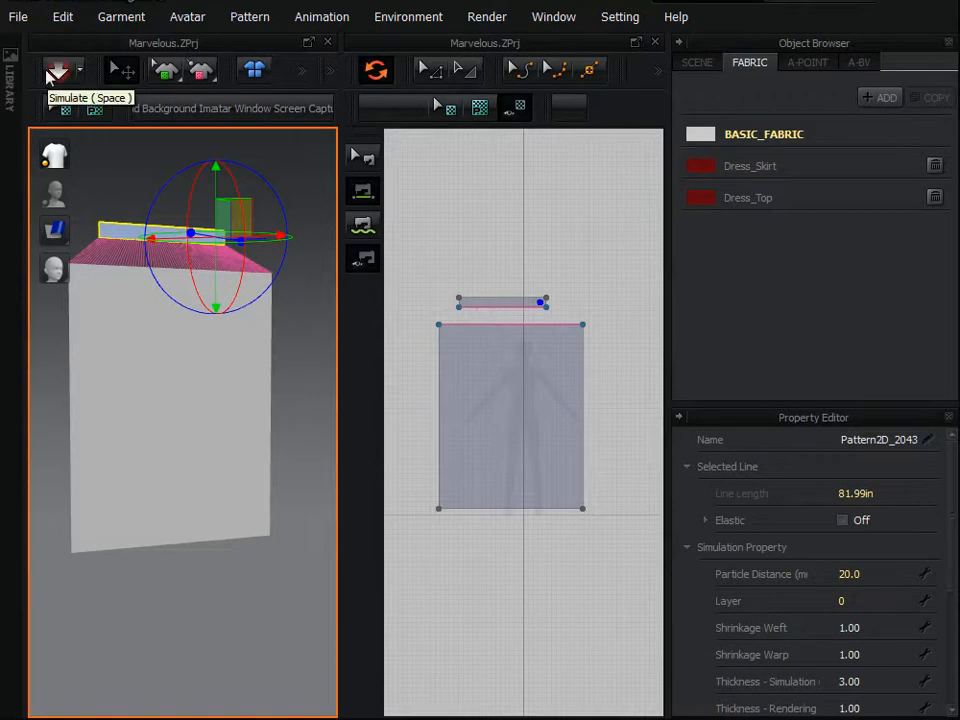
# Step: Run the simulation so the panel drapes into gathered folds beneath the frozen top strip
pyautogui.click(56, 68)
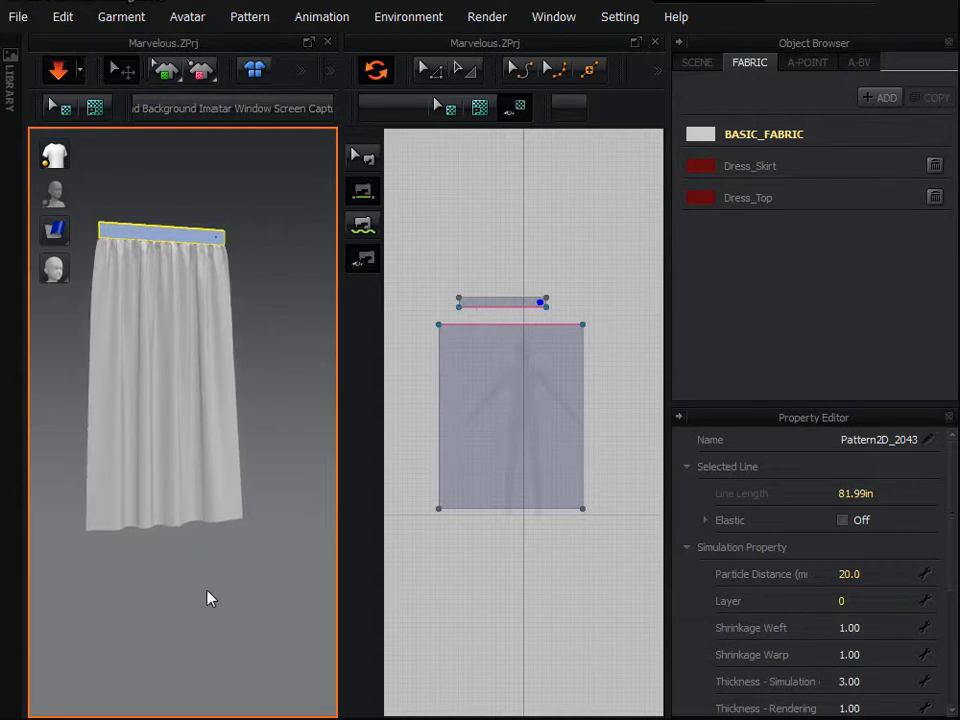
pyautogui.moveTo(260, 598)
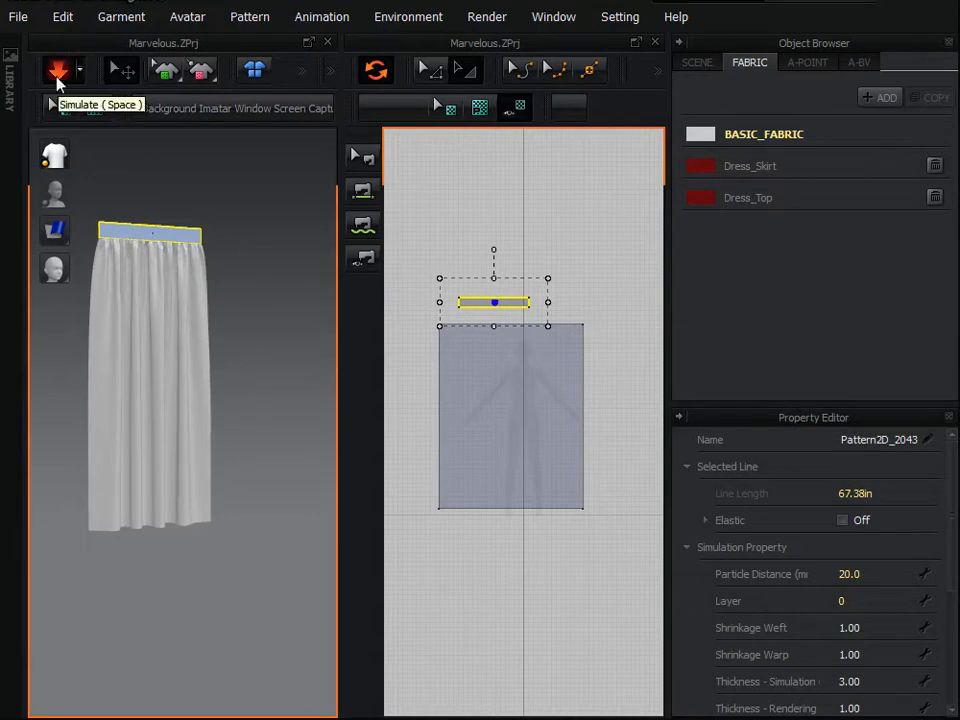
# Step: Select the shortened top strip and re-simulate until the curtain settles into tighter, narrower folds
pyautogui.click(58, 68)
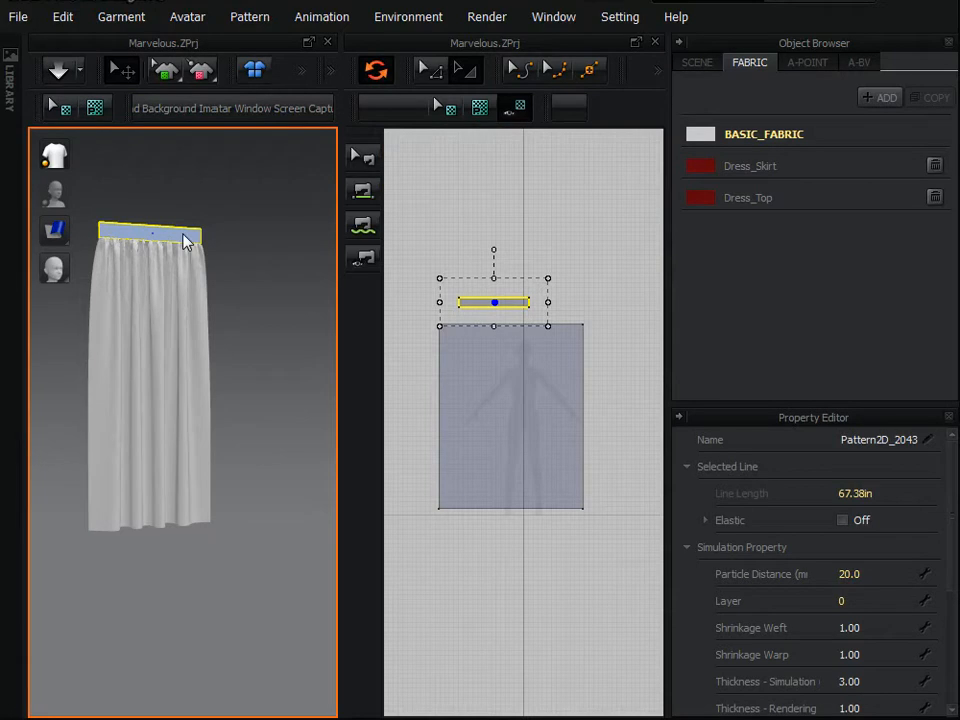
pyautogui.click(152, 232)
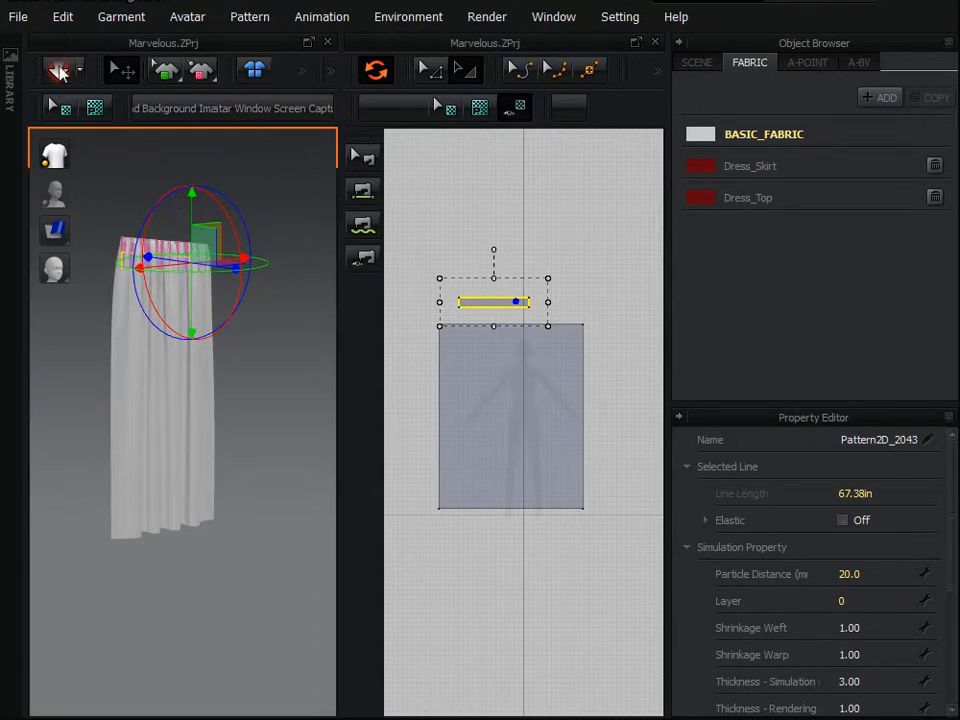
pyautogui.click(58, 68)
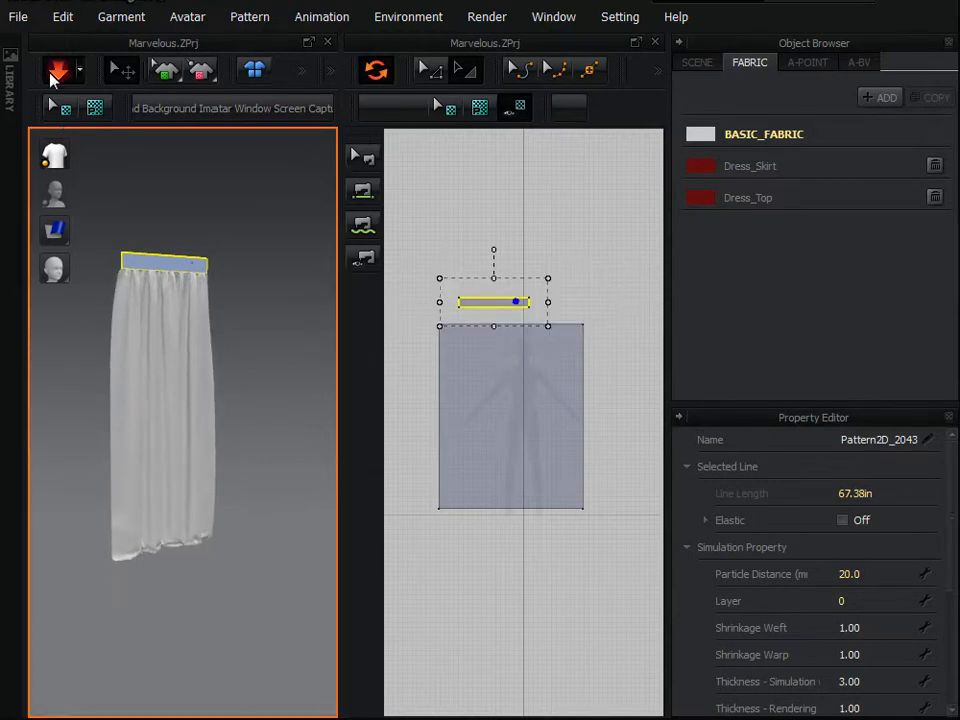
pyautogui.click(56, 68)
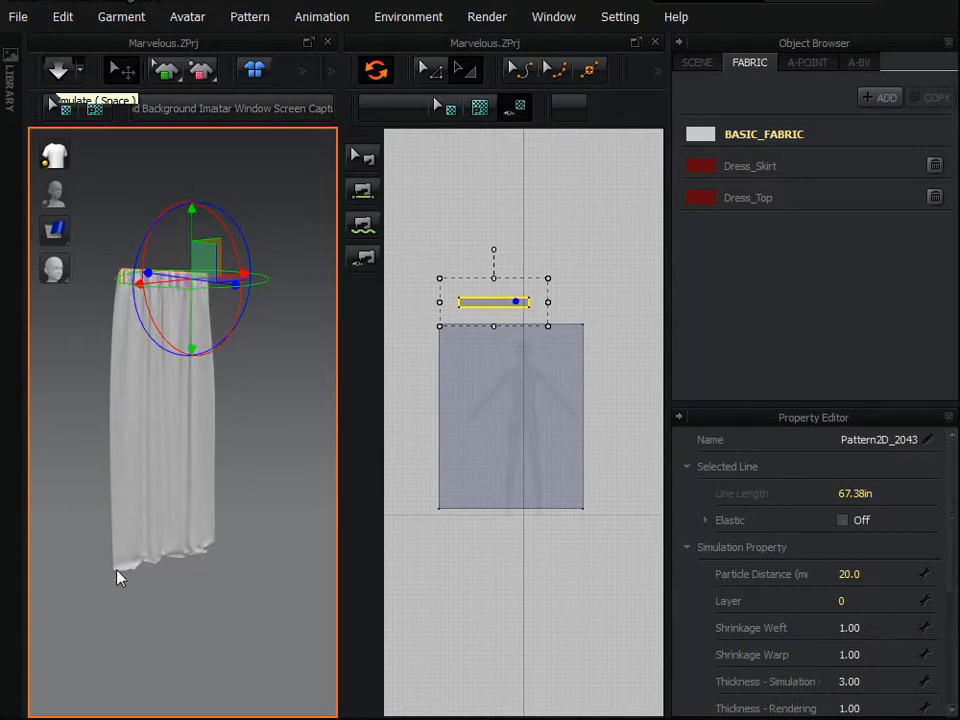
pyautogui.moveTo(164, 578)
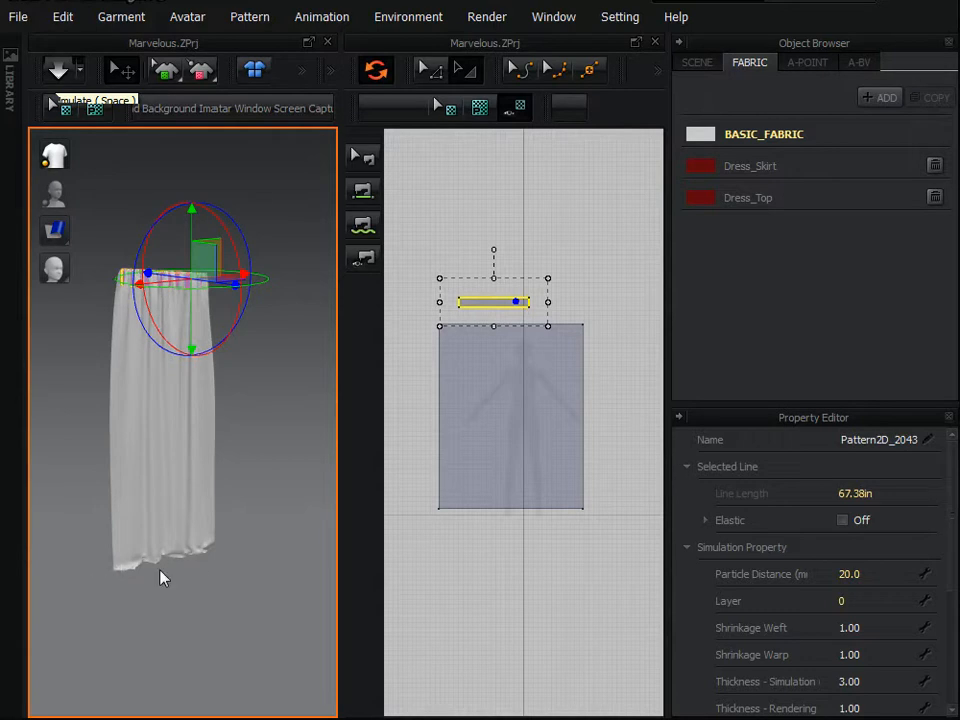
pyautogui.moveTo(24, 136)
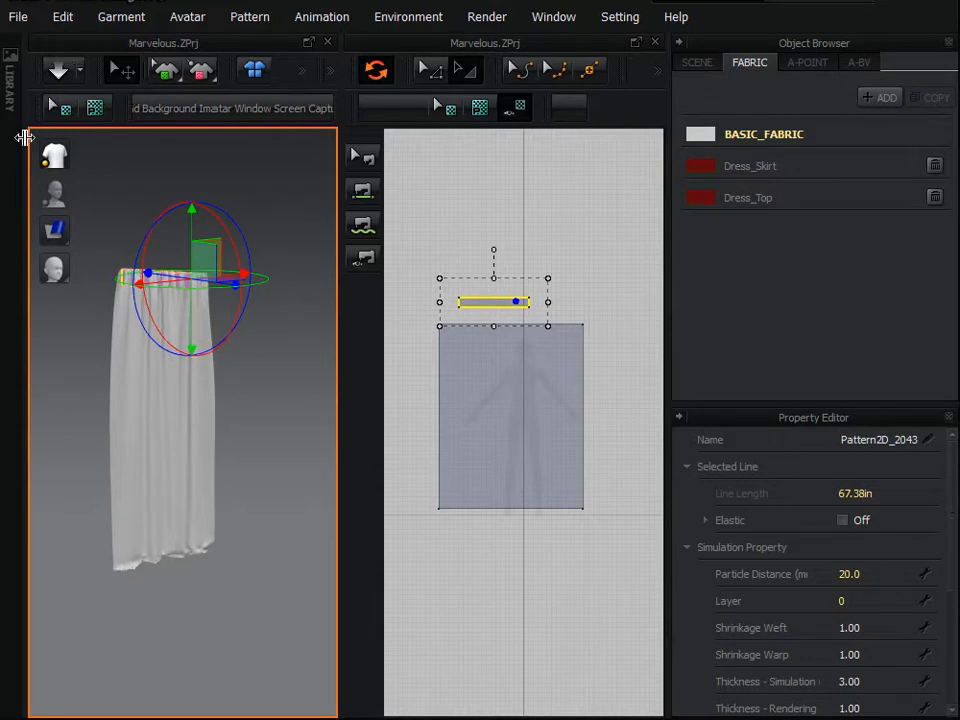
# Step: Simulate once more so the gathered folds reach the floor and the hem pools there
pyautogui.click(58, 68)
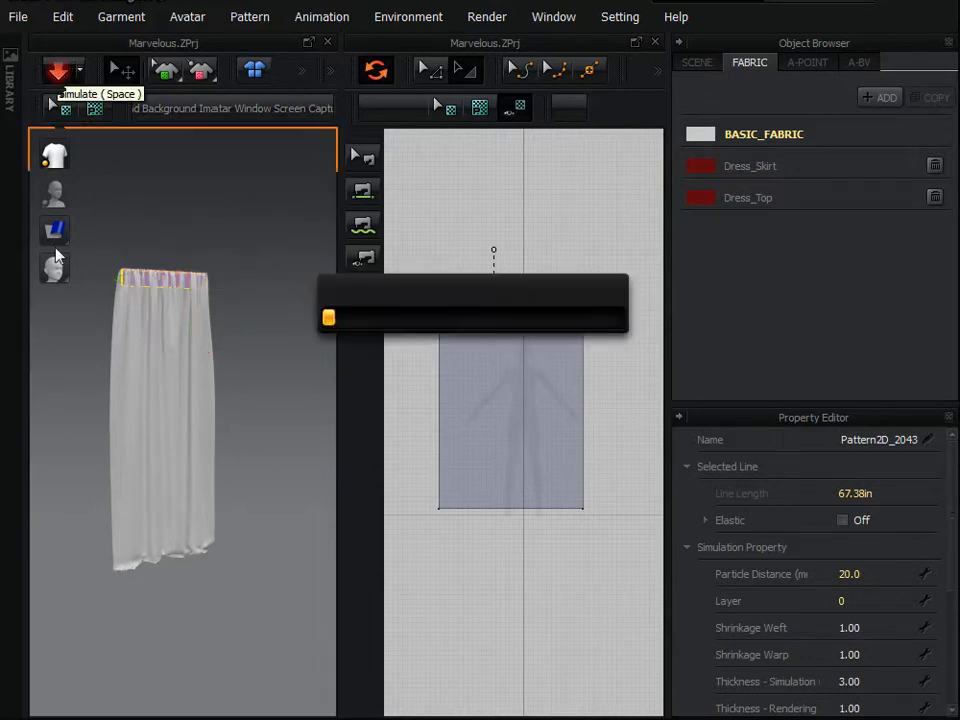
pyautogui.click(56, 70)
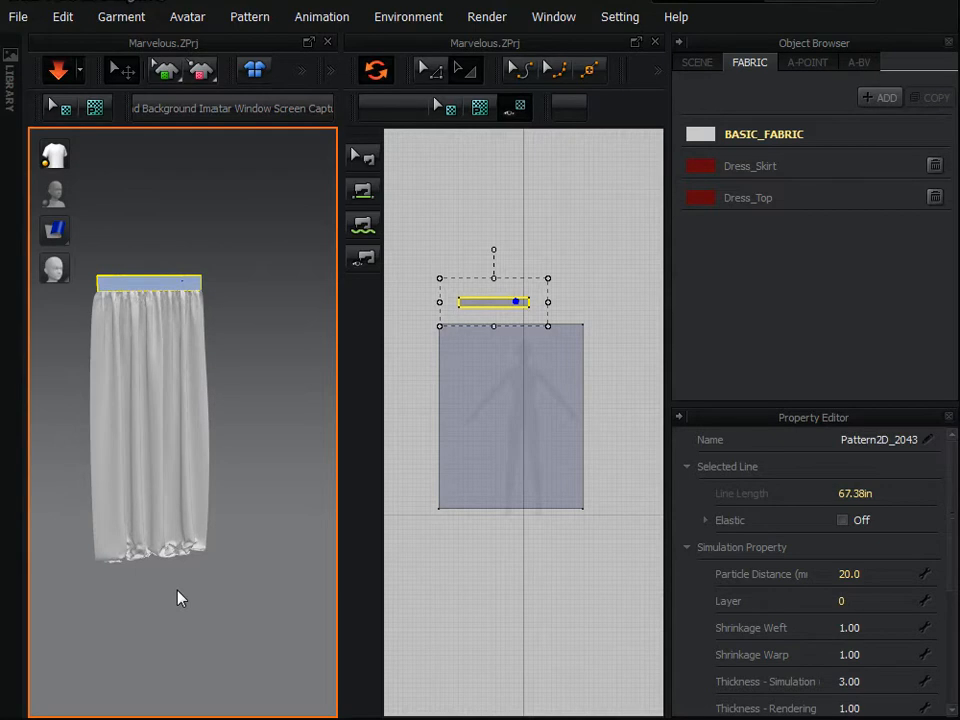
pyautogui.moveTo(108, 452)
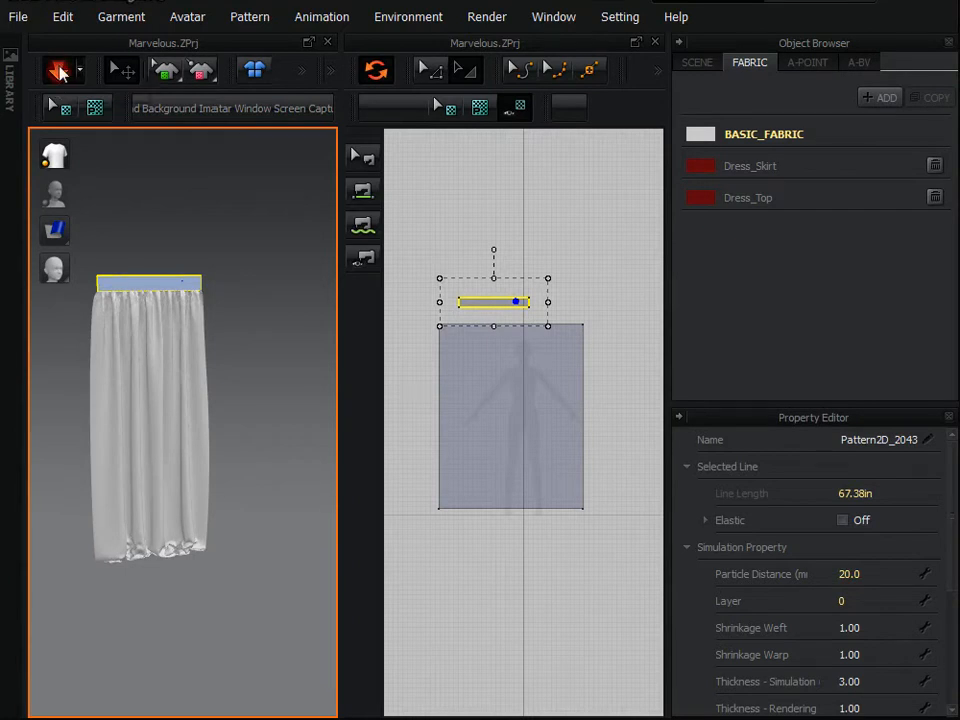
pyautogui.click(60, 68)
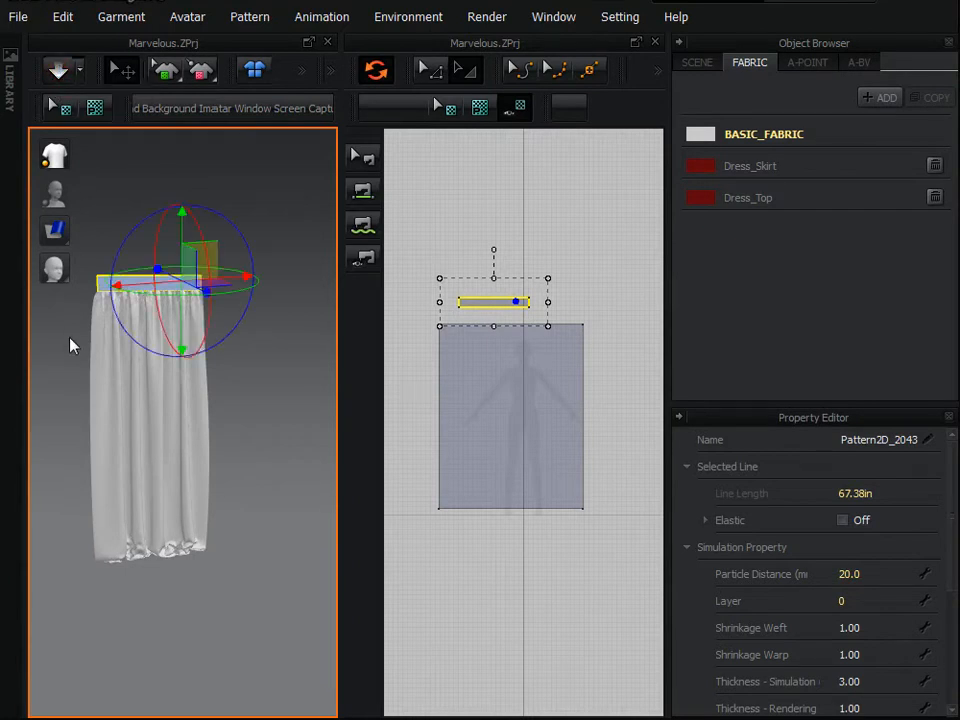
pyautogui.click(18, 16)
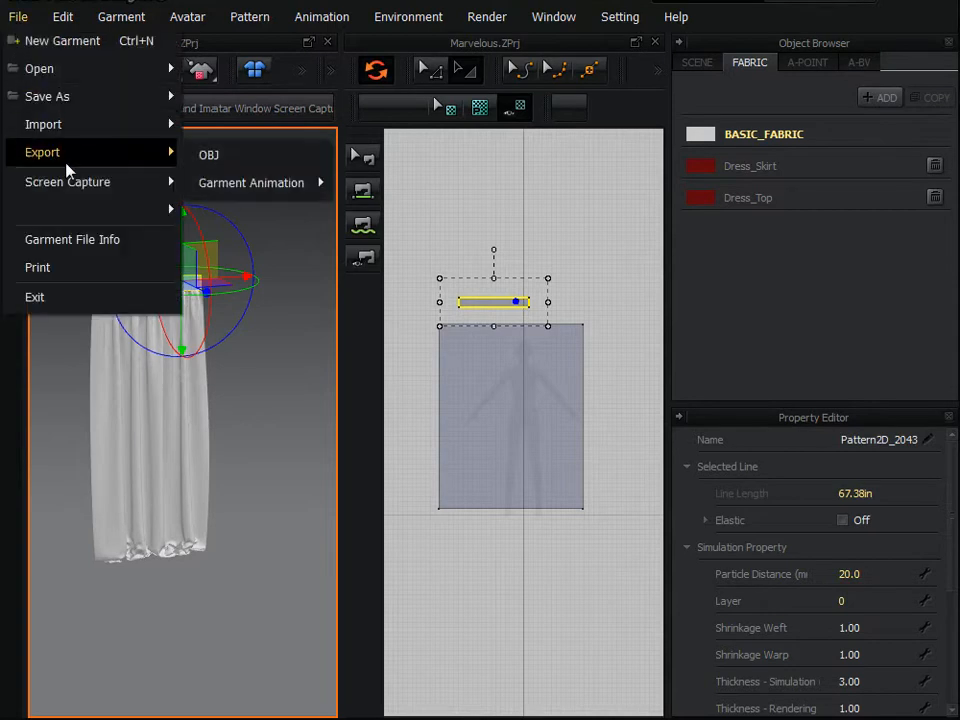
pyautogui.moveTo(208, 156)
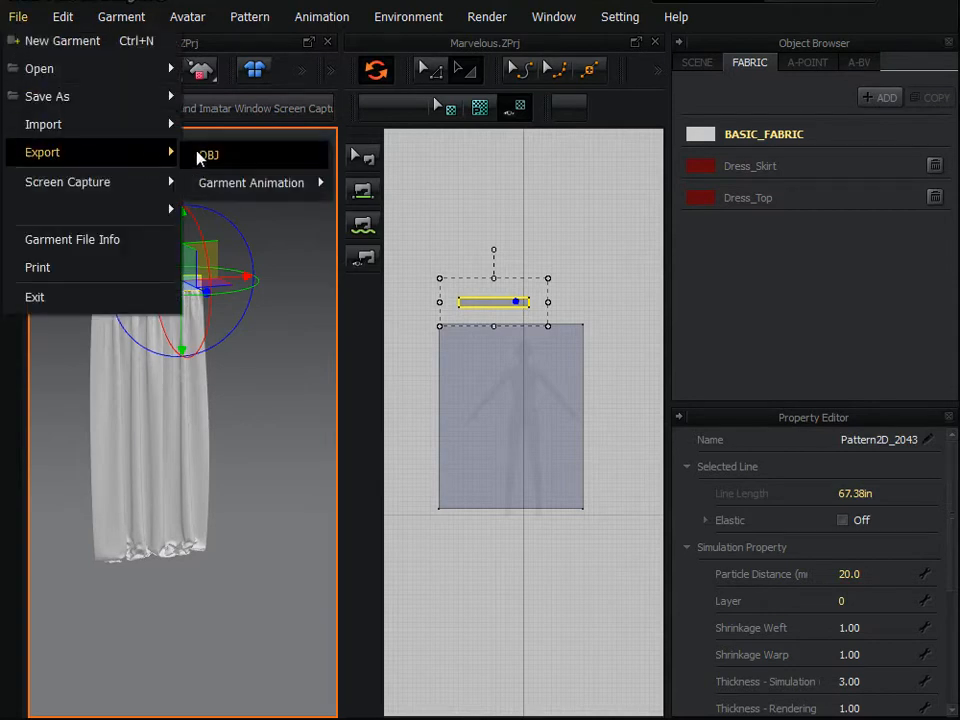
pyautogui.click(268, 236)
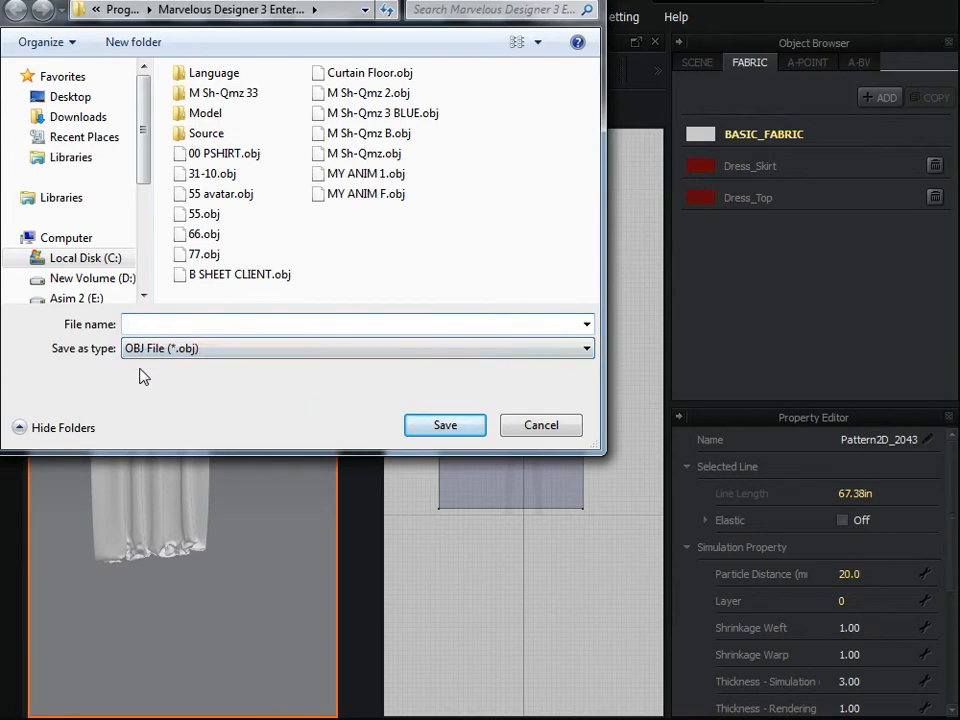
pyautogui.click(358, 324)
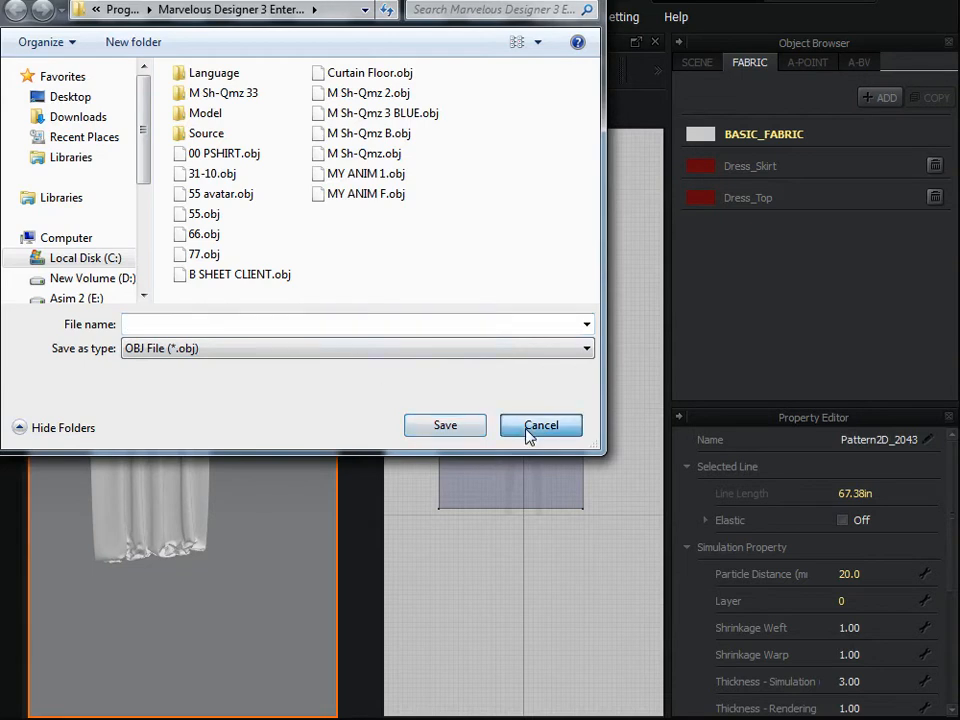
pyautogui.click(540, 424)
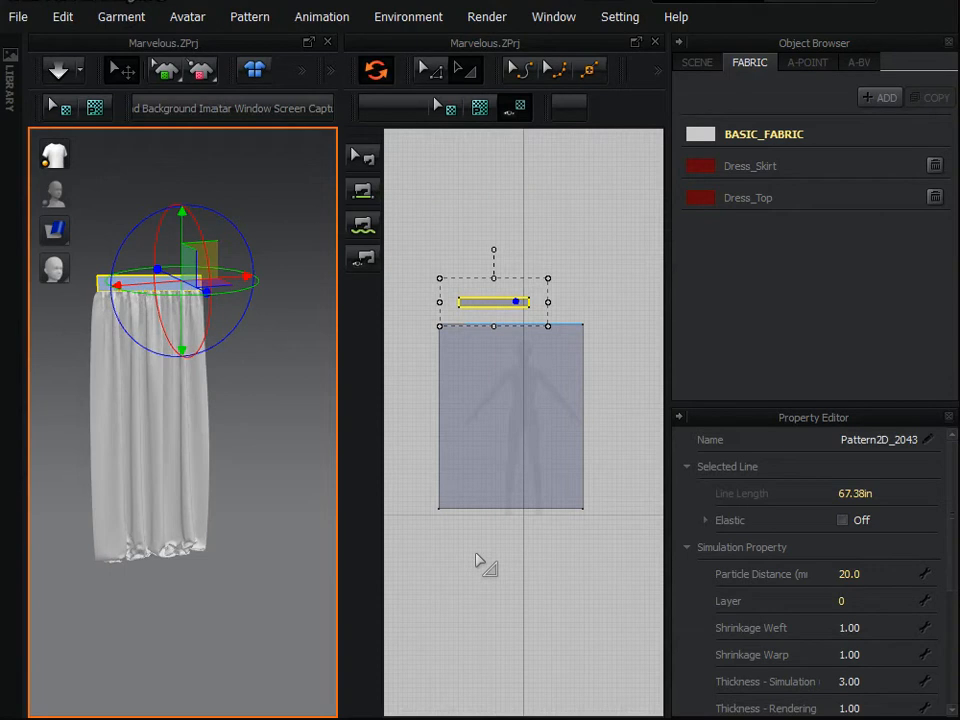
pyautogui.moveTo(432, 644)
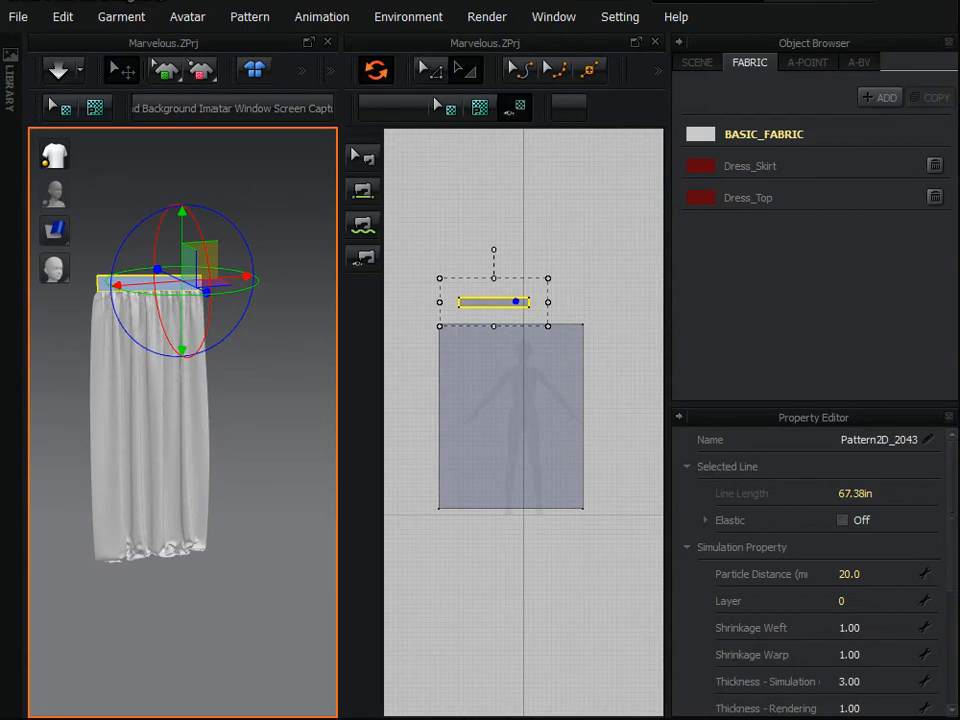
pyautogui.moveTo(608, 640)
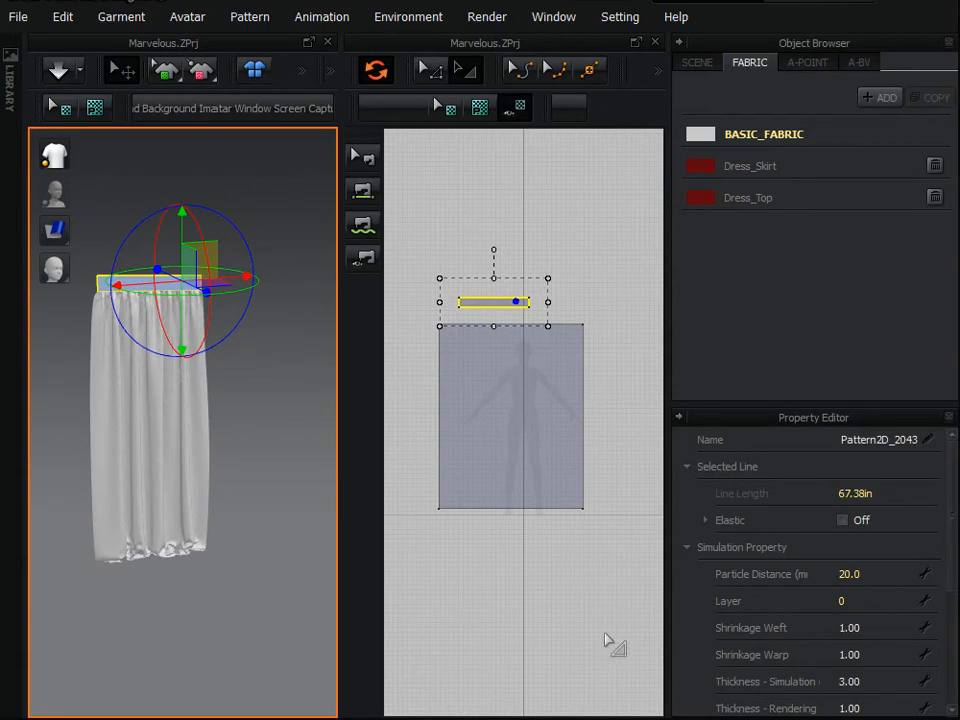
pyautogui.moveTo(596, 656)
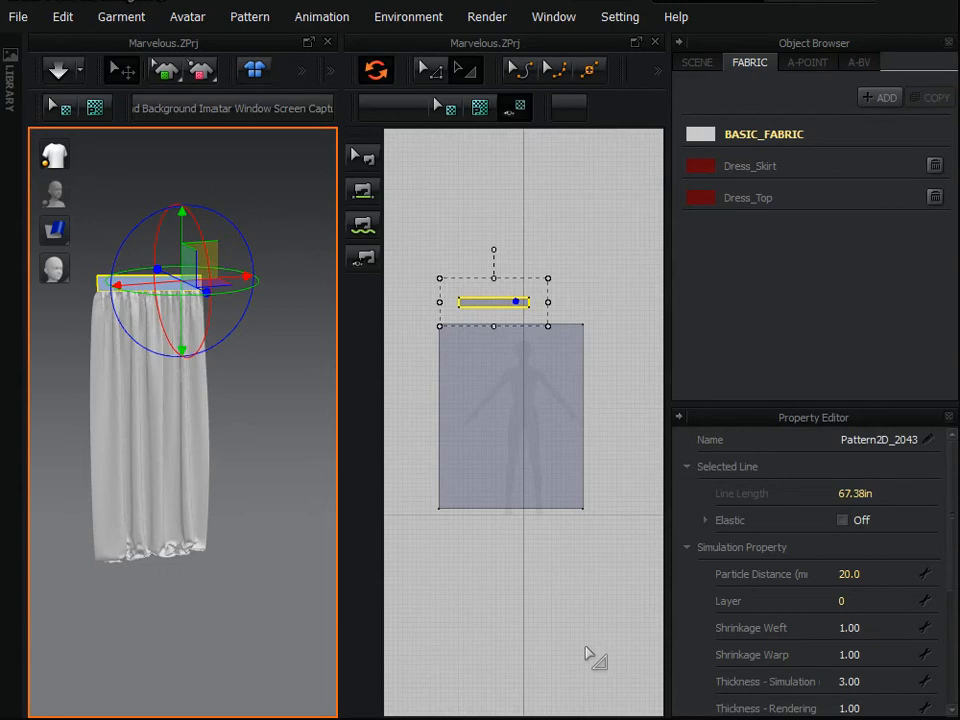
pyautogui.moveTo(316, 650)
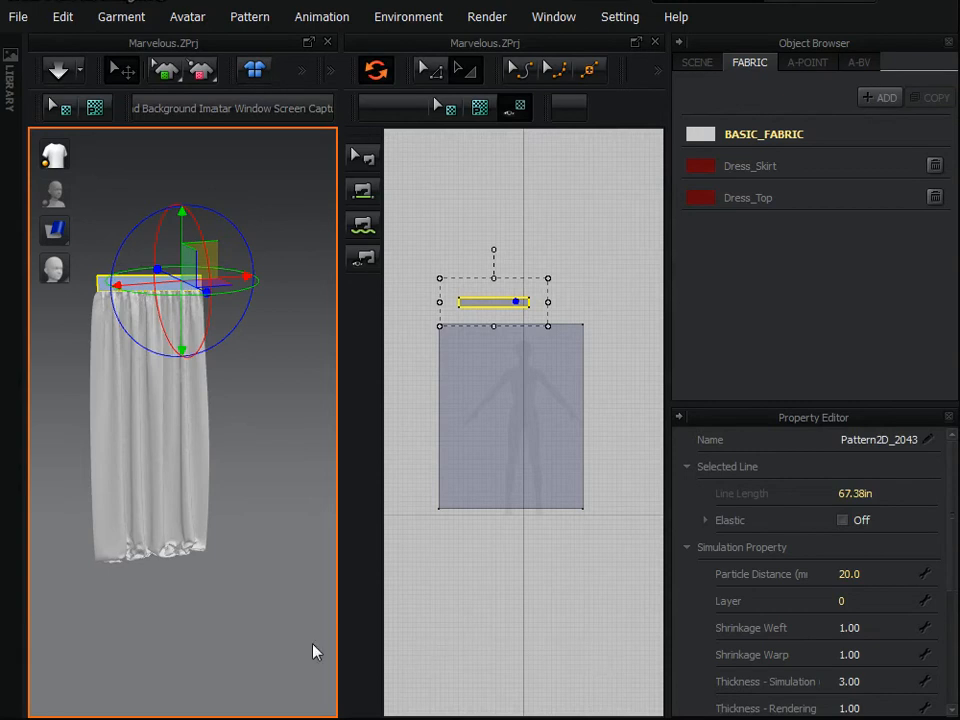
pyautogui.moveTo(316, 650)
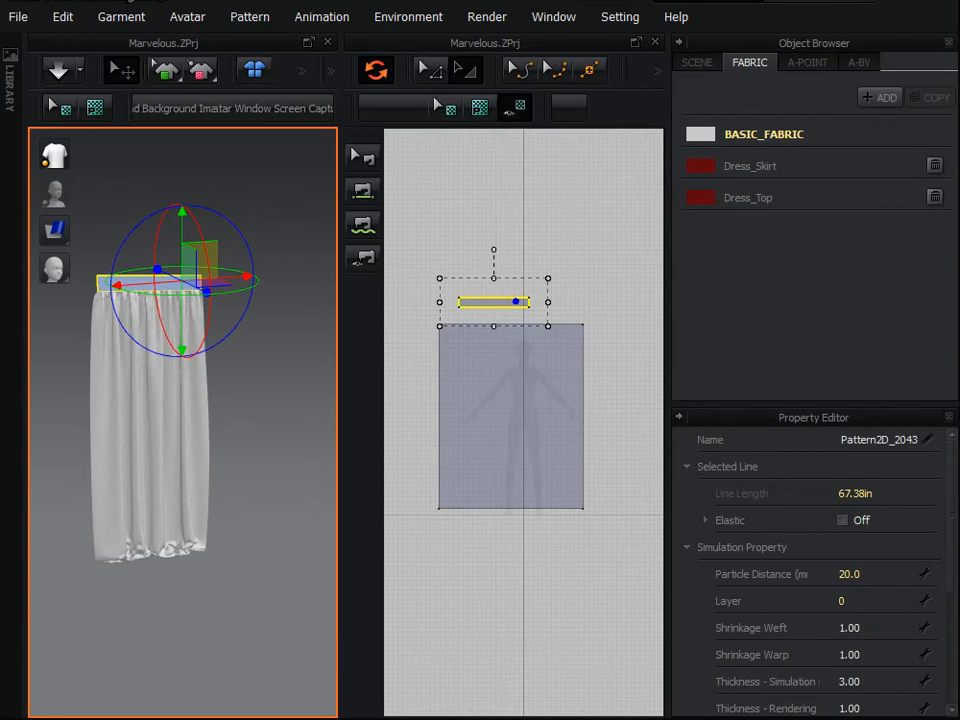